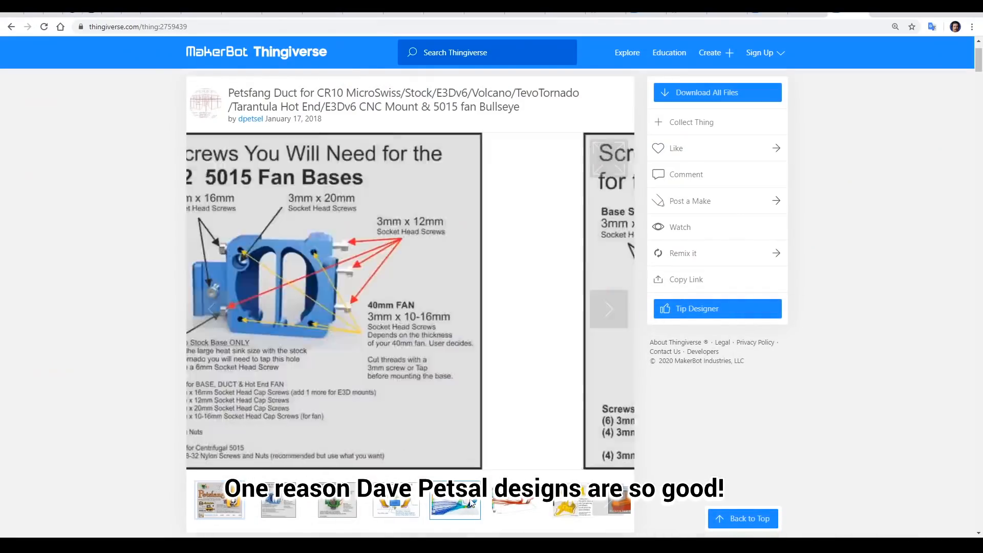
Step: Begin signing up for a free SimScale account
left_click(513, 506)
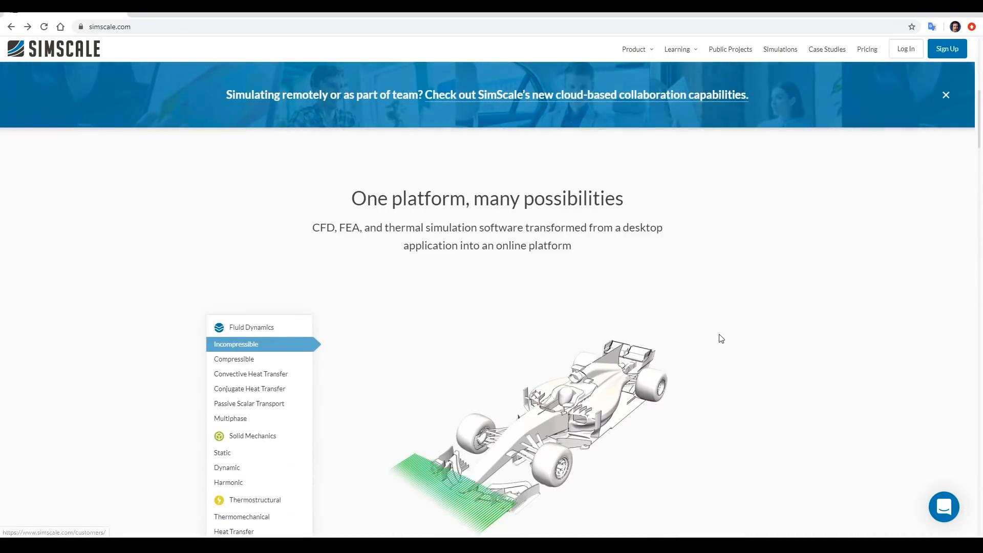
scroll("down", 3)
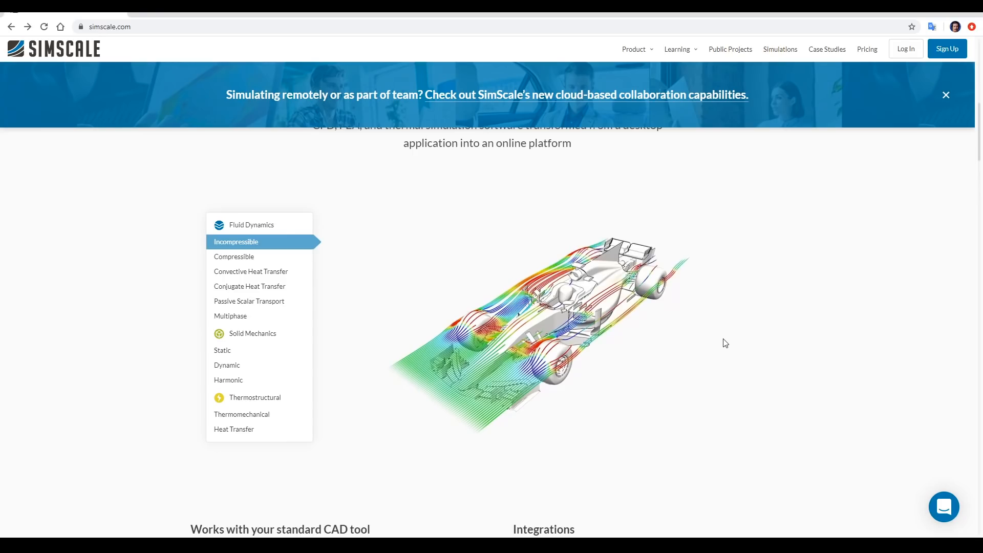
scroll("down", 3)
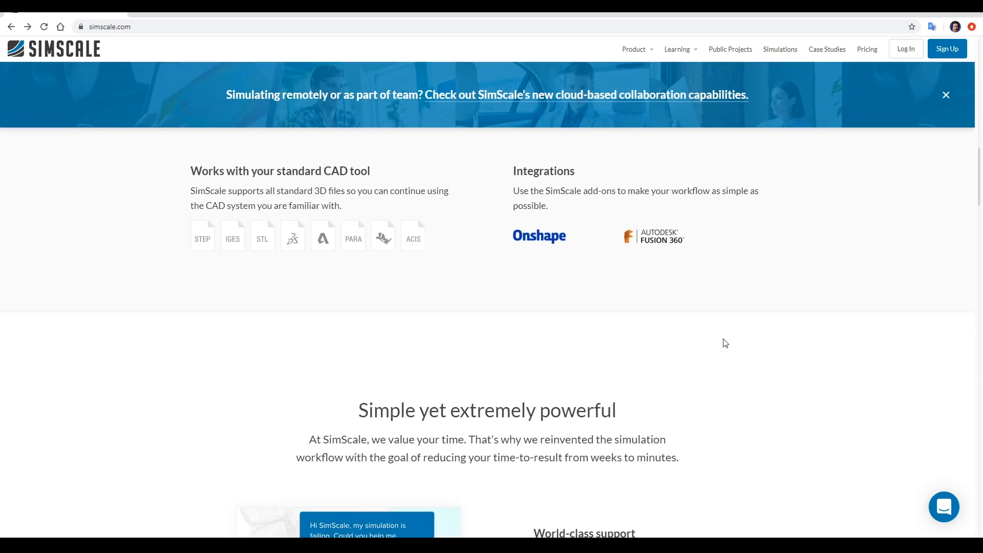
scroll("down", 3)
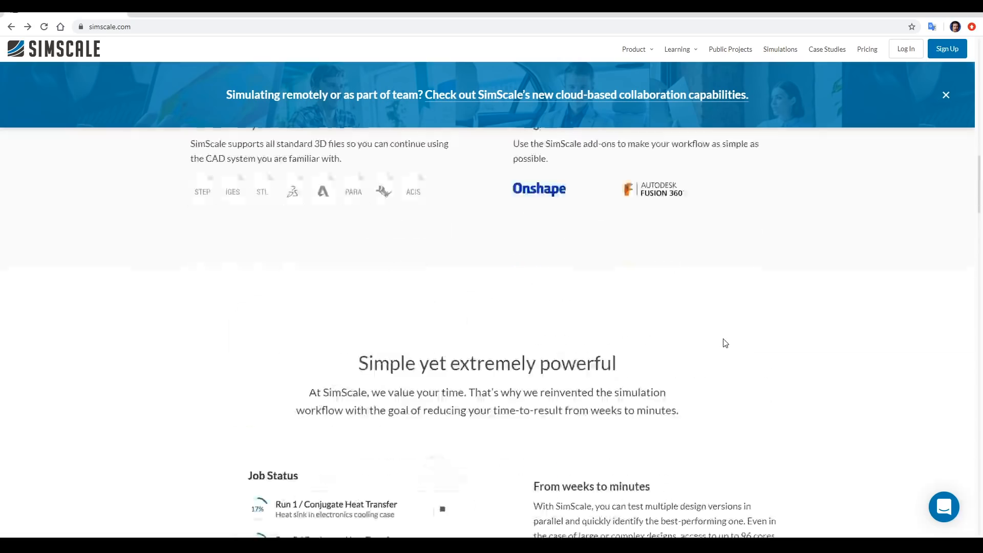
scroll("up", 3)
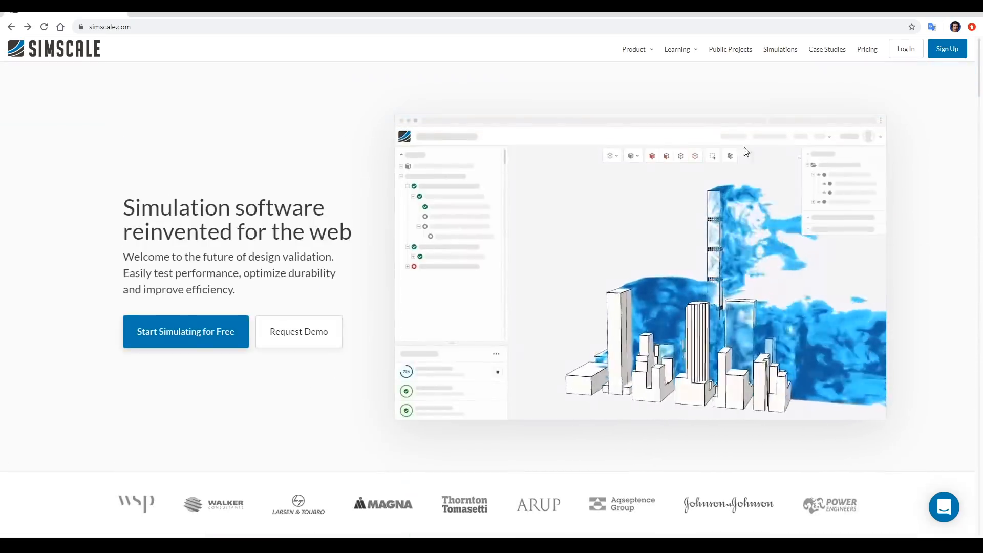
left_click(185, 331)
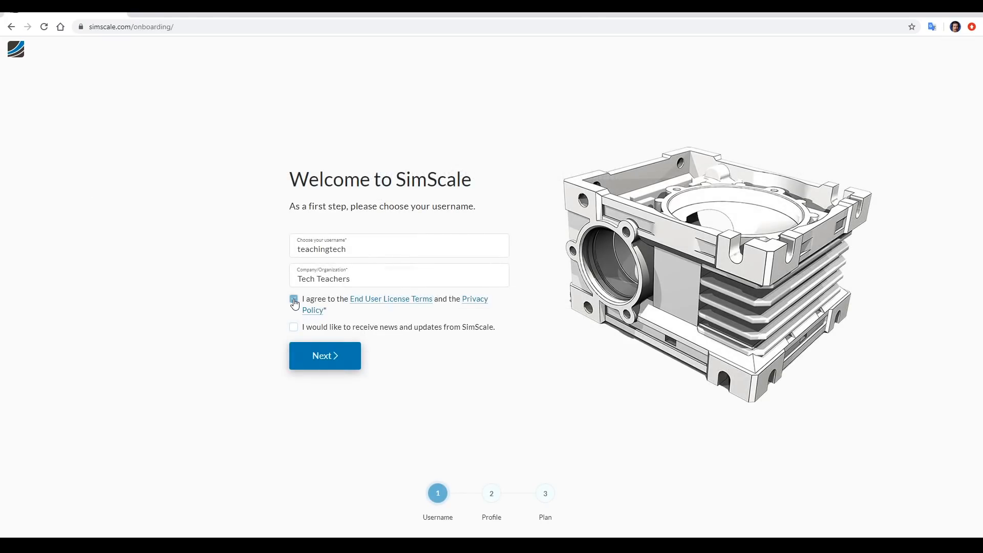
Step: Accept the license terms, decline news updates, and complete the username step
left_click(293, 326)
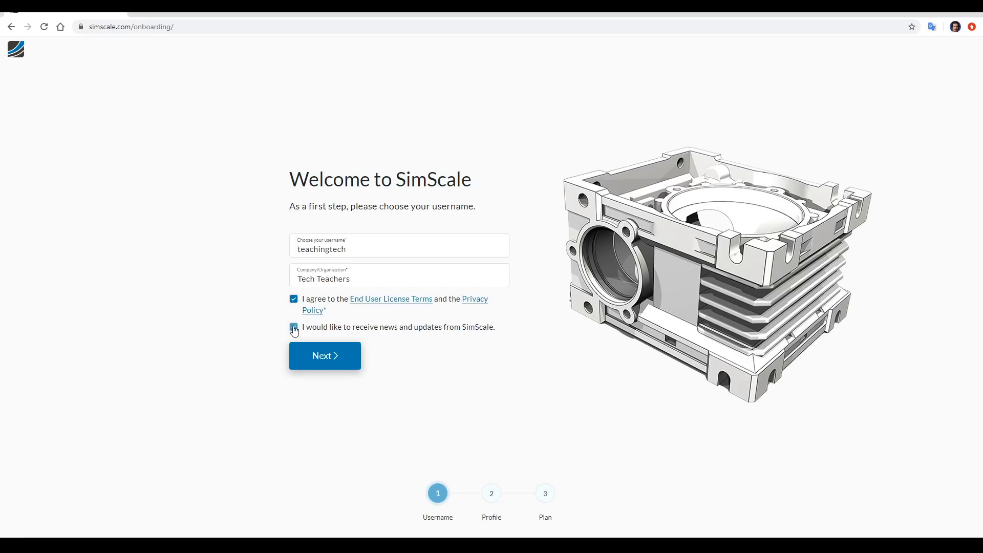
left_click(293, 327)
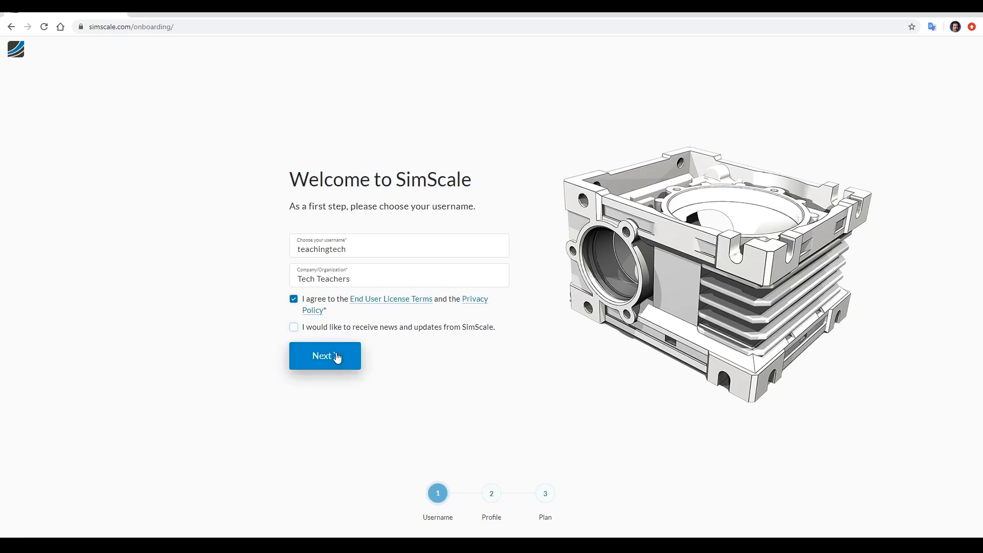
left_click(324, 355)
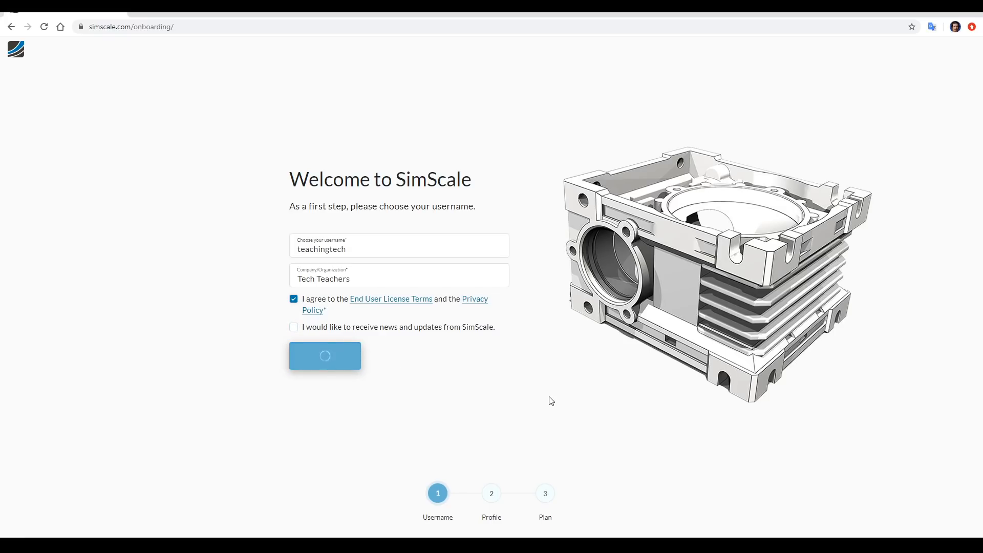
left_click(325, 356)
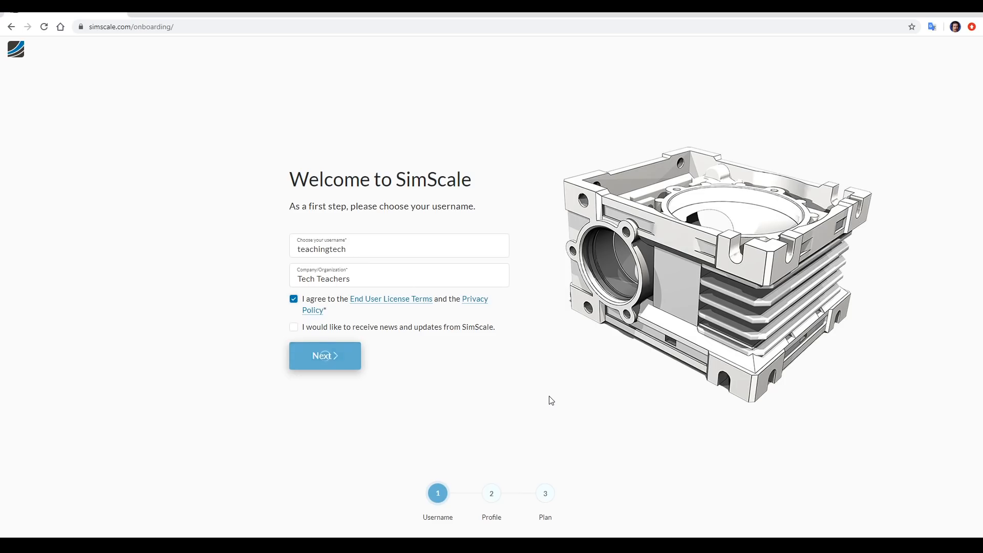
left_click(325, 355)
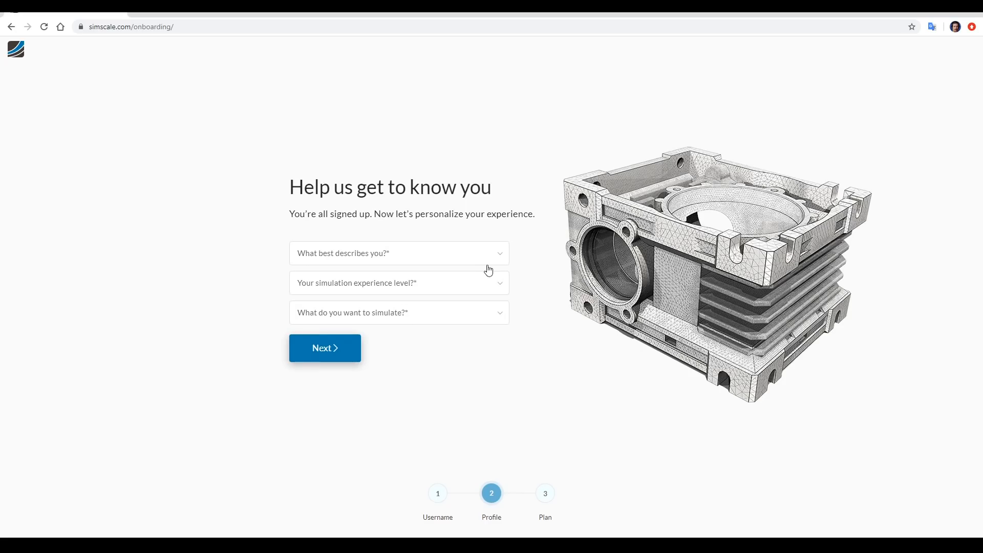
Step: Profile as an intermediate hobbyist in Fluid Dynamics (CFD) and choose the free Community plan
left_click(399, 253)
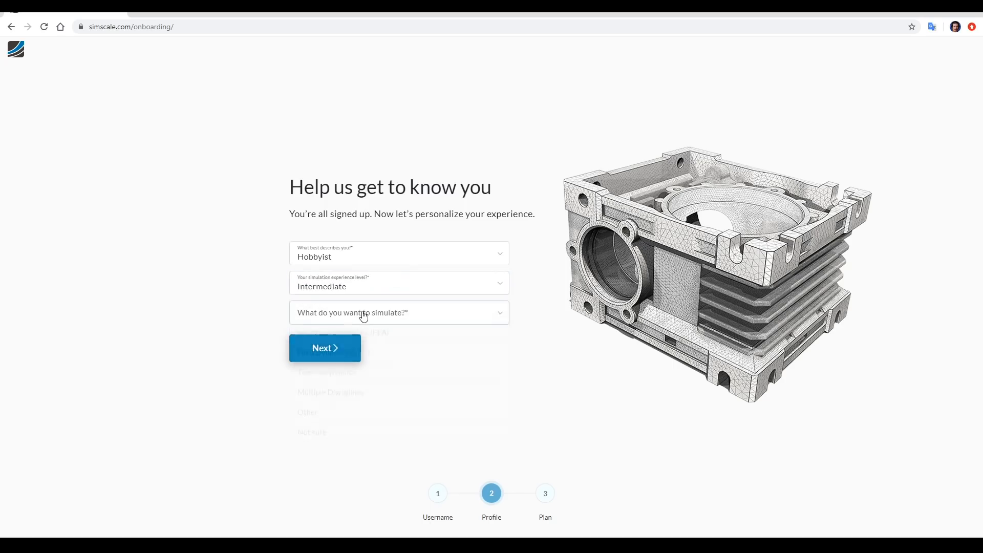
left_click(337, 333)
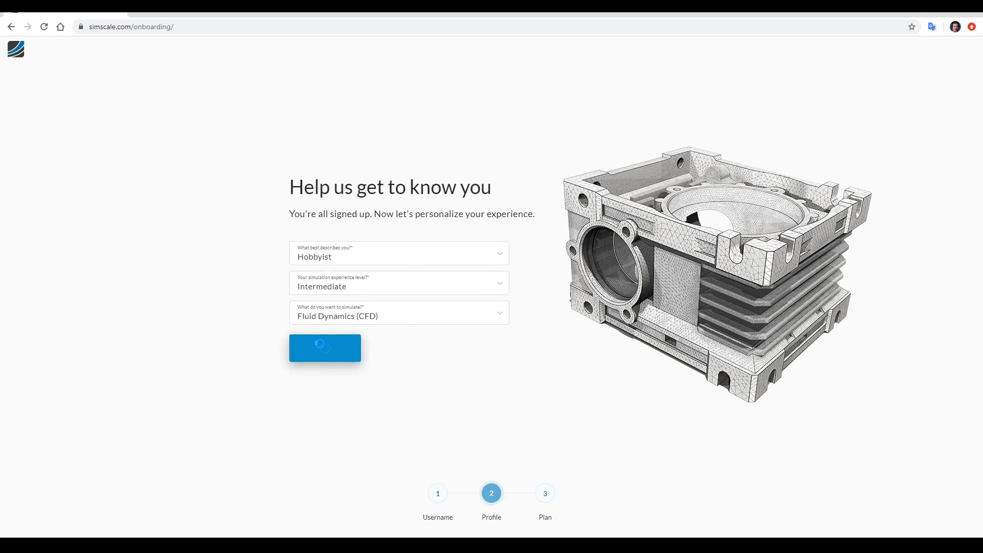
left_click(324, 348)
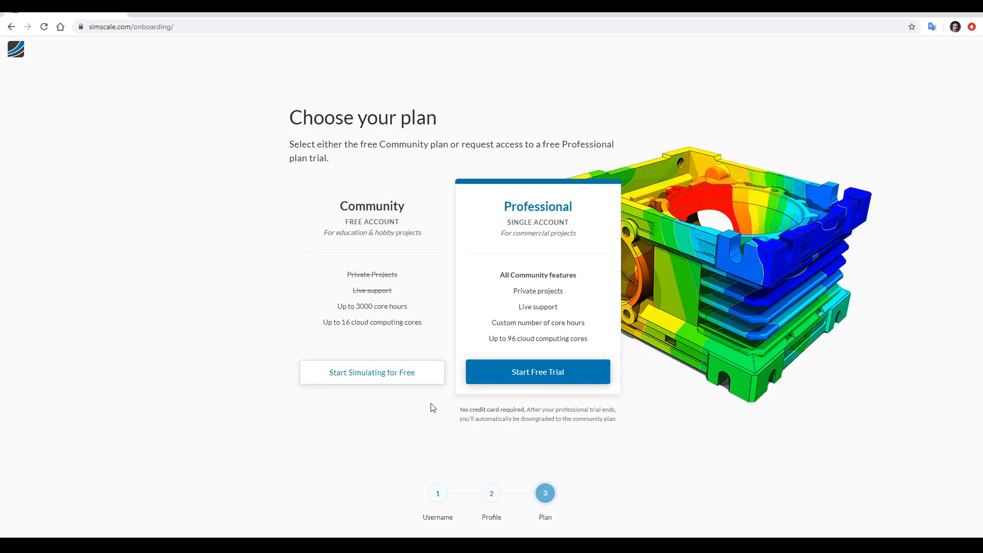
mouse_move(411, 408)
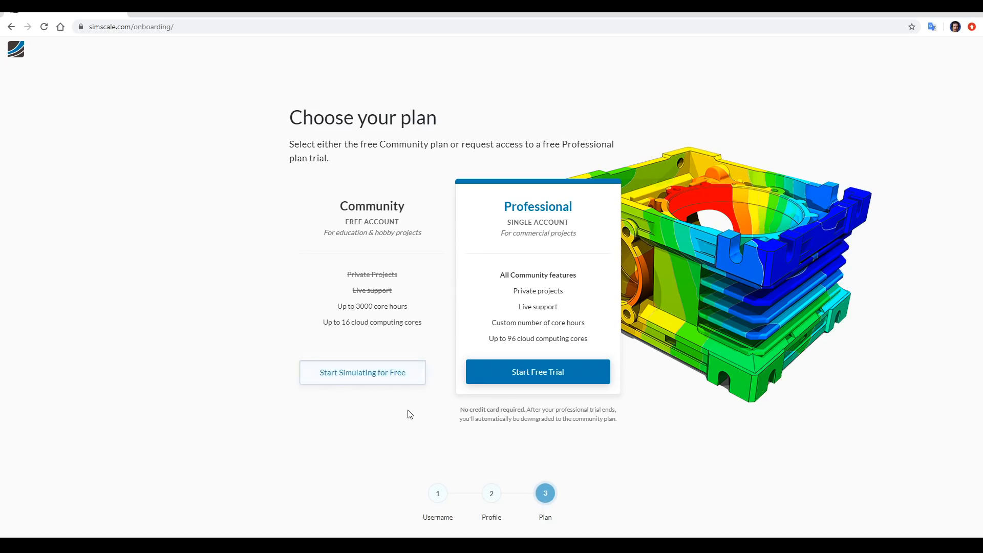
left_click(362, 372)
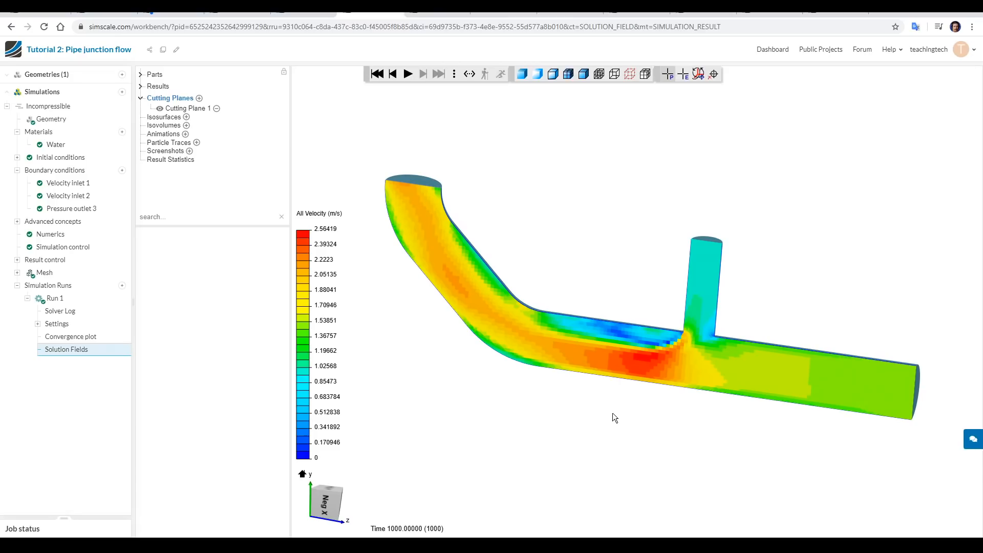
mouse_move(708, 429)
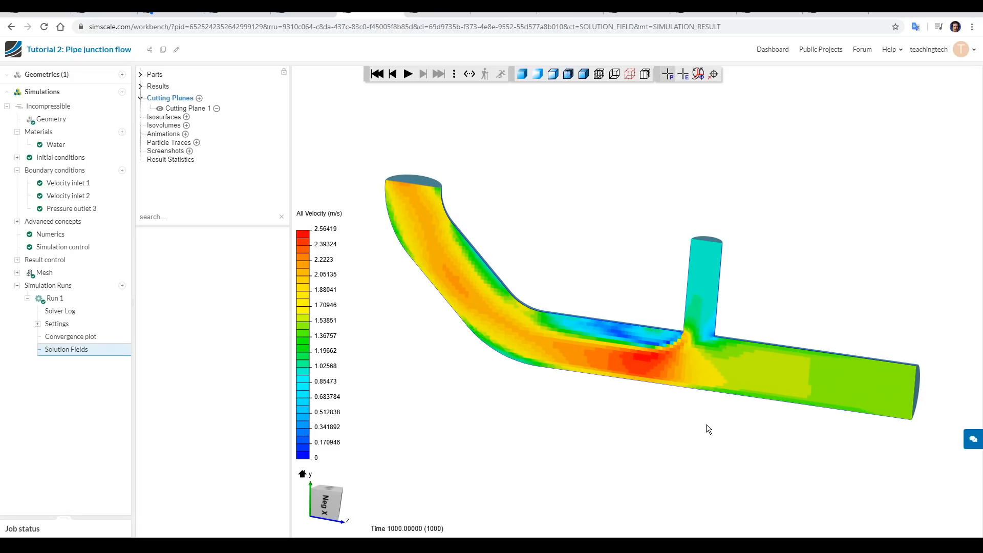
mouse_move(707, 464)
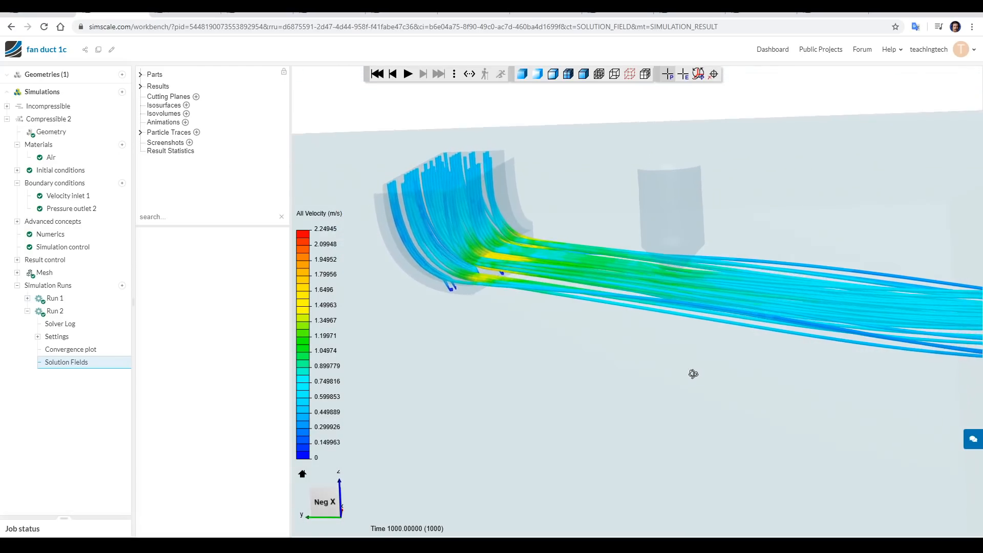
Step: Rotate the view of the fan duct 1c velocity particle traces
left_click_drag(693, 374, 609, 399)
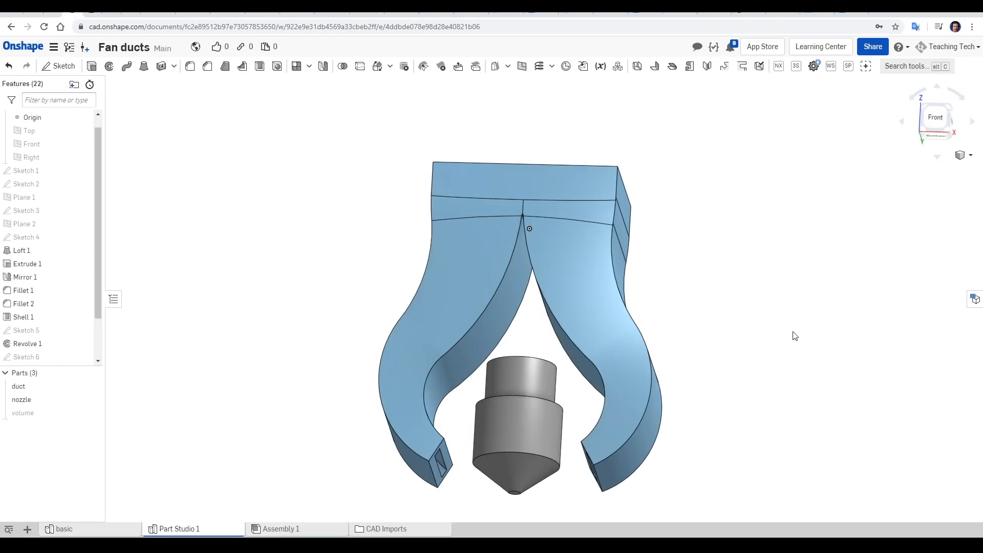
mouse_move(587, 212)
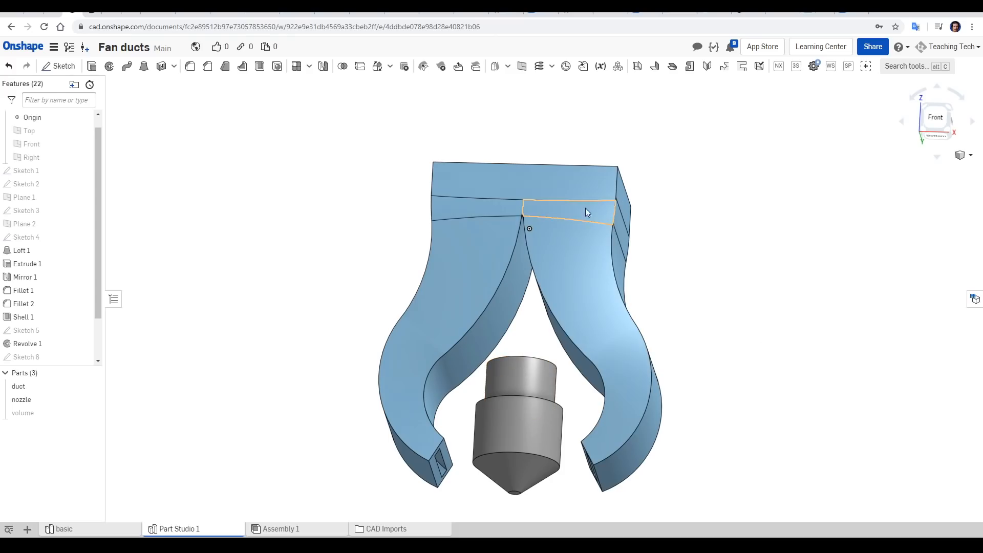
mouse_move(518, 383)
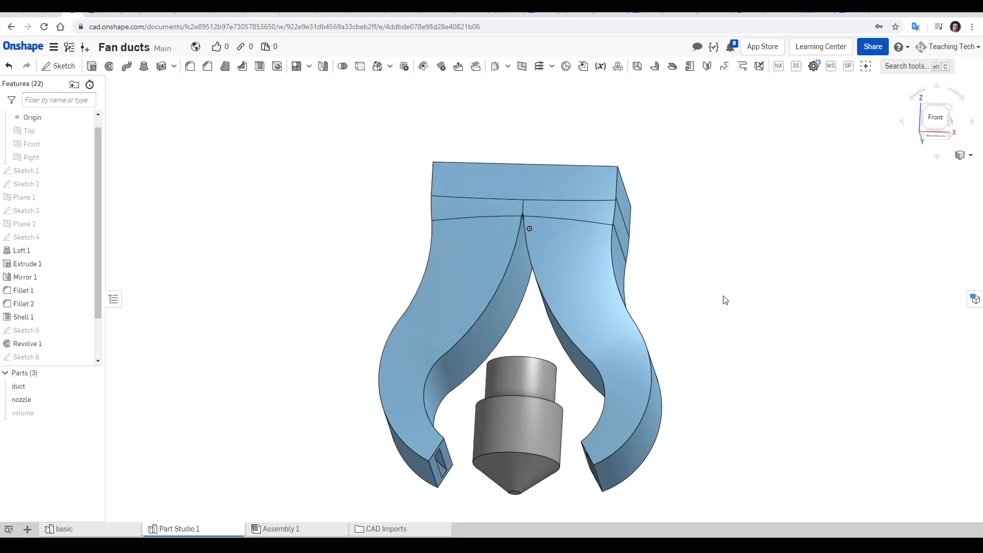
mouse_move(730, 299)
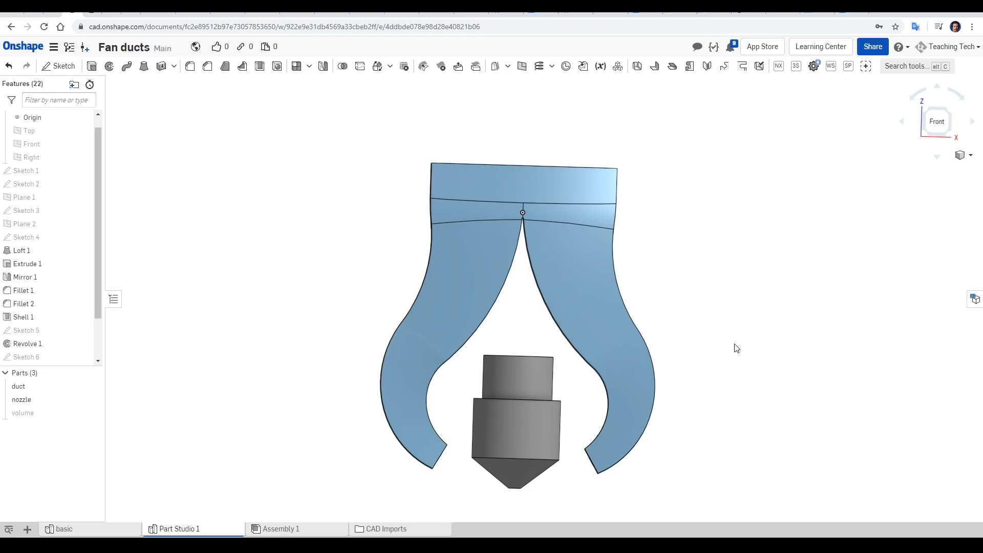
double_click(21, 250)
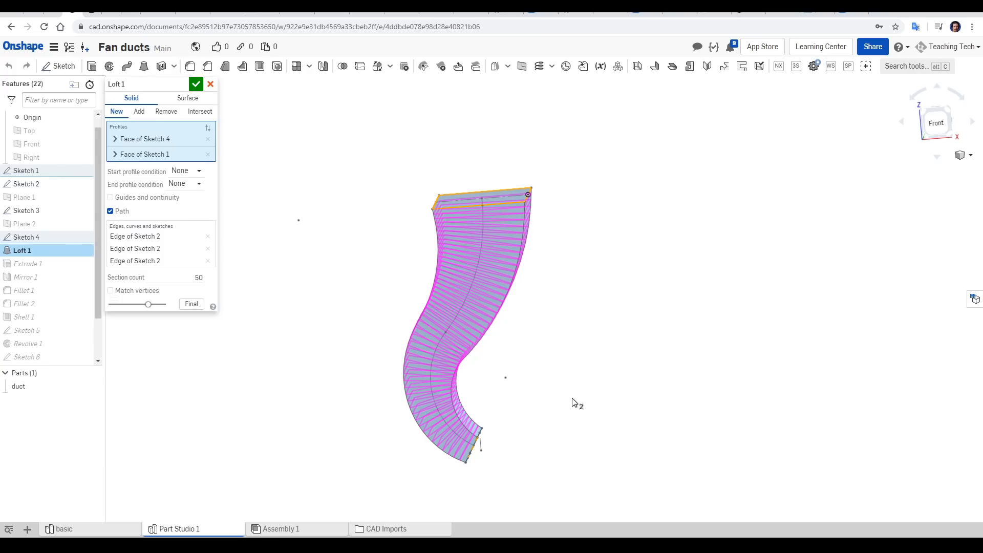
left_click(196, 83)
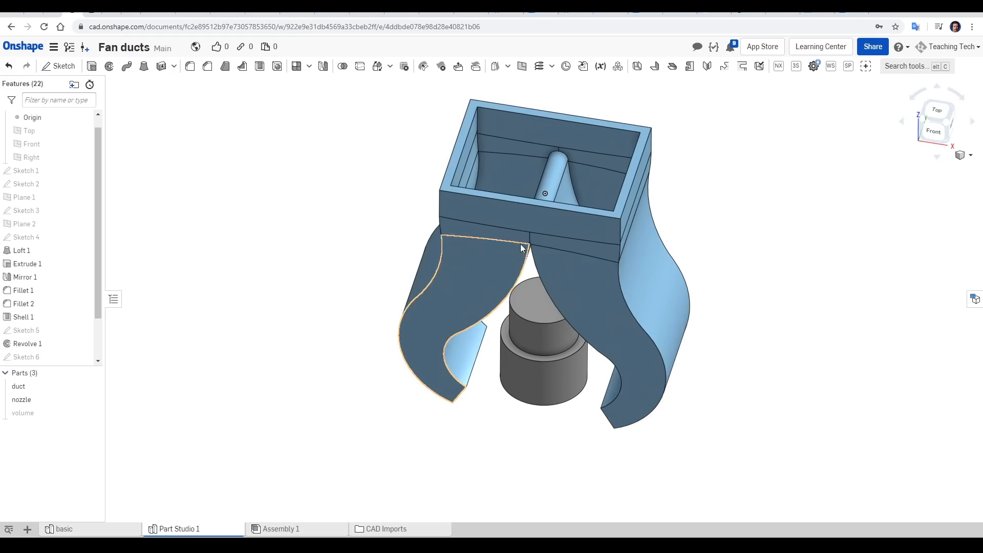
left_click_drag(520, 248, 583, 217)
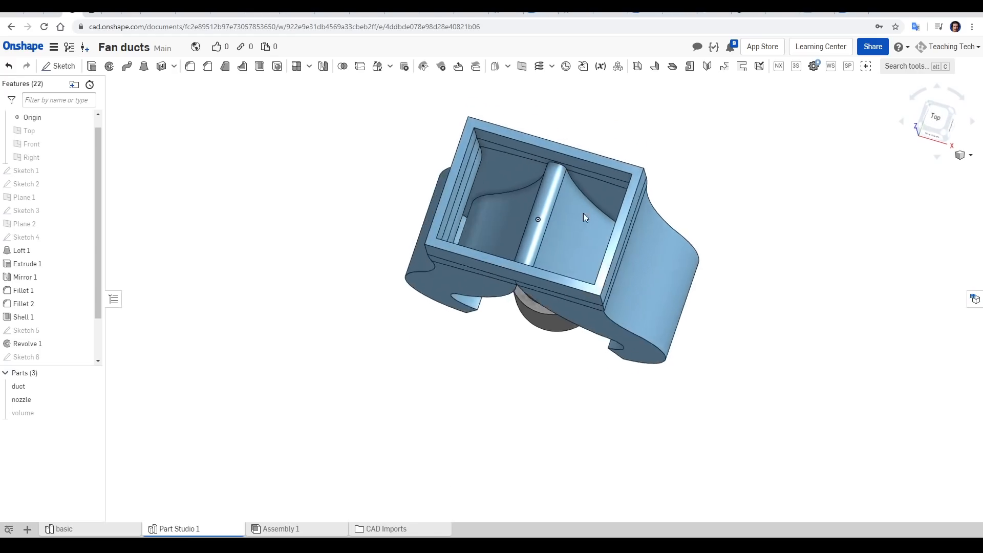
left_click_drag(583, 218, 569, 224)
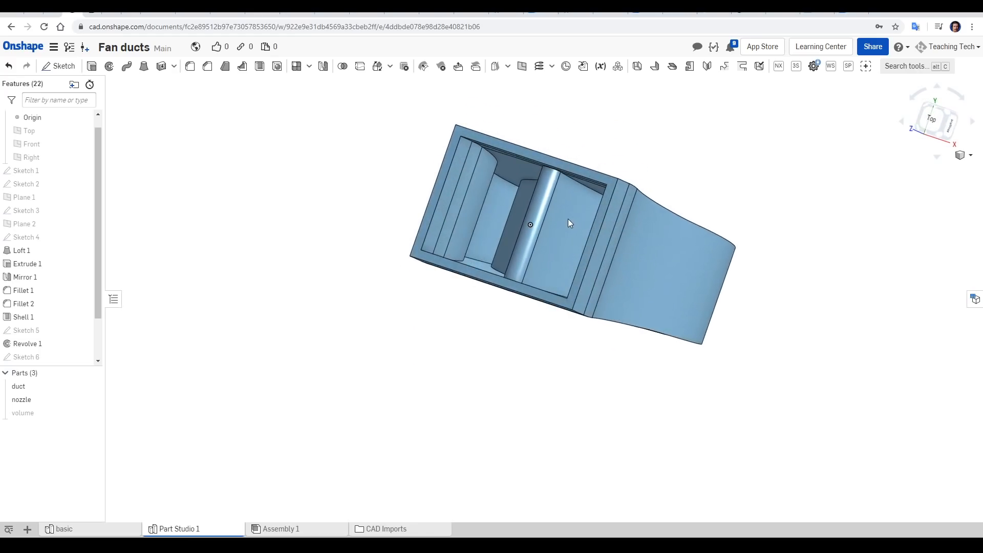
left_click_drag(564, 220, 567, 276)
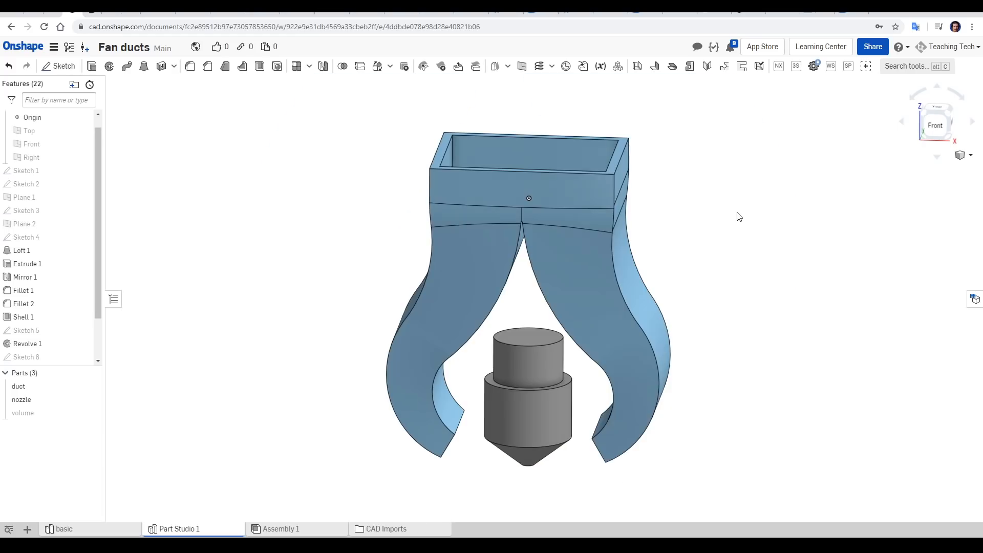
mouse_move(617, 303)
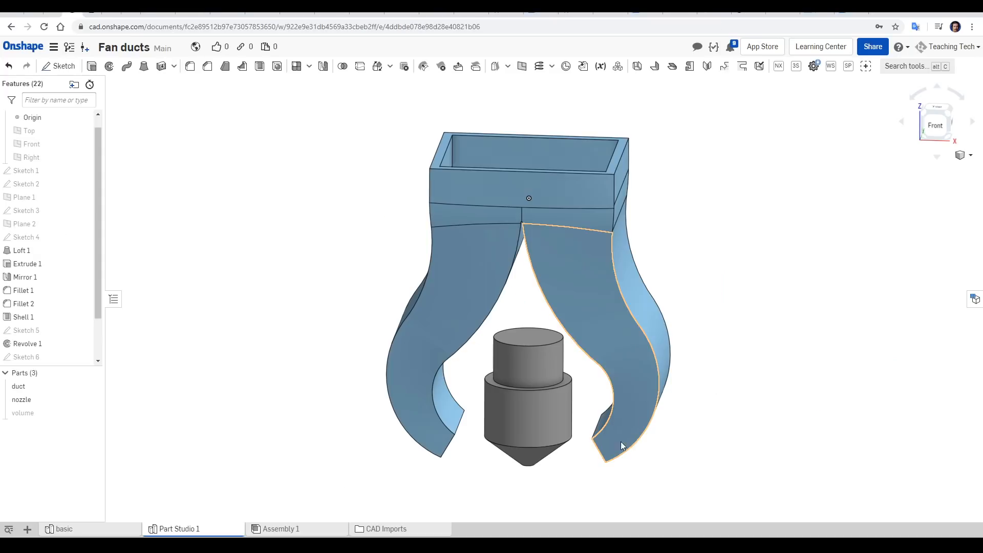
left_click(516, 479)
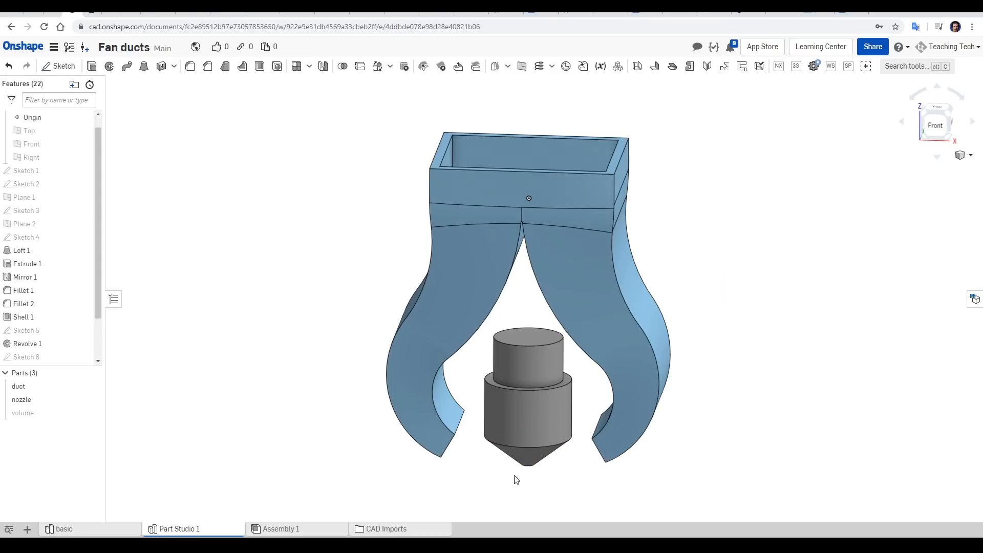
mouse_move(521, 496)
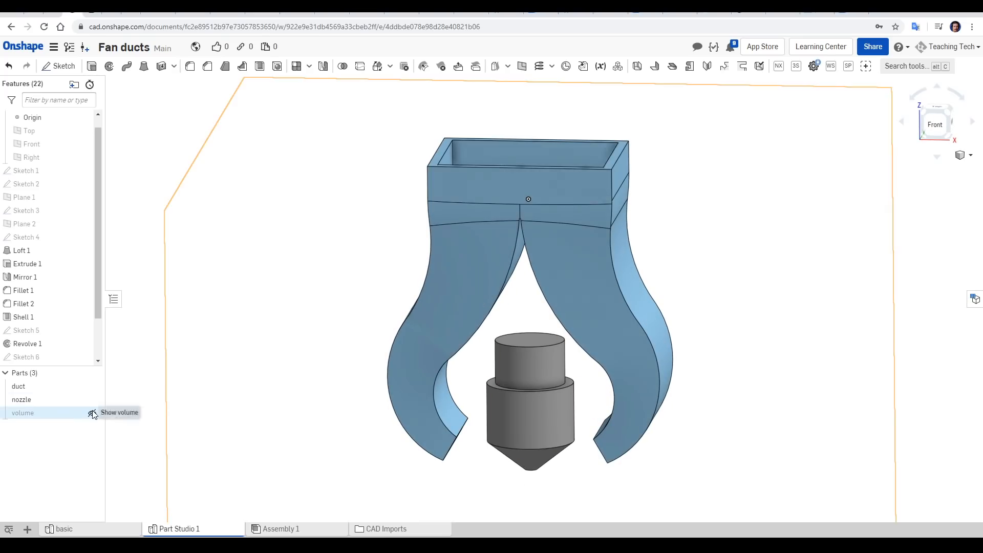
Step: Show the enclosure volume part, orbit around the box, and close the section view
left_click(93, 414)
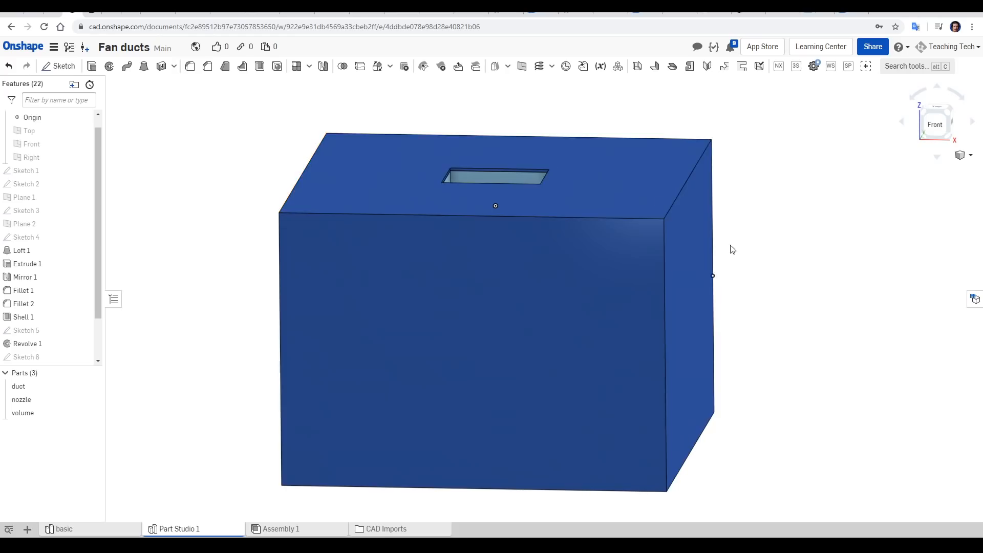
left_click_drag(731, 249, 740, 271)
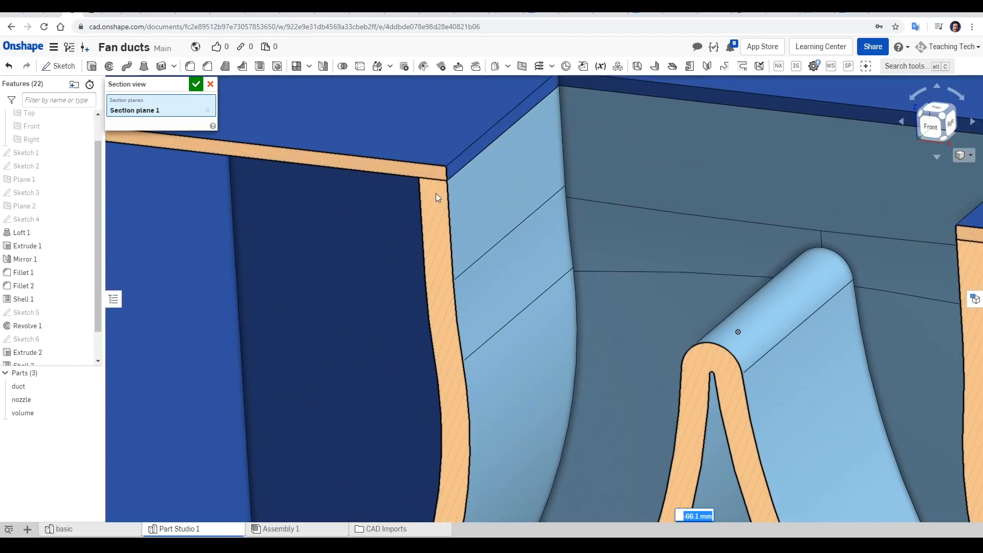
left_click(196, 84)
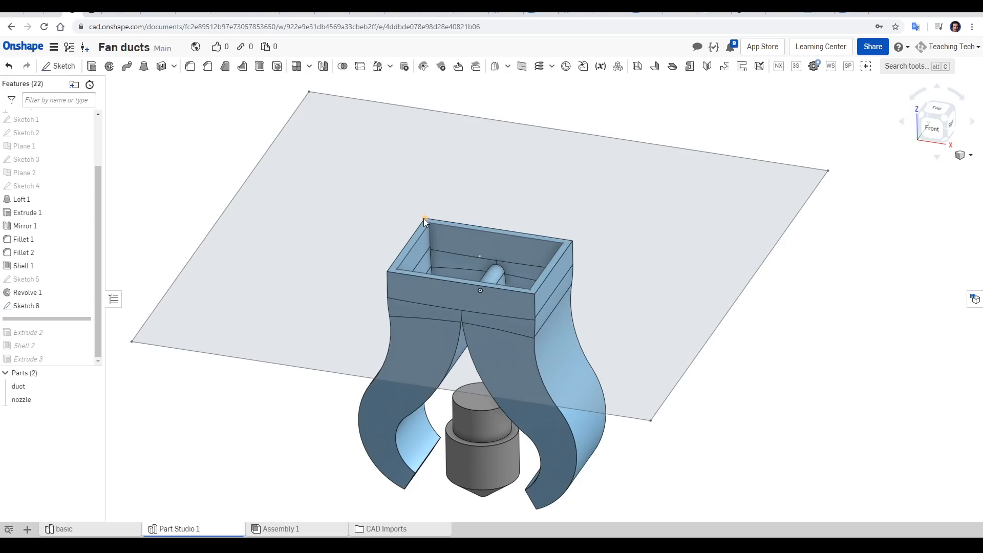
mouse_move(627, 410)
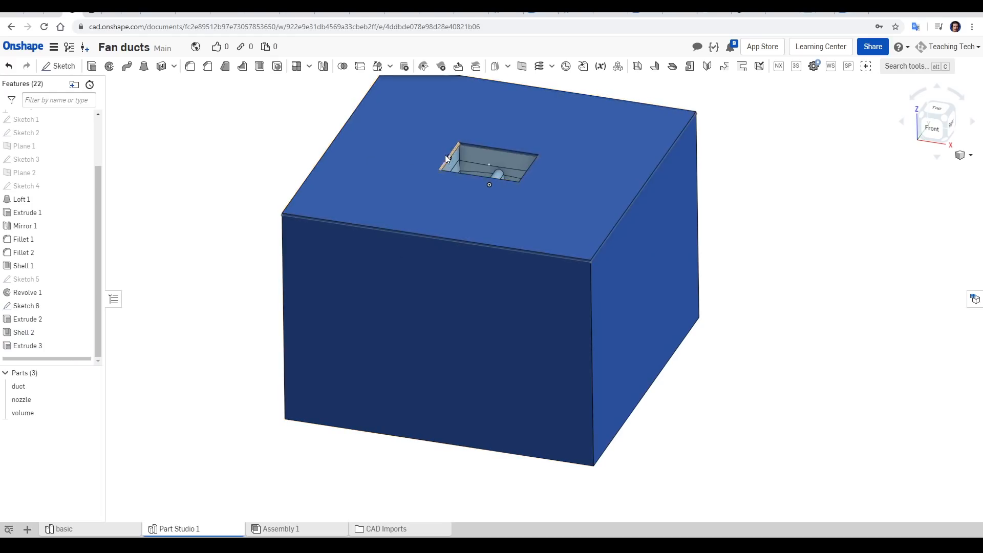
mouse_move(528, 178)
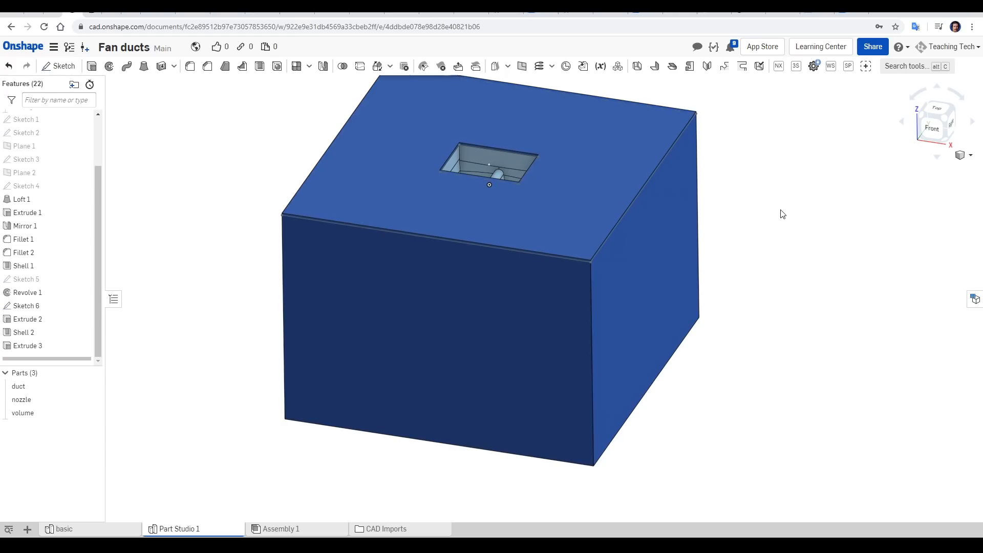
Step: Export the duct, nozzle and volume parts together as one file
right_click(19, 386)
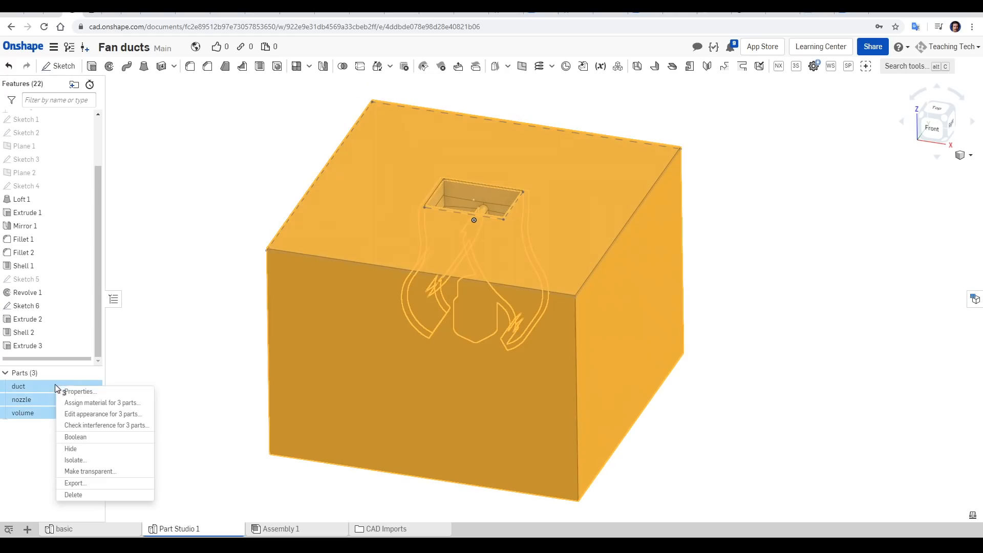
left_click(334, 381)
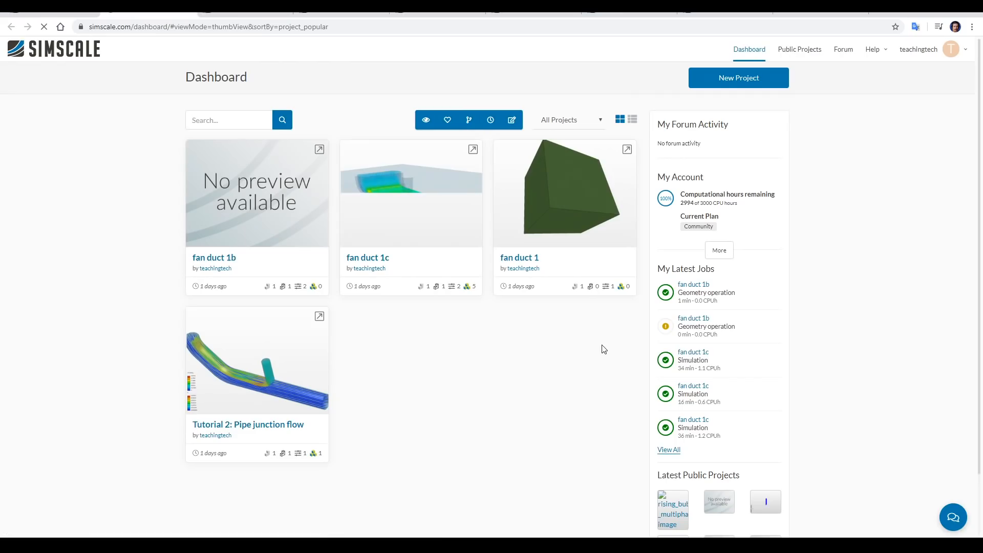
Step: Create the 'Twin duct' project with description 'Twin petsfang style duct'
left_click(738, 78)
type("Twin duct")
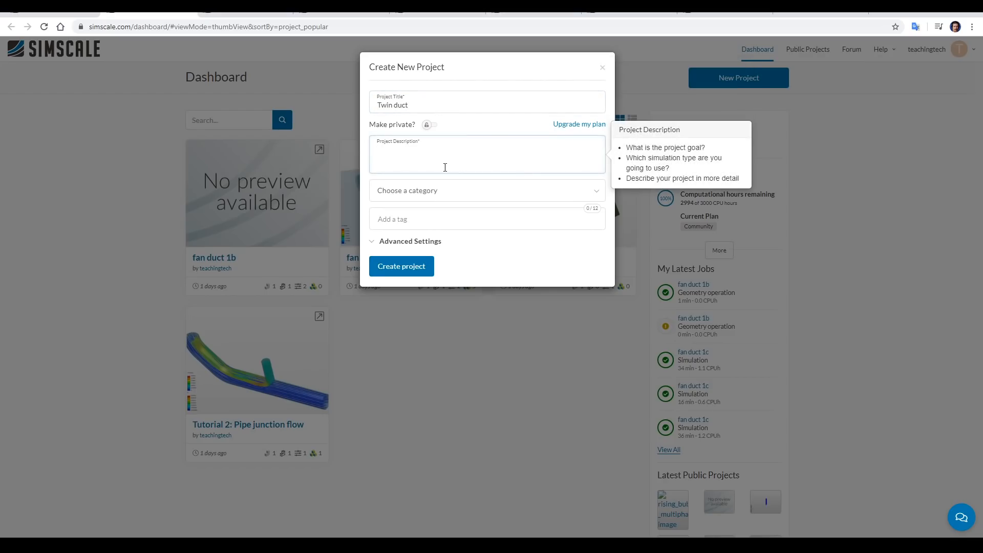
type("Twin petsfang style duct")
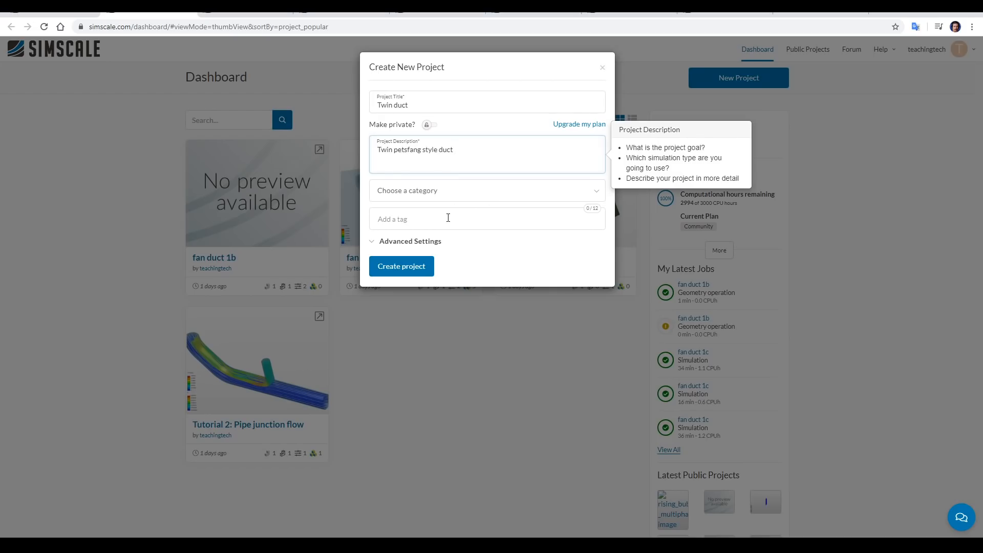
mouse_move(405, 273)
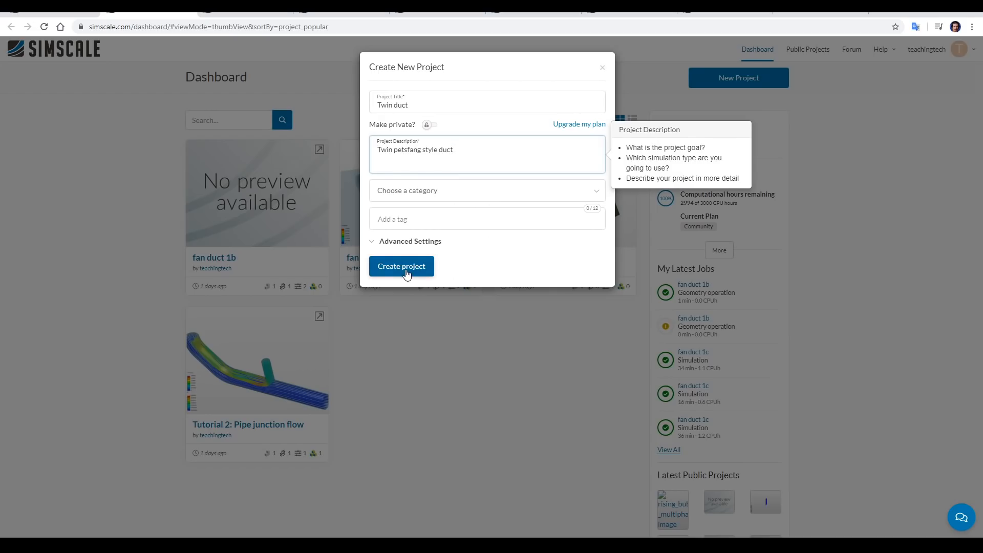
left_click(401, 266)
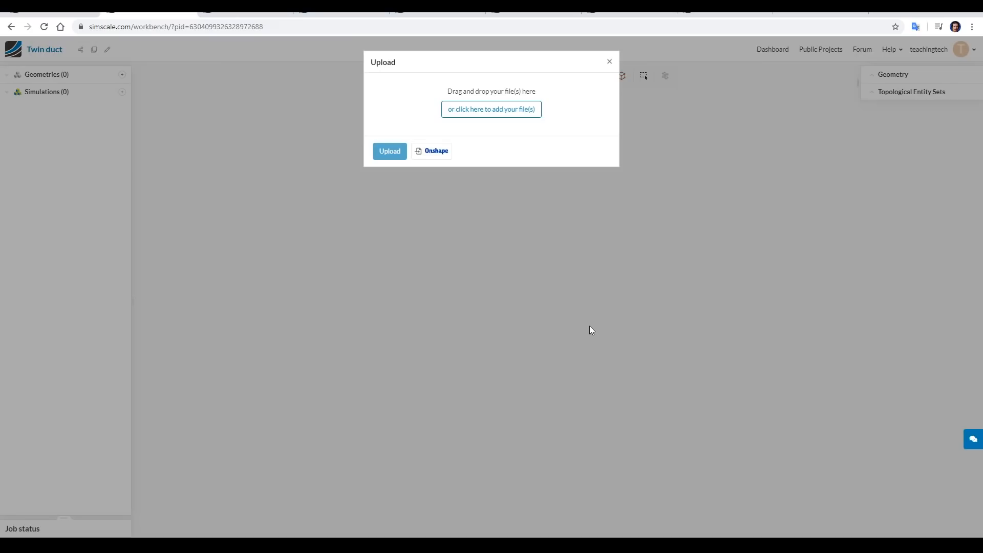
mouse_move(441, 170)
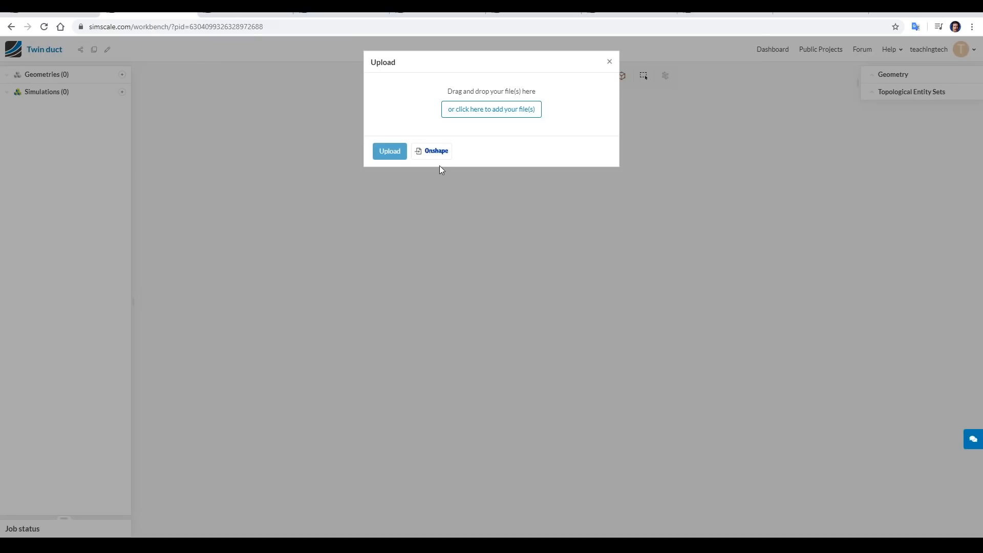
mouse_move(458, 256)
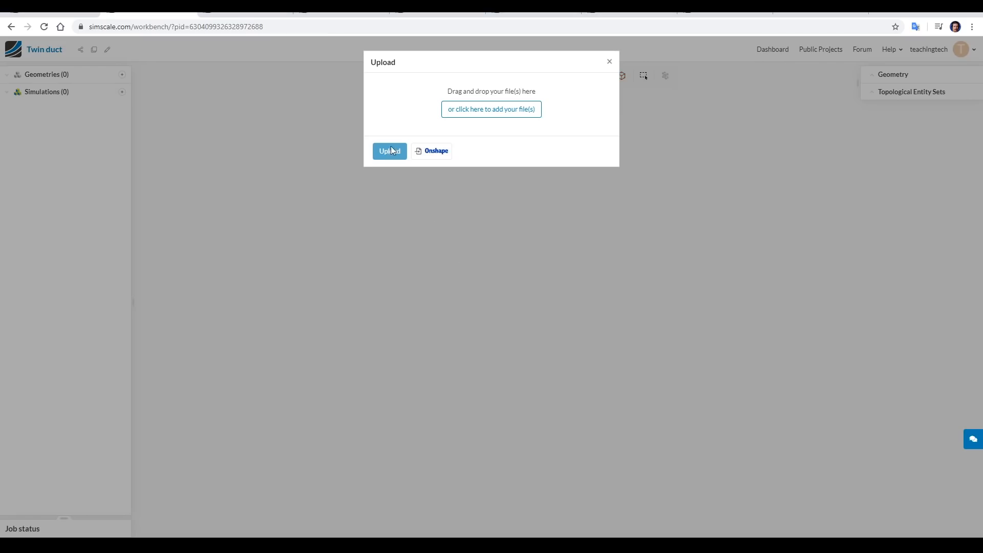
Step: Add the exported duct twin Parasolid file to the upload queue
left_click(492, 109)
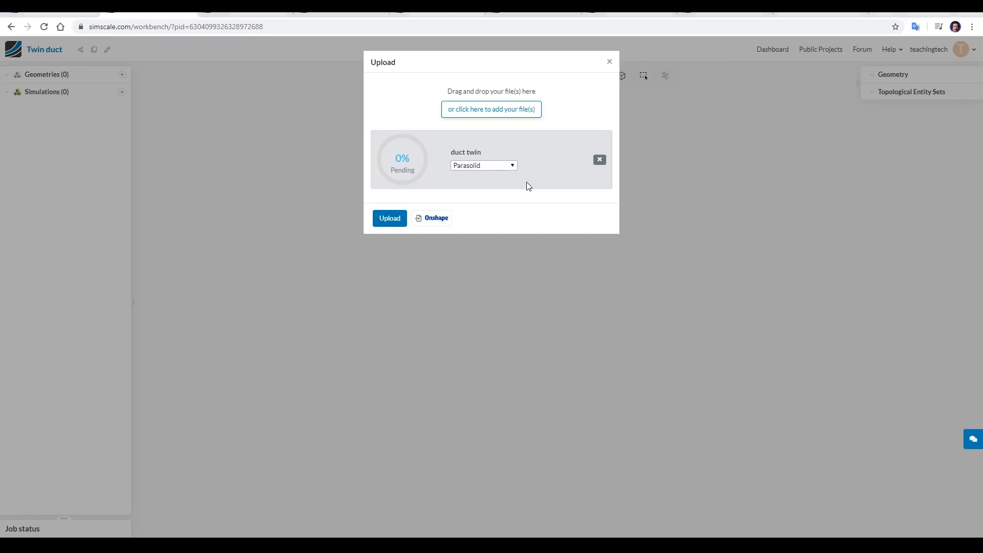
mouse_move(471, 176)
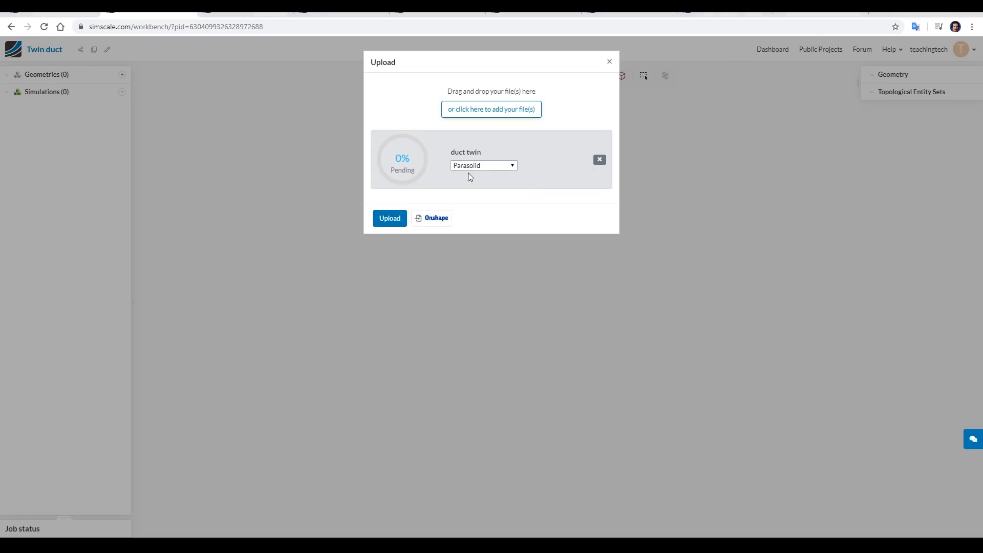
mouse_move(498, 180)
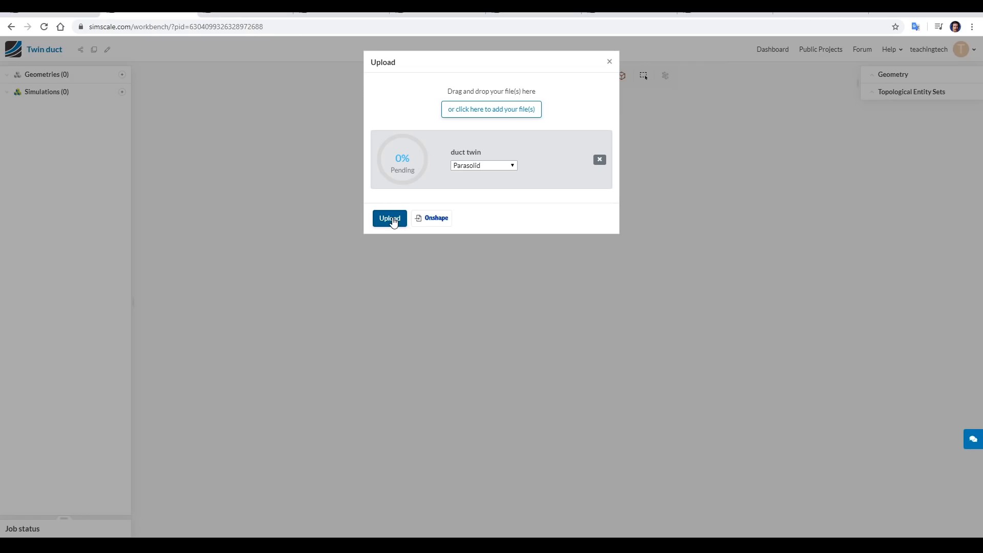
Step: Upload the duct_twin geometry and toggle the volume part's visibility to inspect inside
left_click(390, 218)
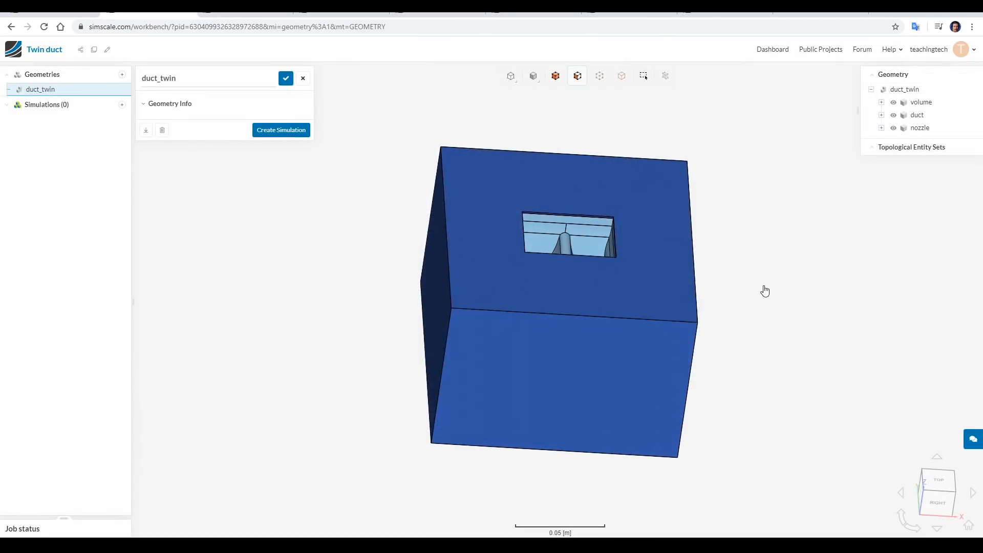
left_click_drag(765, 291, 776, 296)
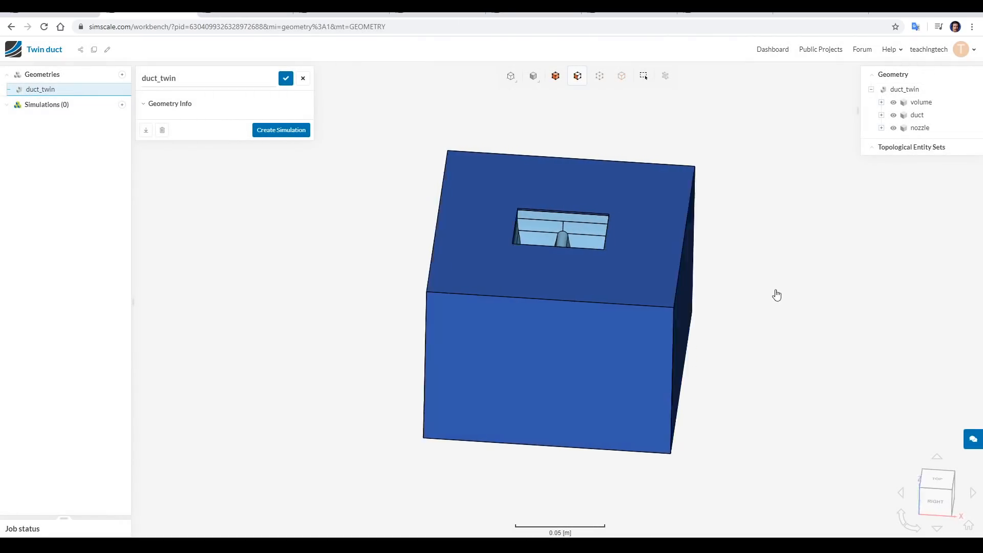
left_click(893, 102)
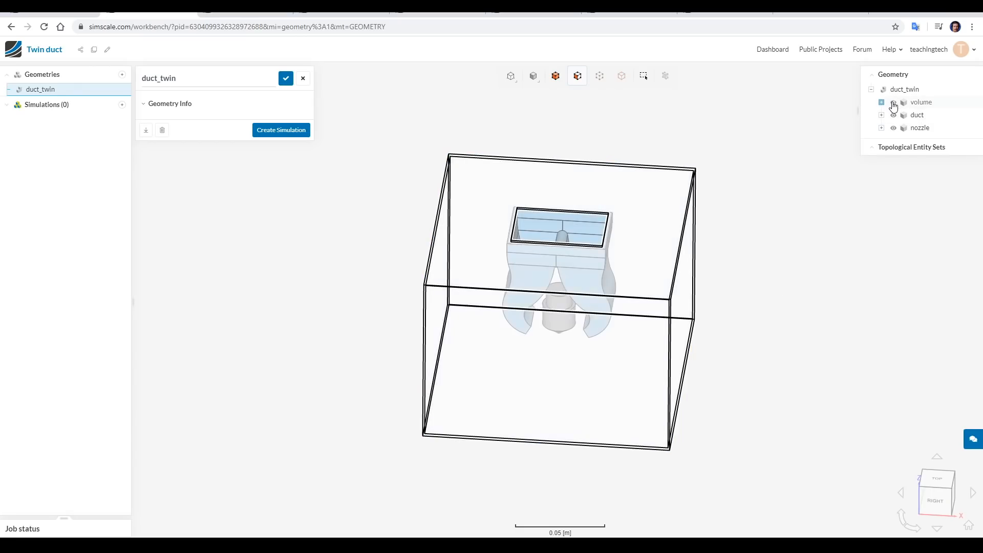
left_click(893, 103)
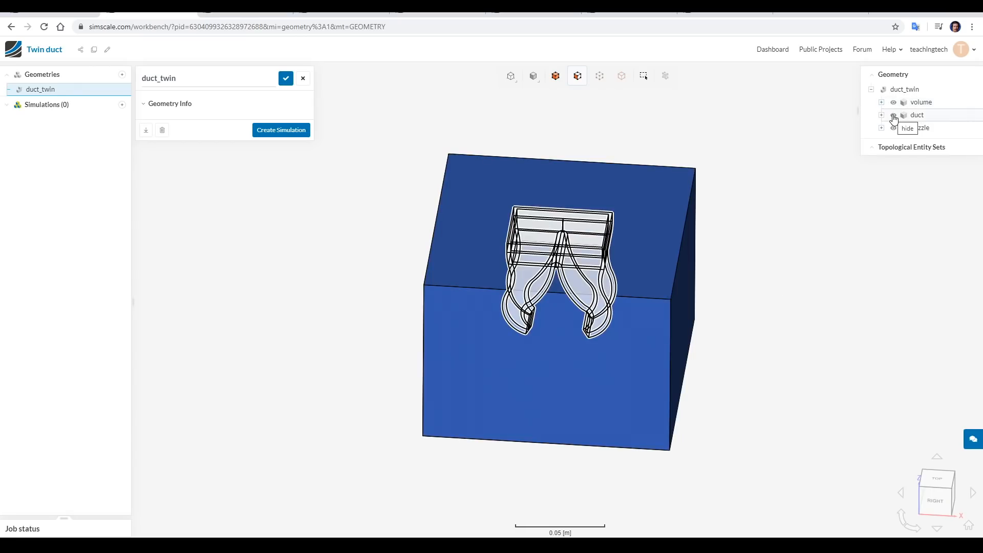
left_click(893, 114)
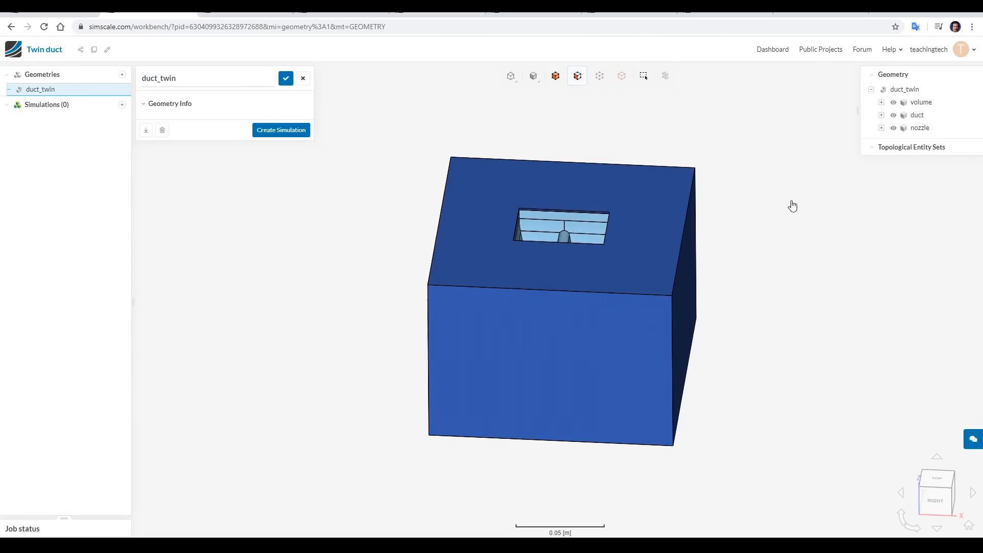
mouse_move(462, 145)
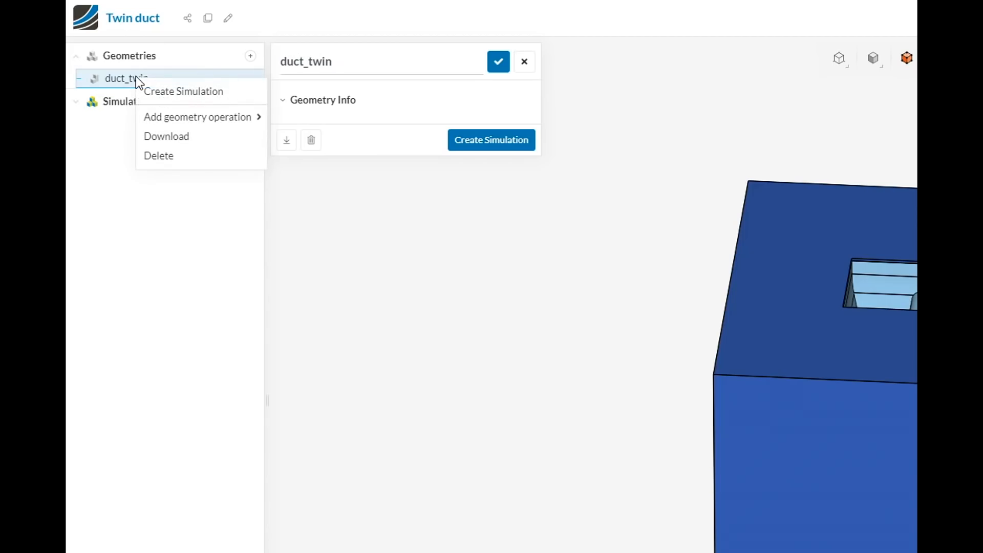
mouse_move(199, 117)
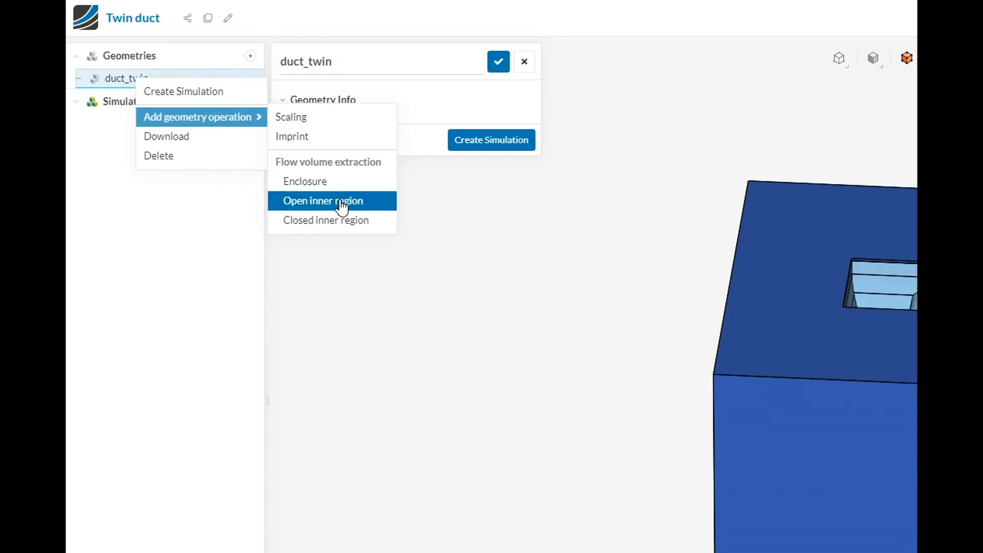
Step: Extract the open inner region using the box's top face as boundary and an inner seed face
left_click(332, 201)
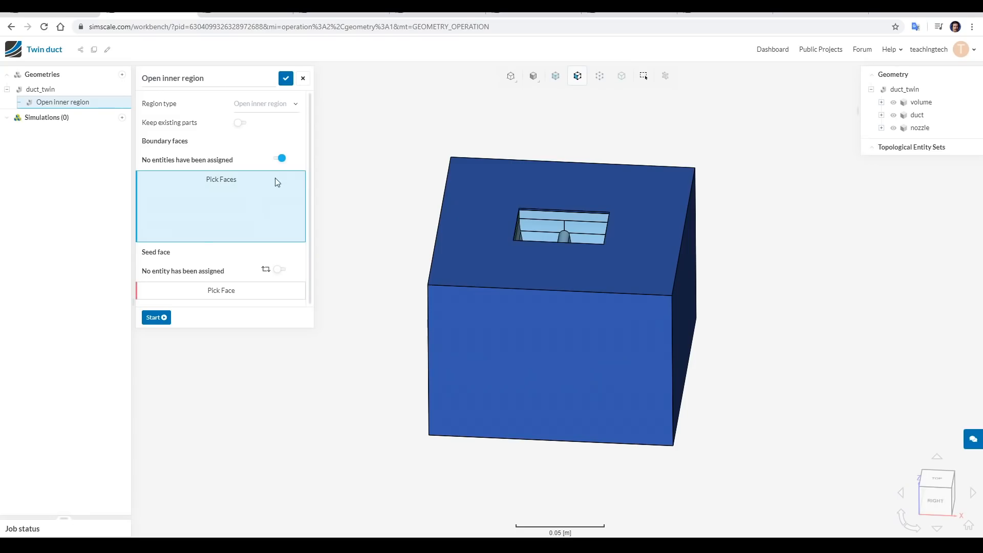
mouse_move(399, 204)
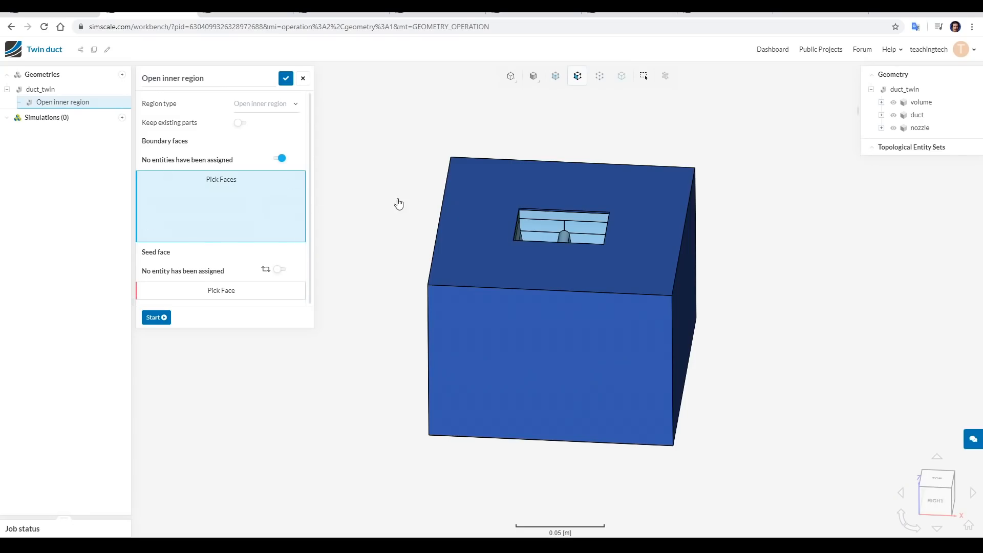
left_click(500, 197)
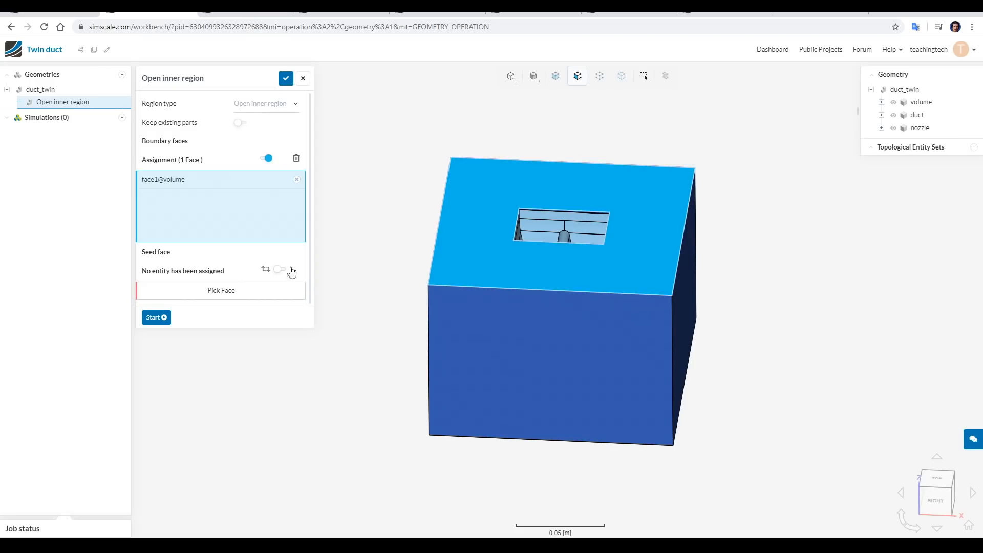
left_click(278, 269)
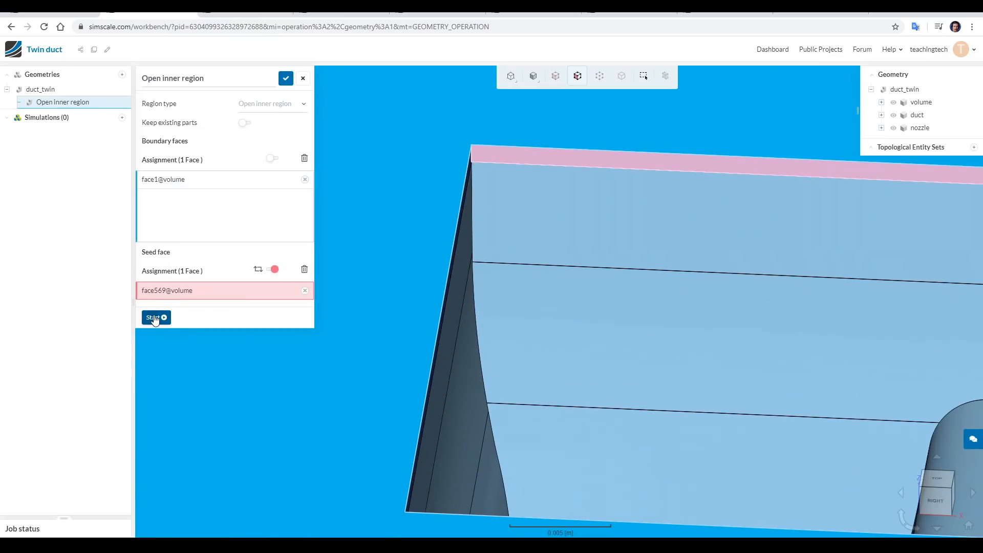
left_click(153, 318)
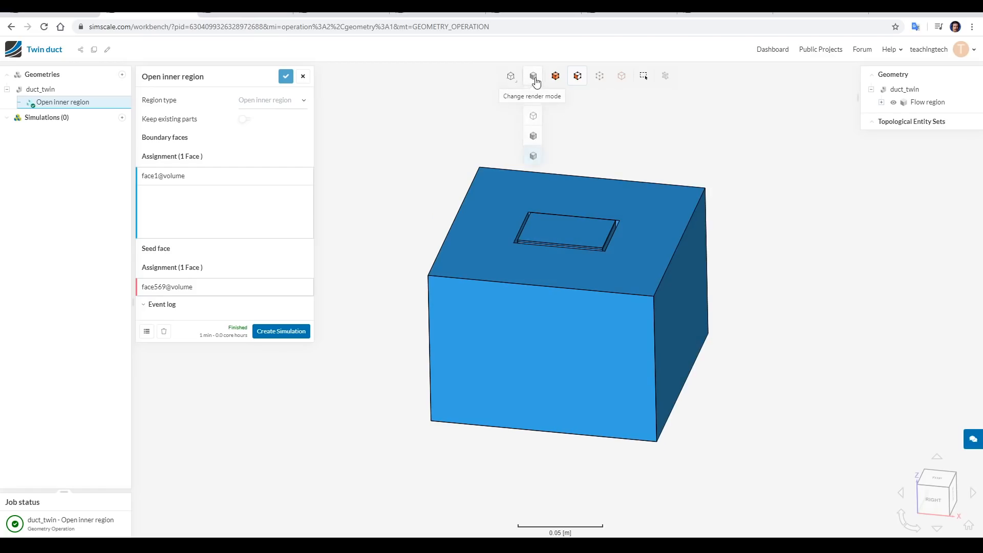
Step: Render the flow region transparent and begin creating a simulation from it
left_click(533, 155)
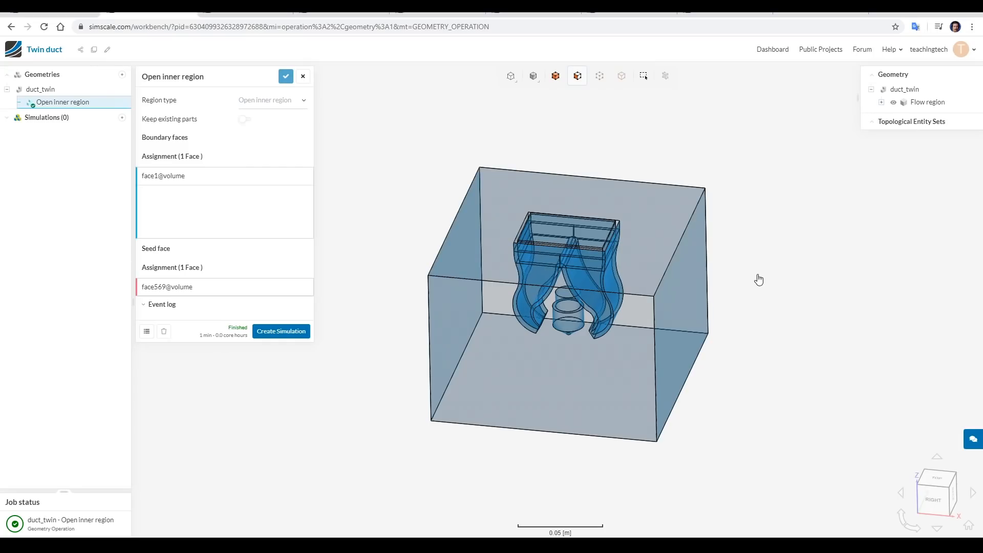
mouse_move(719, 229)
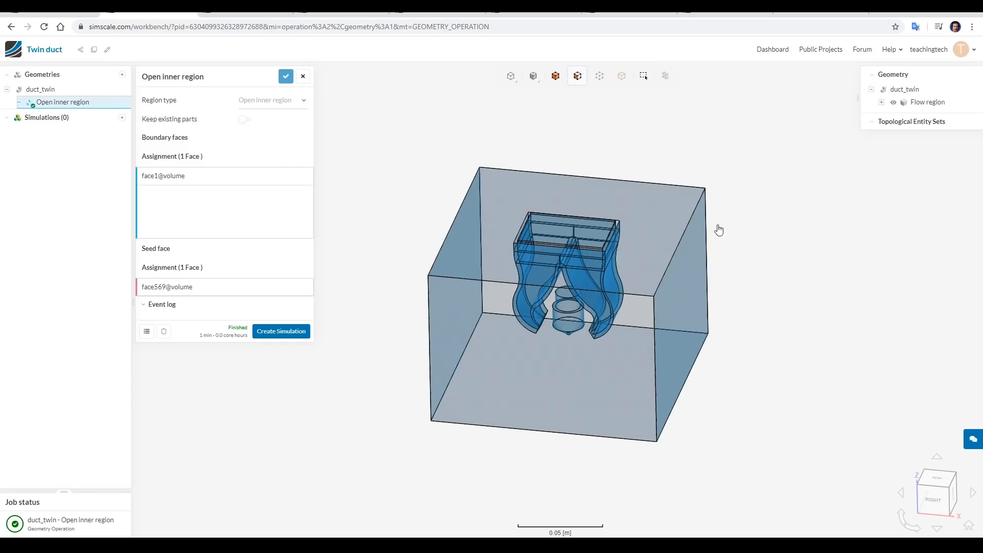
left_click(281, 331)
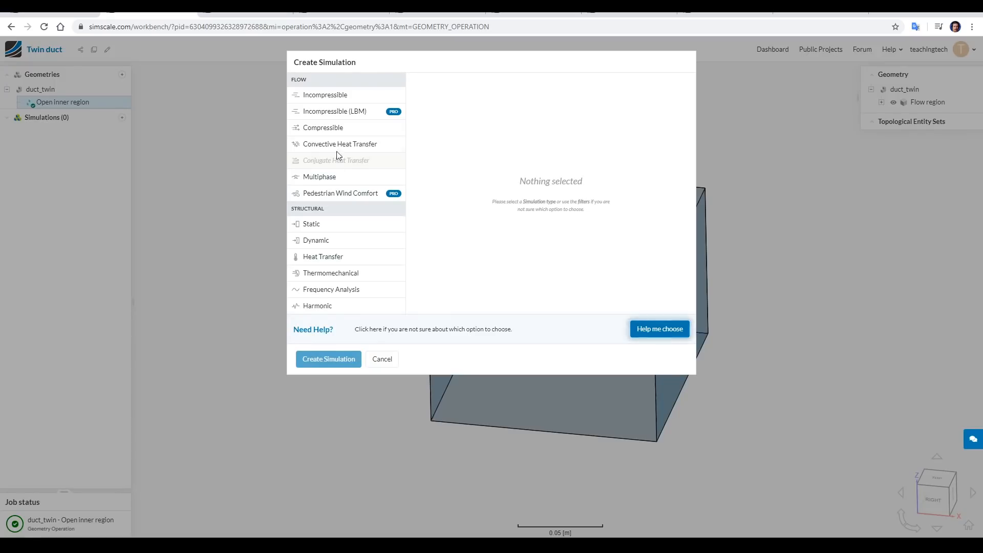
Step: Create a compressible simulation and adjust its time dependency setting
left_click(323, 128)
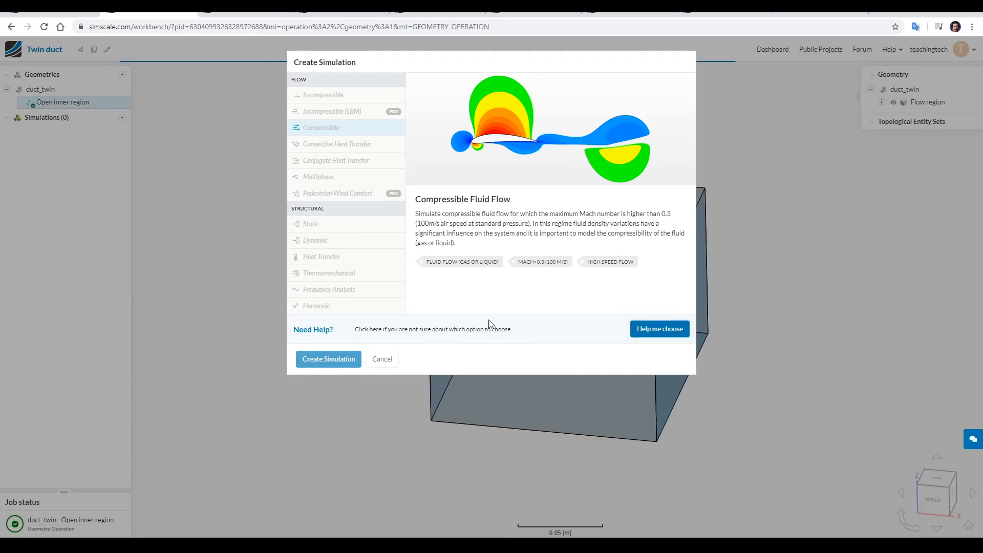
left_click(328, 359)
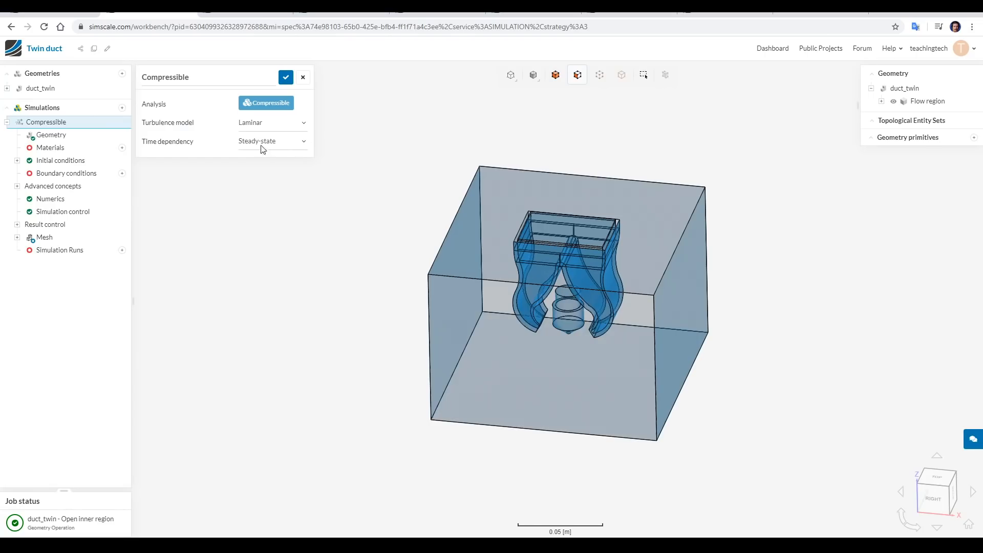
left_click(285, 77)
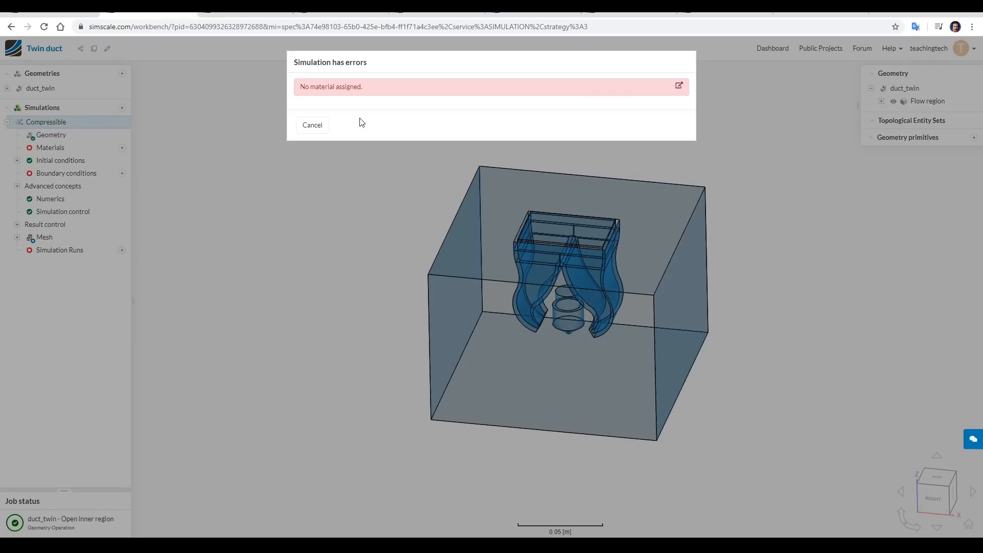
mouse_move(367, 125)
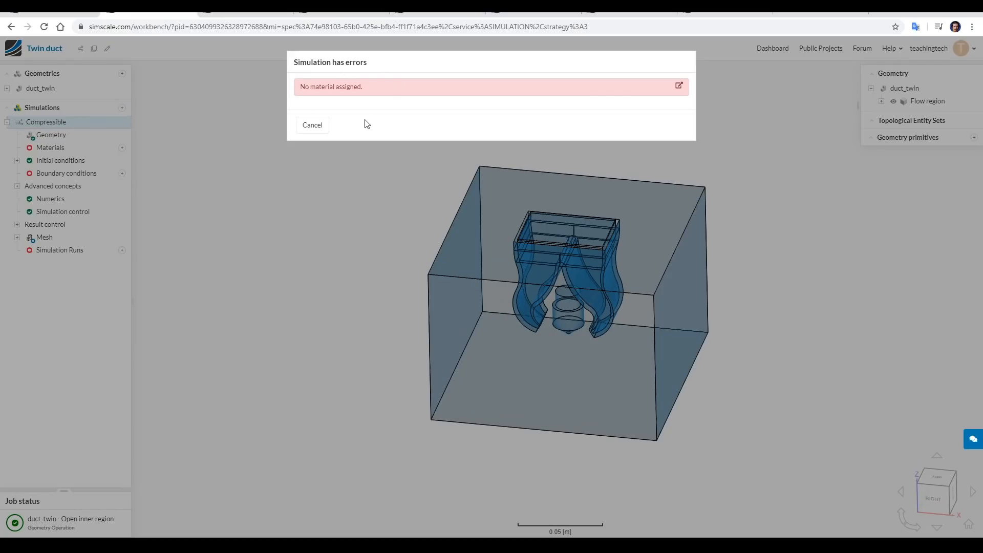
Step: Dismiss the error report and assign Air as the material of the flow region volume
left_click(312, 125)
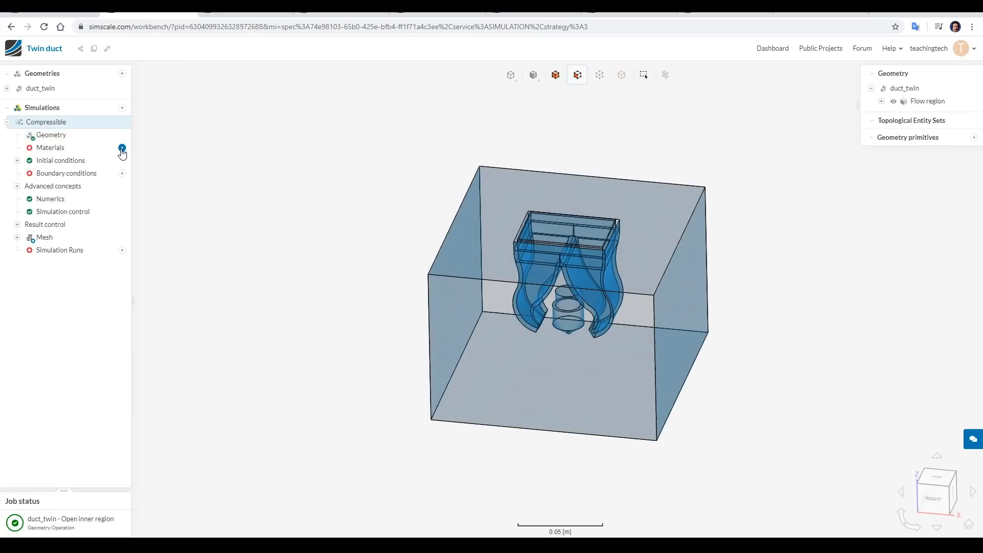
left_click(122, 150)
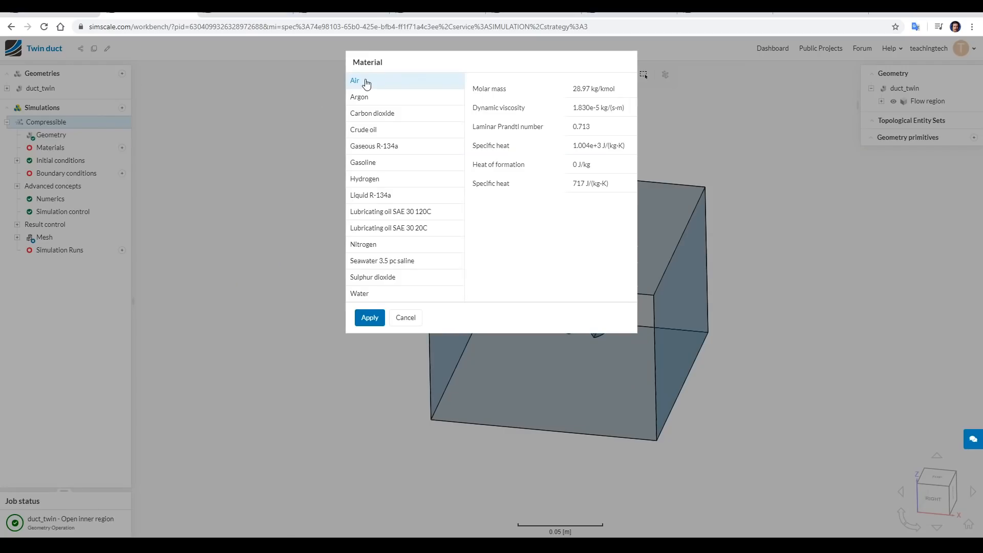
left_click(369, 317)
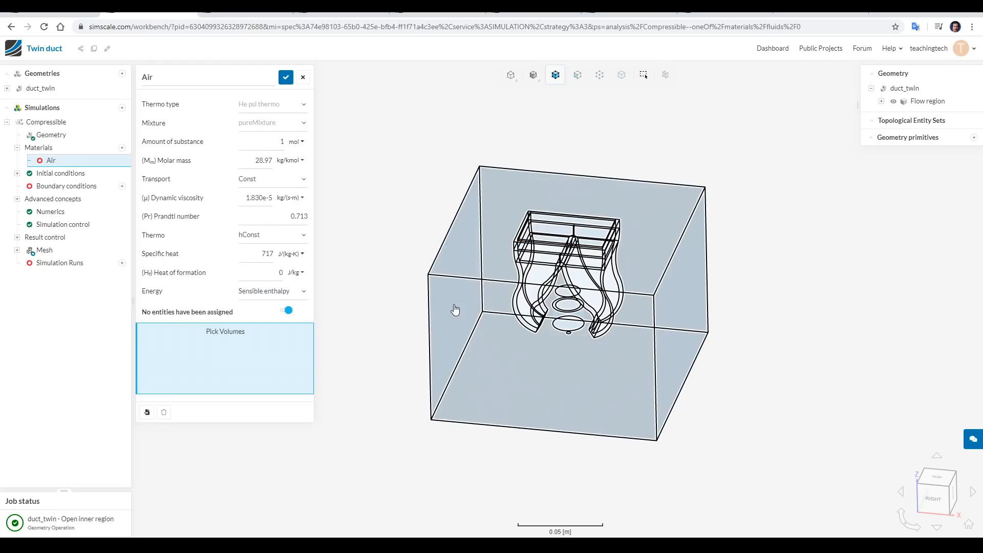
left_click(927, 101)
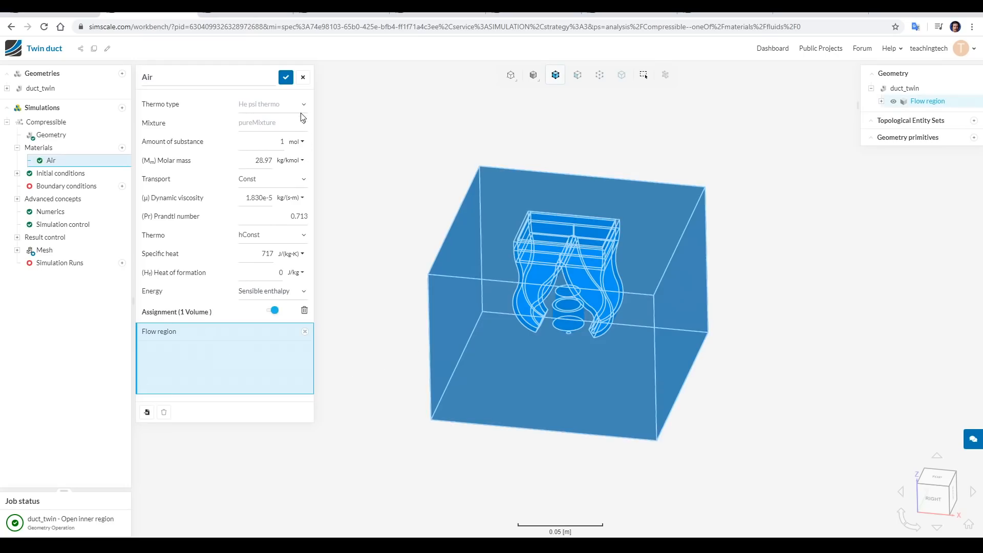
left_click(285, 77)
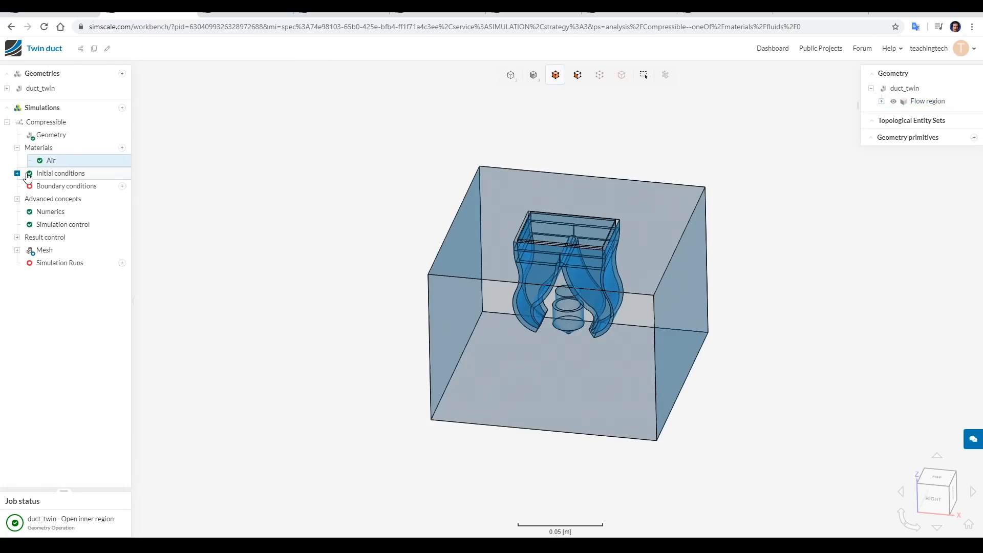
Step: Expand Initial conditions and view the pressure condition's global 1.013e+5 Pa value
left_click(16, 173)
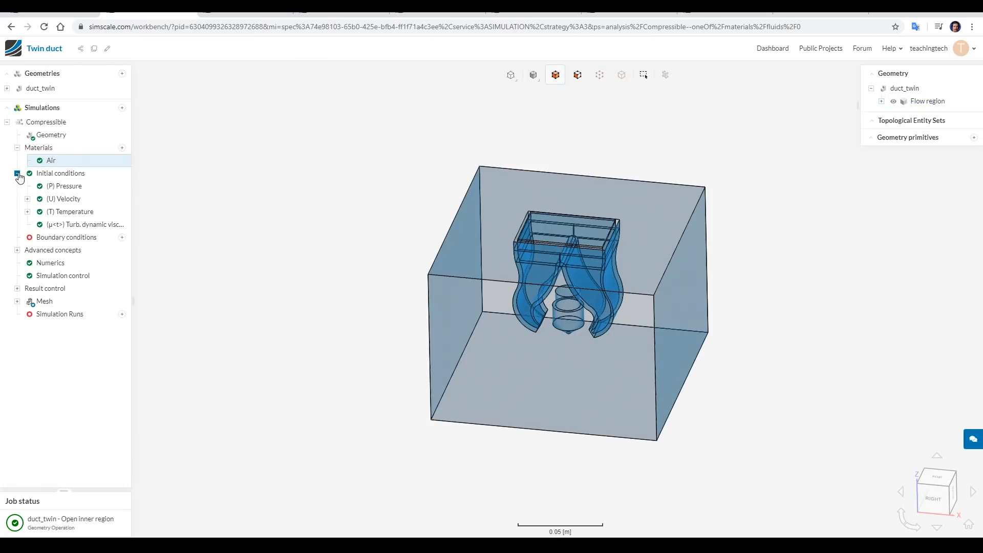
left_click(65, 186)
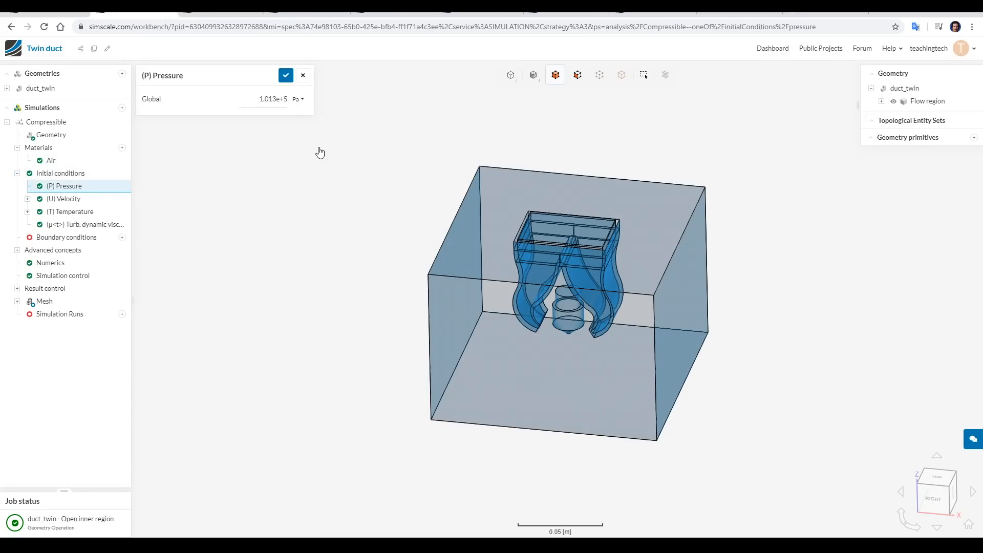
mouse_move(779, 94)
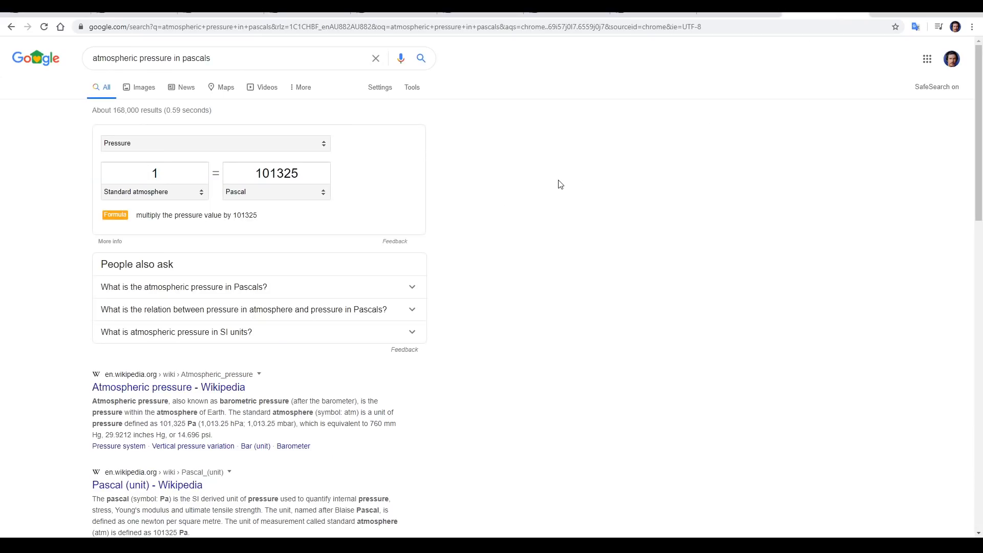
mouse_move(305, 210)
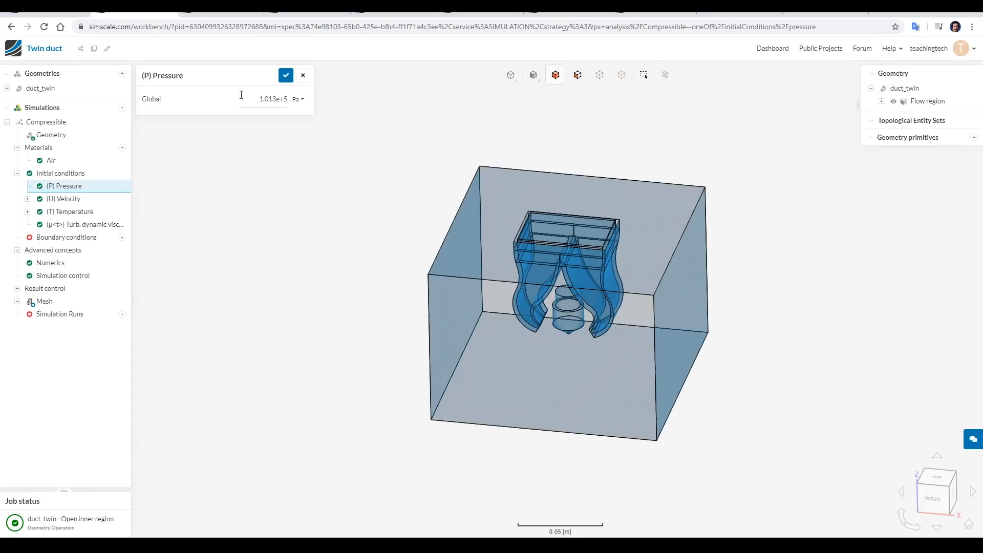
mouse_move(286, 75)
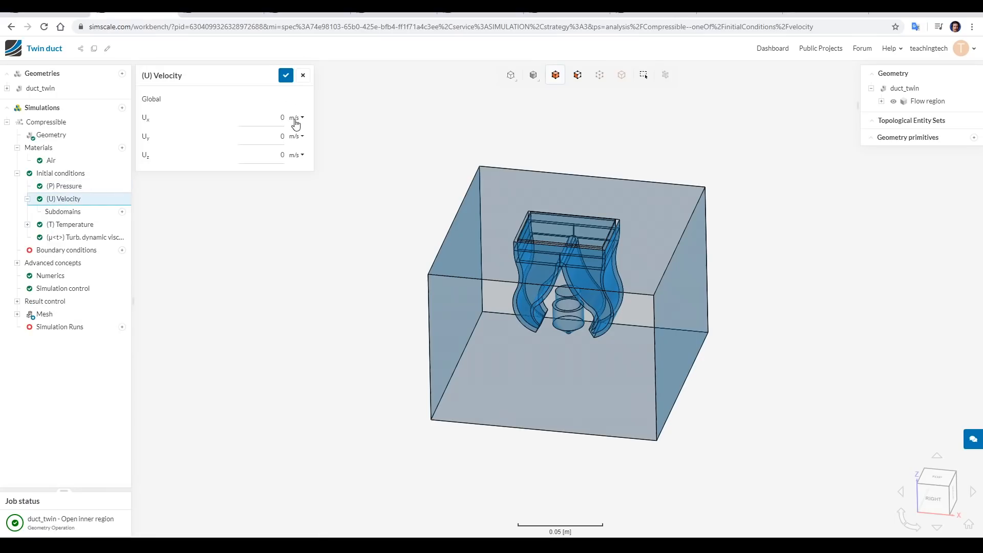
Step: Review the initial temperature of 19.85 °C, then close its settings
left_click(68, 224)
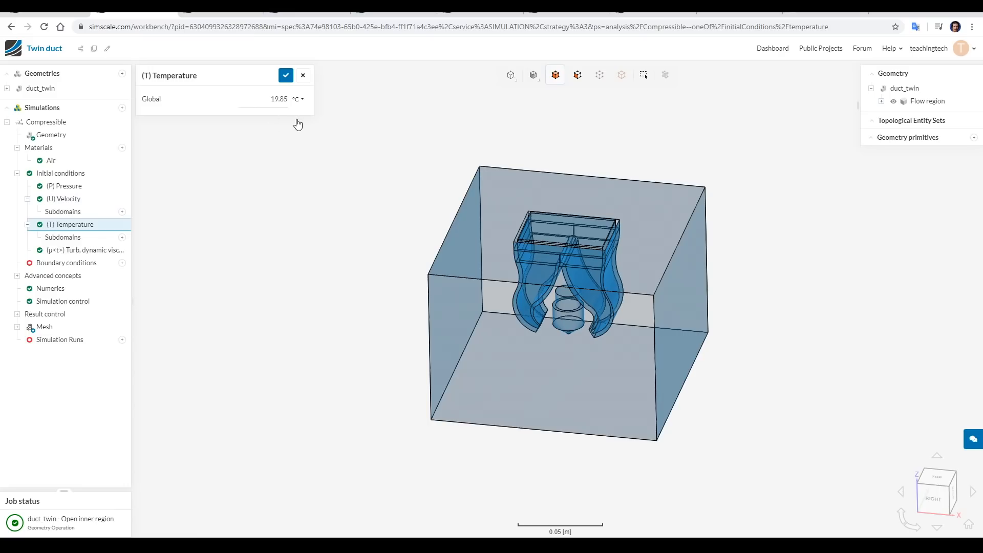
left_click(286, 75)
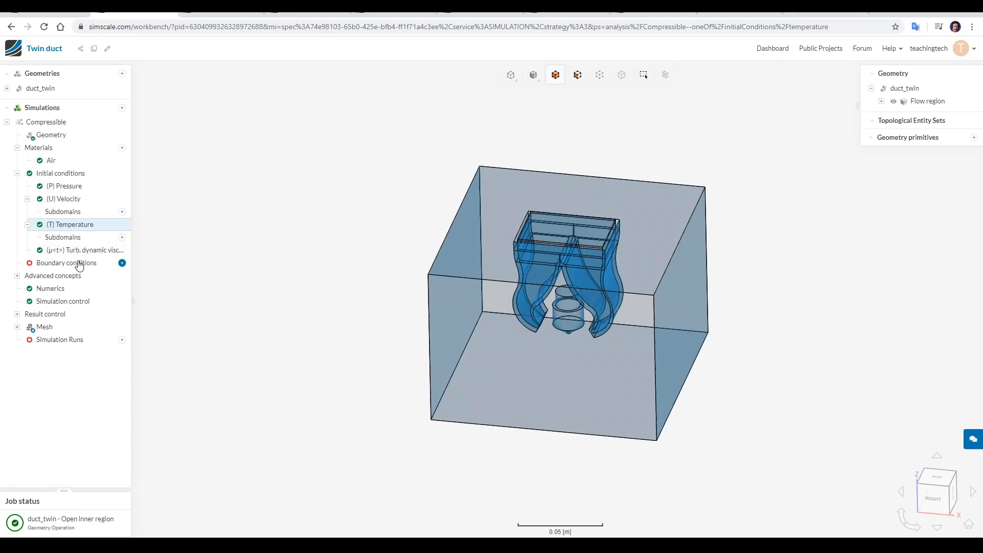
mouse_move(60, 267)
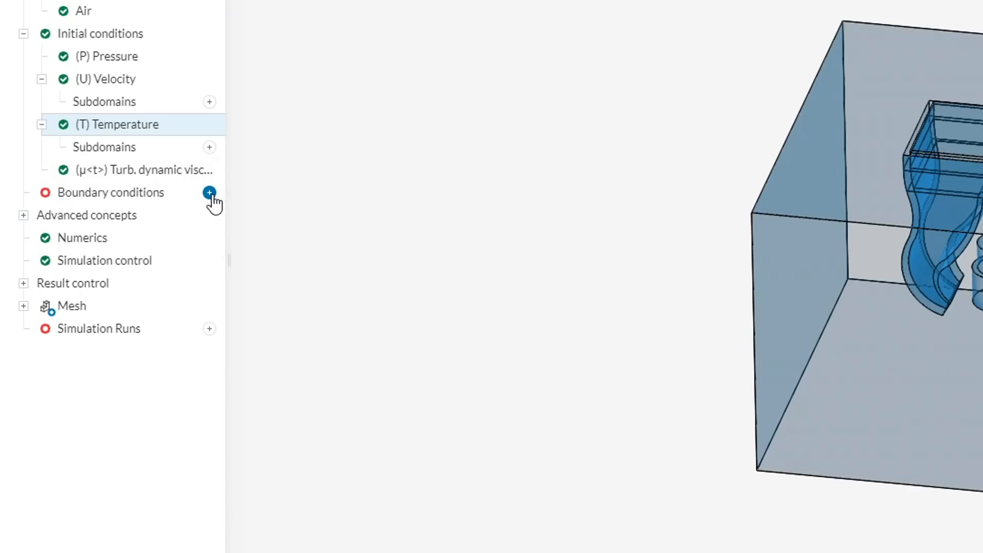
Step: Add a Velocity inlet boundary condition for the duct's top inlet face
left_click(209, 193)
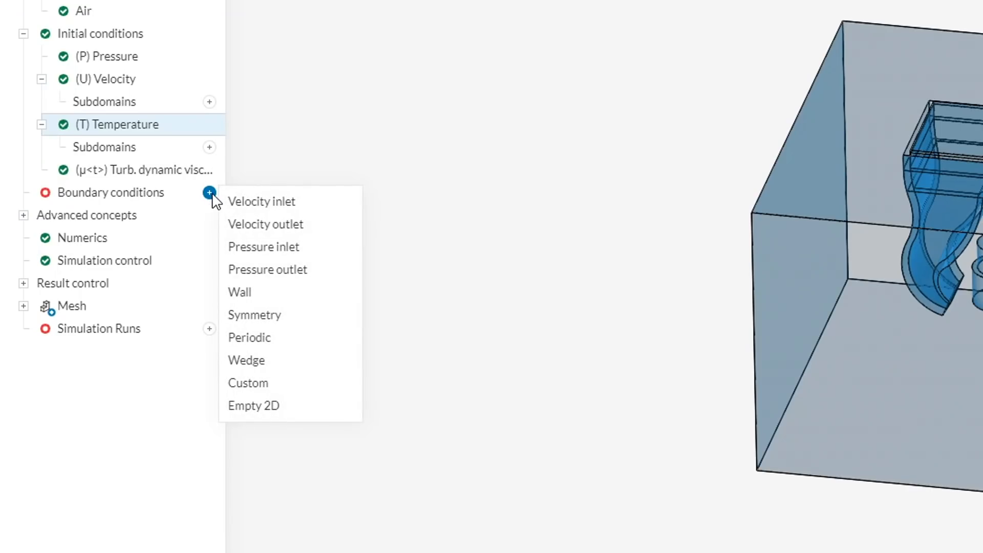
mouse_move(261, 201)
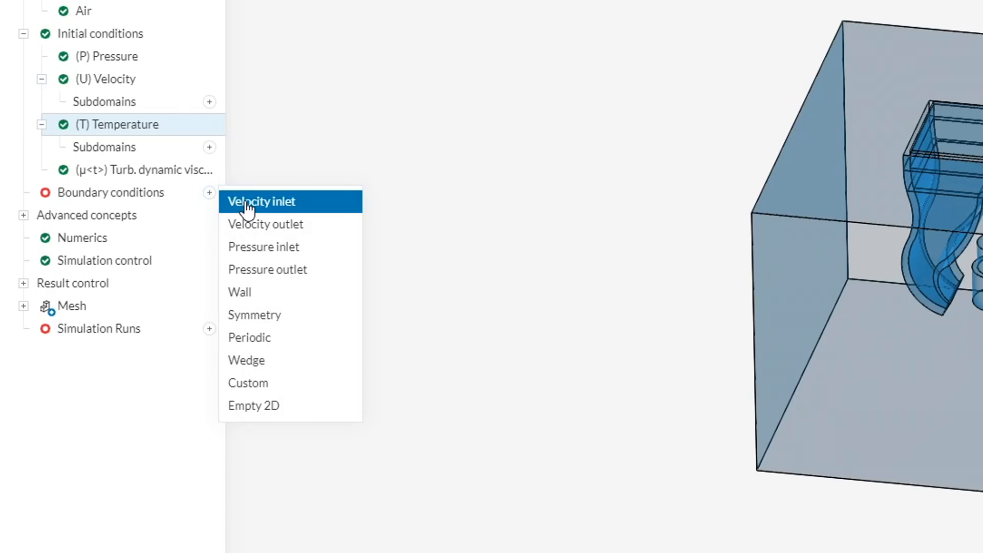
left_click(261, 201)
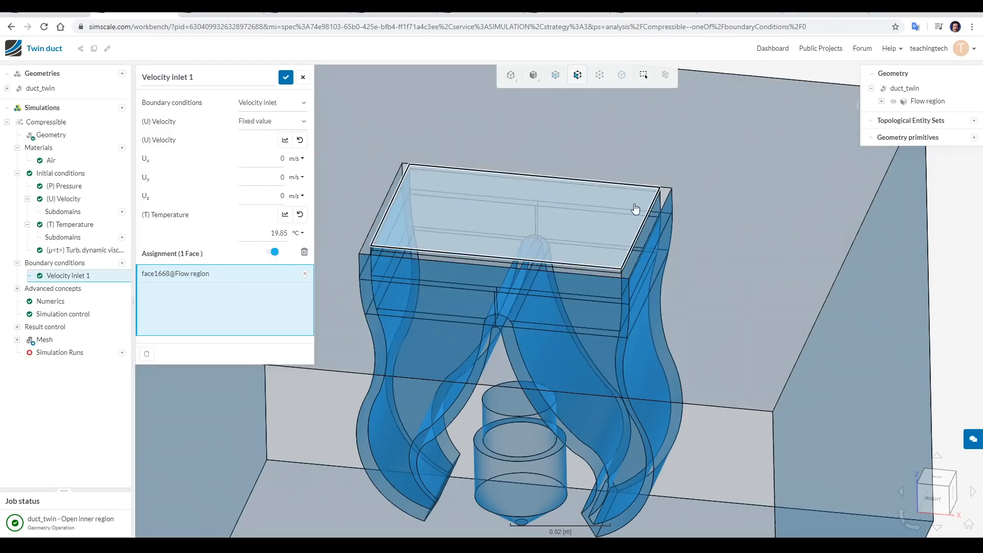
mouse_move(559, 218)
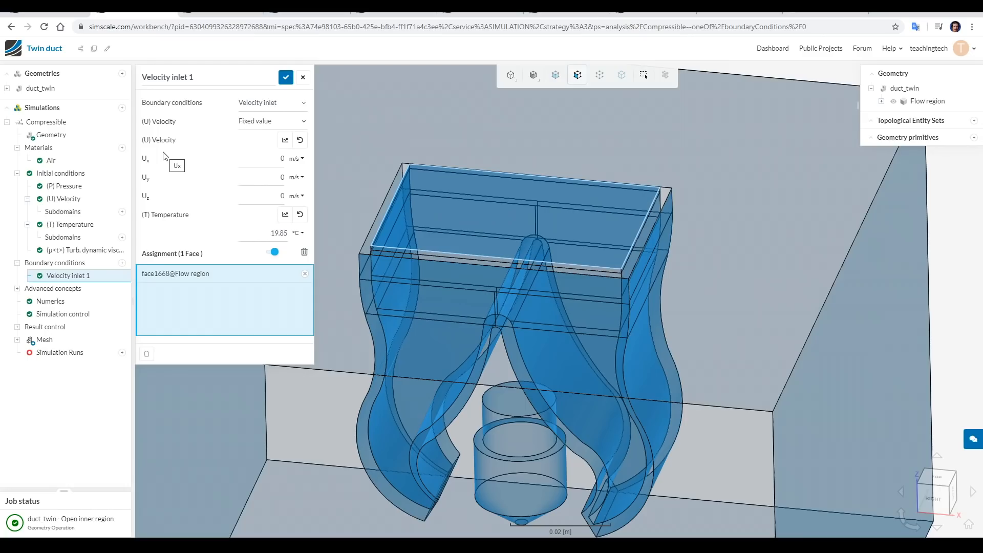
mouse_move(154, 205)
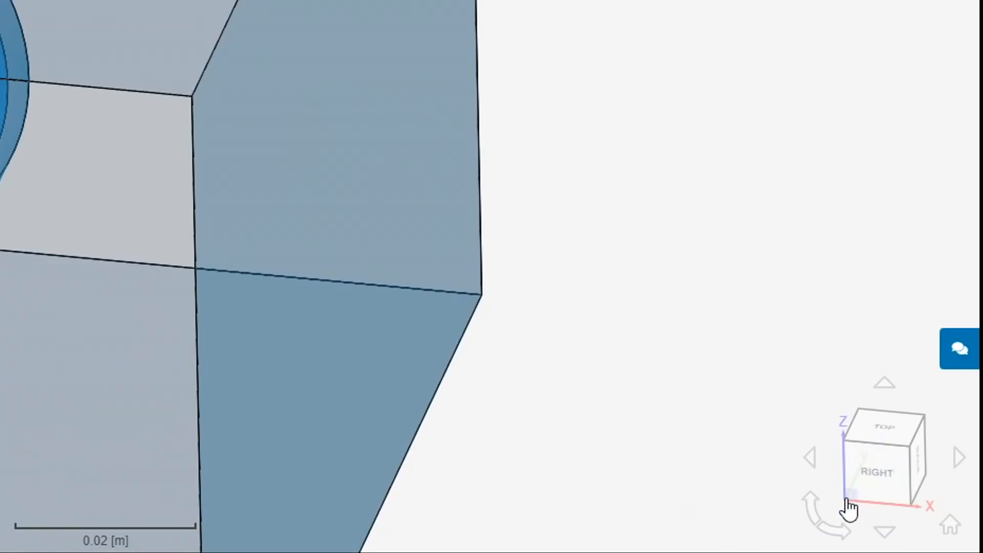
mouse_move(848, 437)
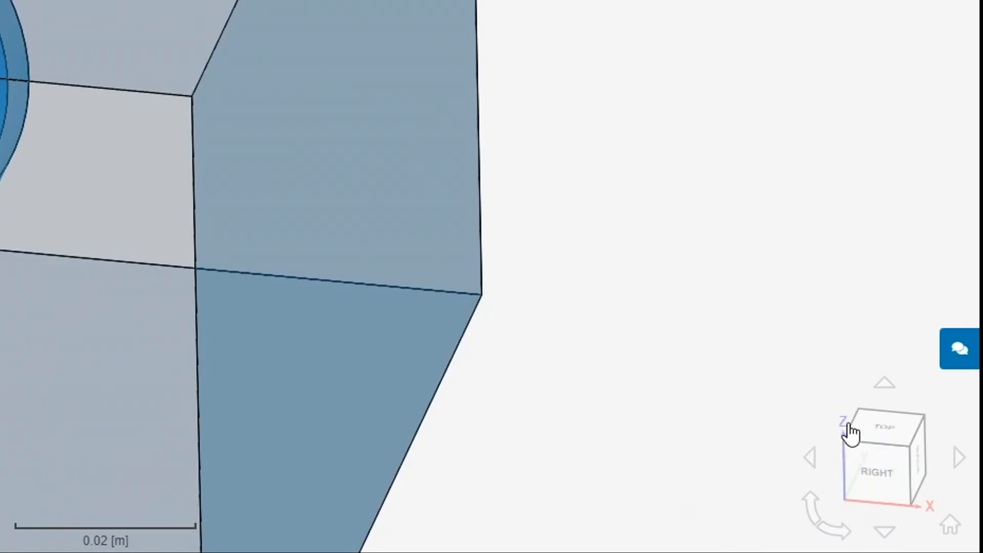
mouse_move(612, 187)
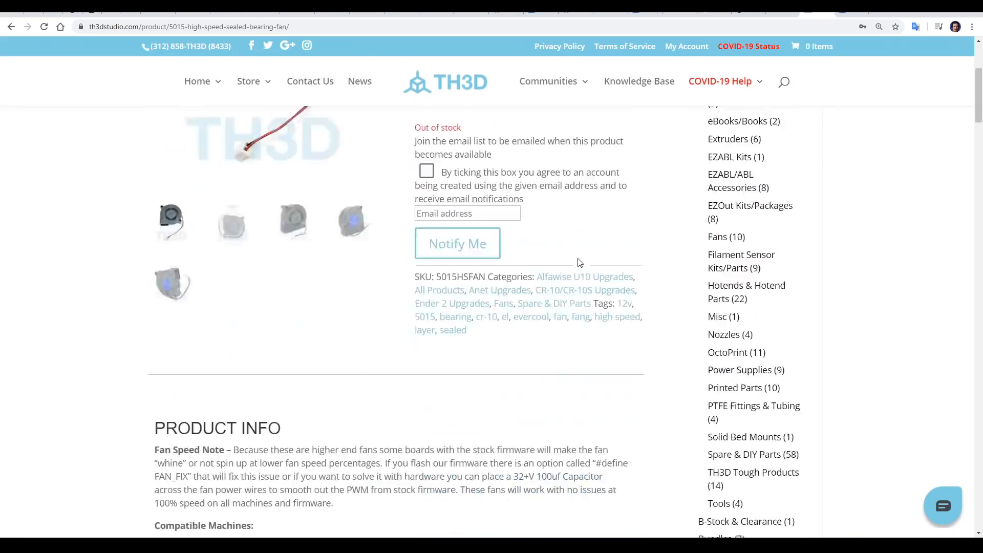
Step: Scroll the 5015 fan page to its Tech Specs showing 7-8 CFM airflow
scroll("down", 3)
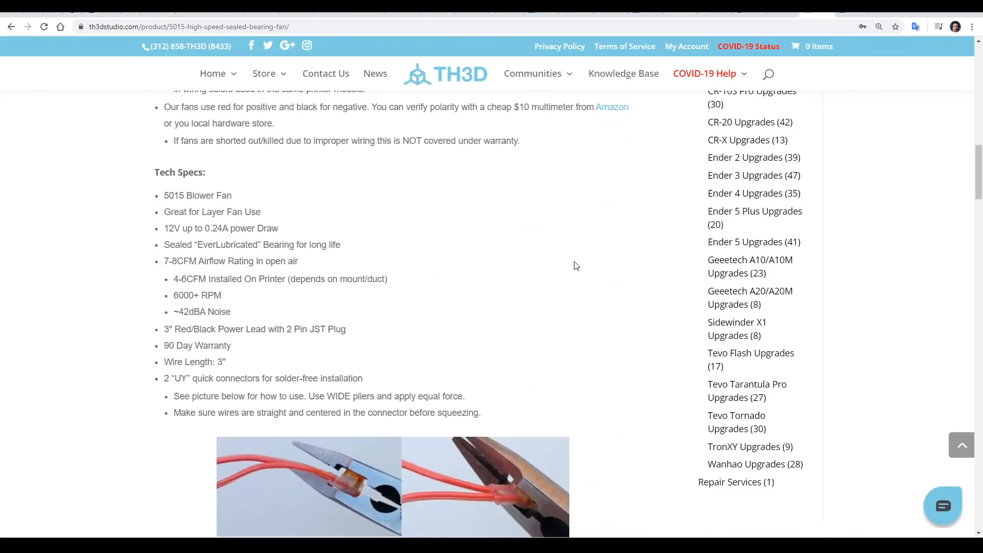
mouse_move(203, 260)
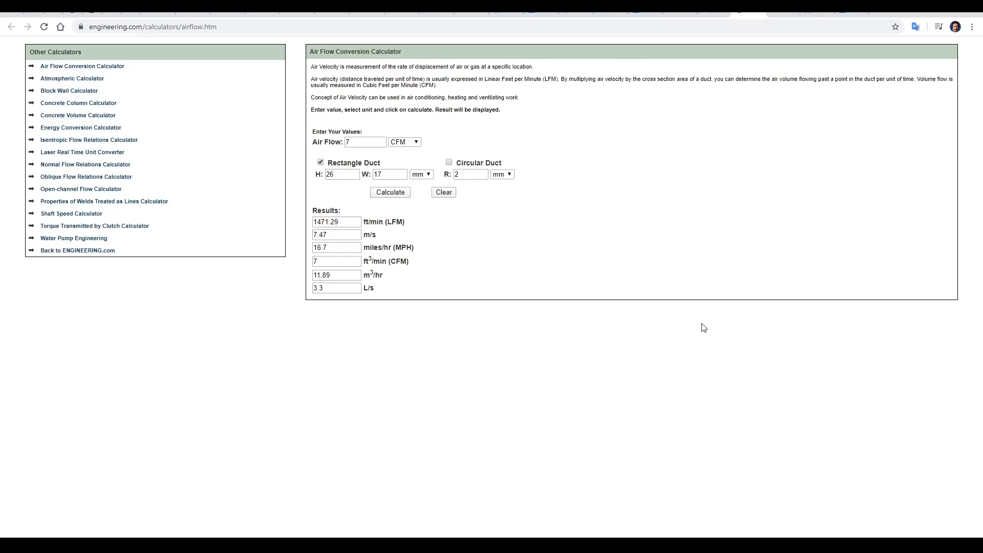
Step: Convert 7 CFM through a 26 × 17 mm rectangular duct, selecting the 7.47 m/s result
left_click(364, 142)
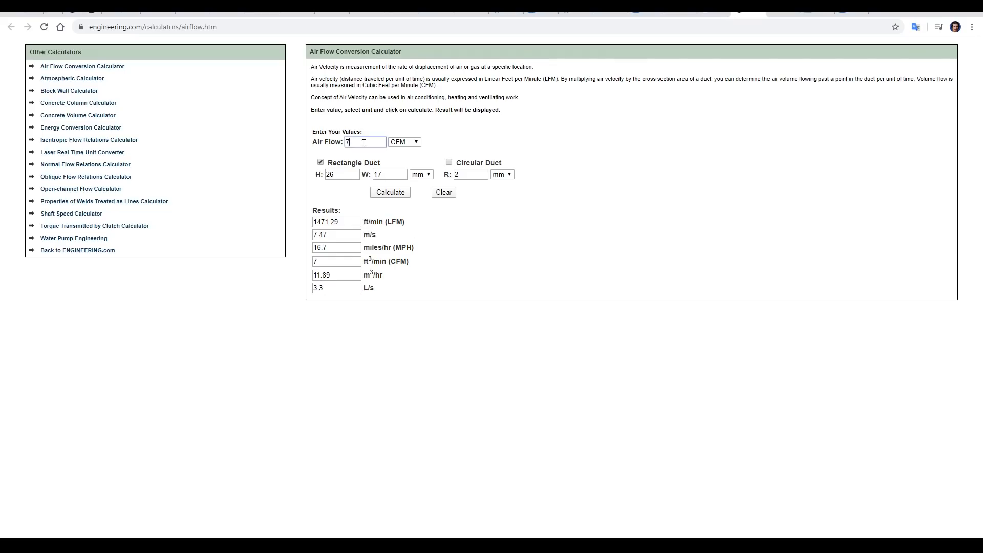
left_click(417, 142)
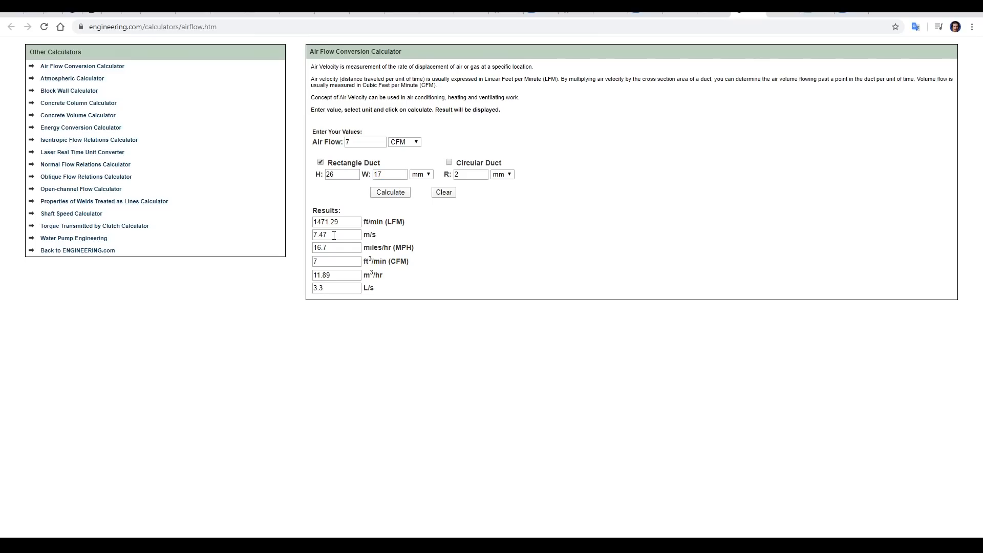
double_click(326, 235)
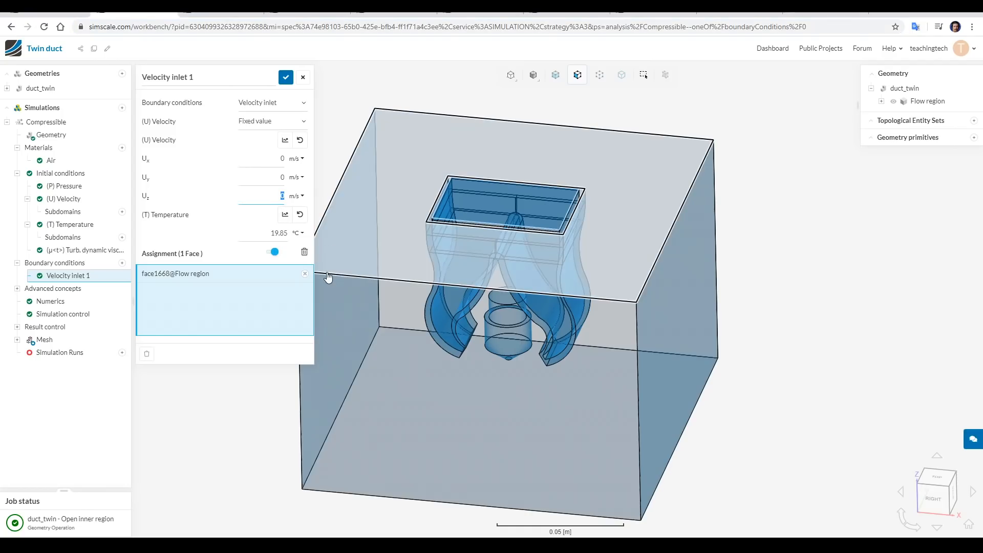
Step: Set the velocity inlet to -7 m/s along Z
type("-7")
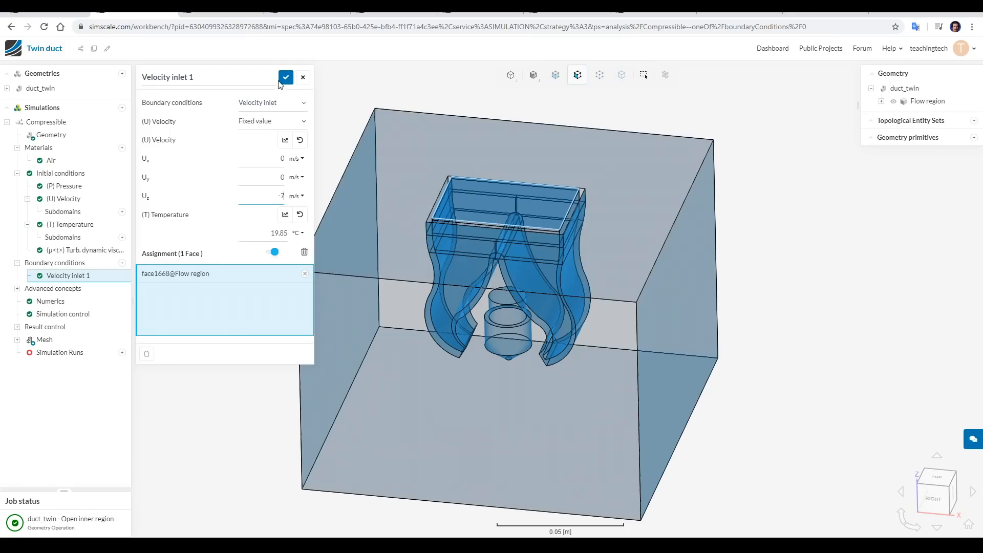
left_click(285, 77)
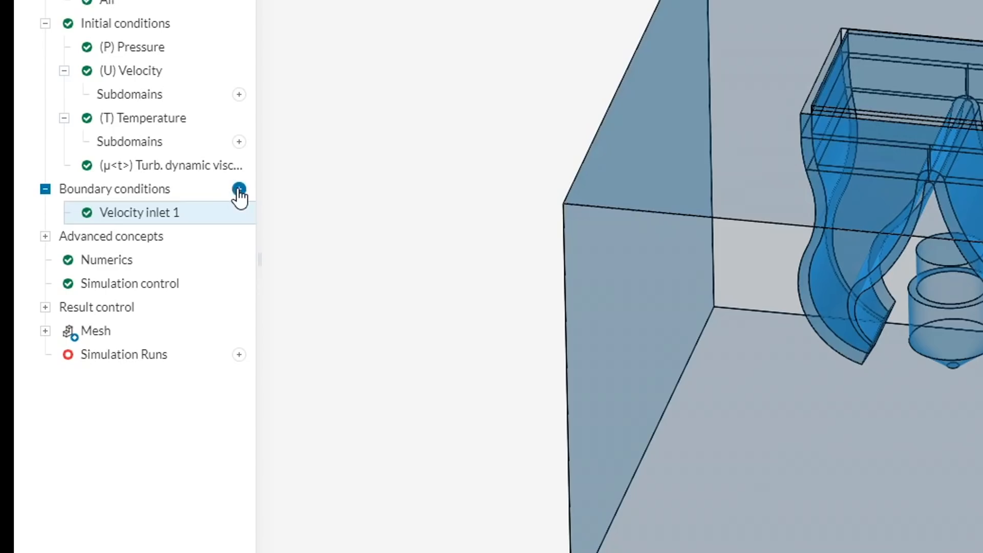
left_click(238, 189)
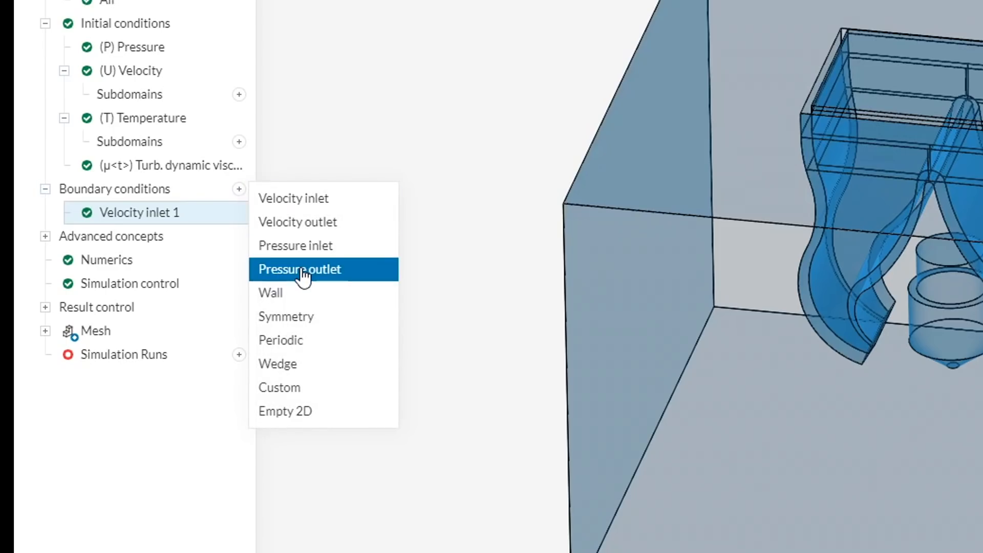
Step: Create a 1.013e+5 Pa pressure outlet on six outer enclosure faces
left_click(300, 269)
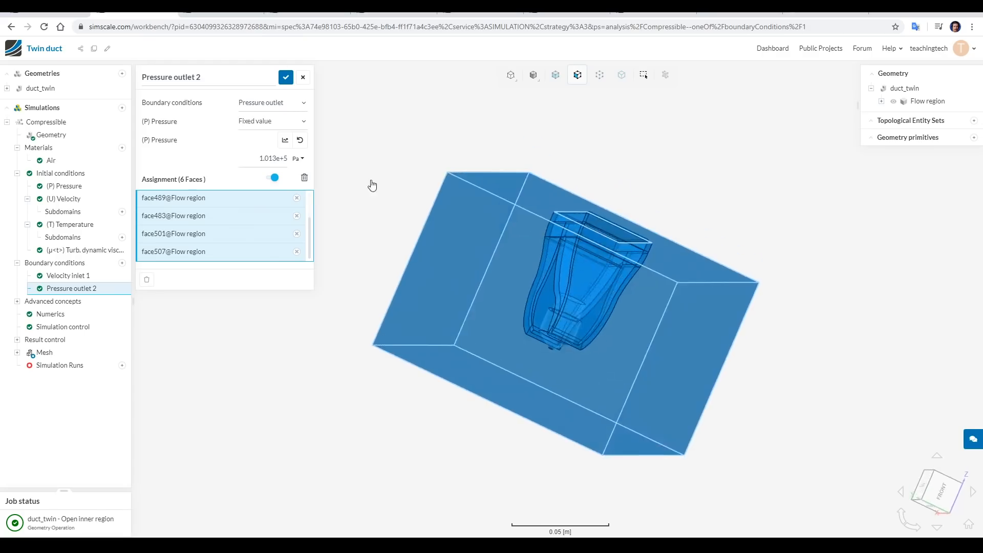
left_click(285, 77)
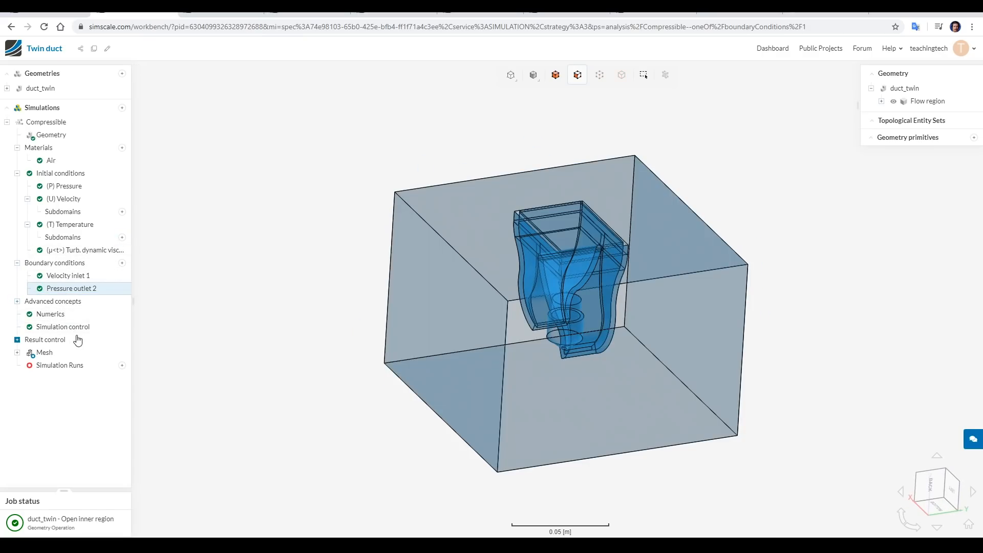
left_click(44, 352)
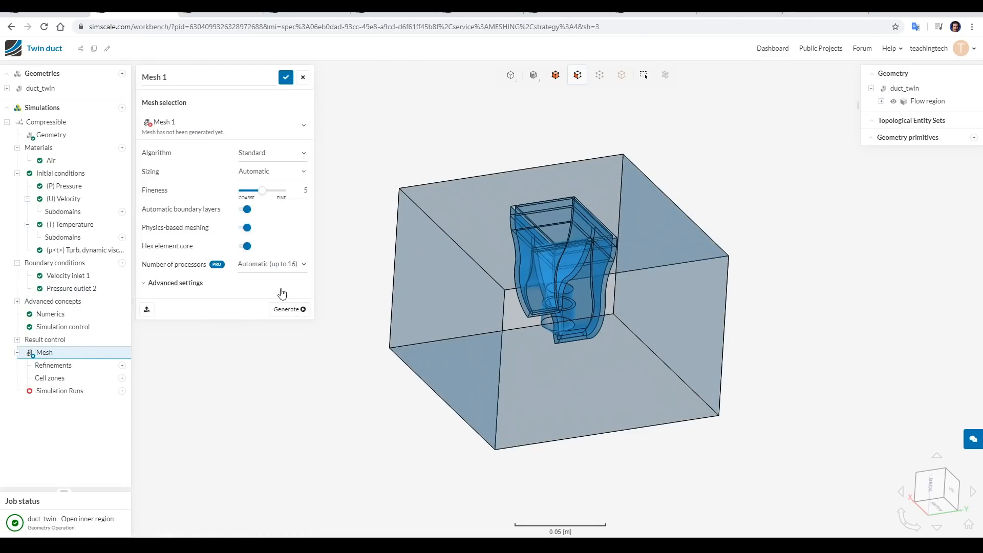
mouse_move(278, 297)
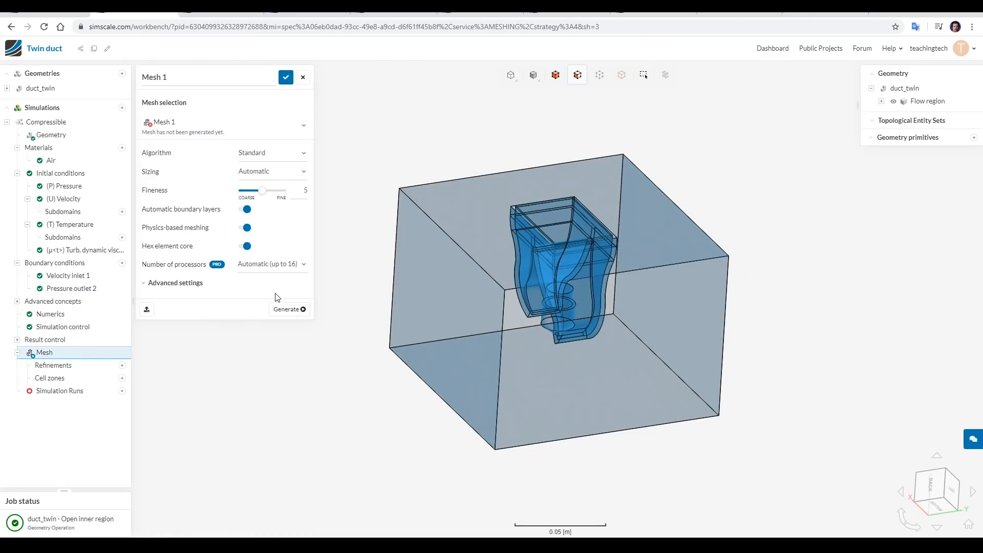
mouse_move(246, 208)
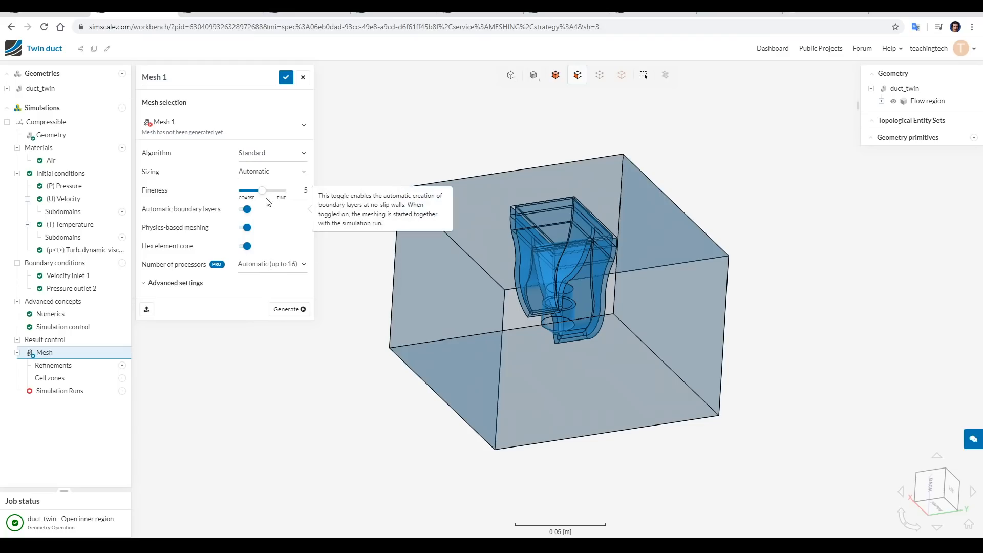
mouse_move(281, 203)
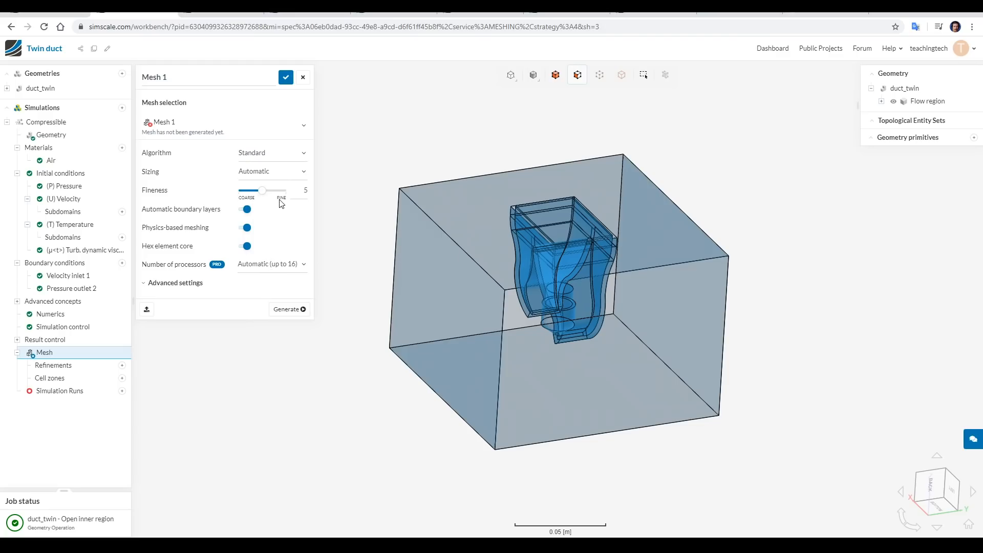
mouse_move(284, 201)
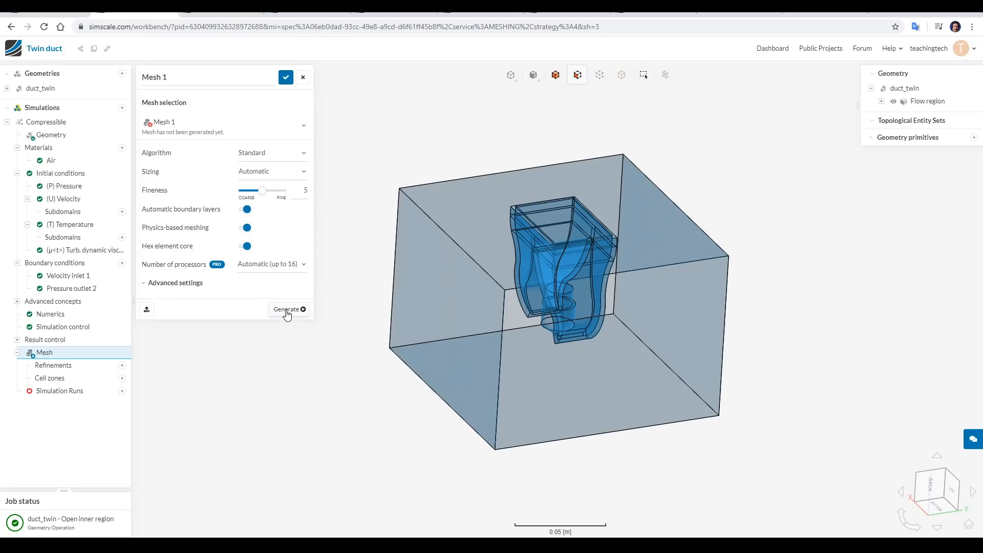
Step: Generate Mesh 1, reaching about 441k cells and 170k nodes, and close the panel
left_click(286, 309)
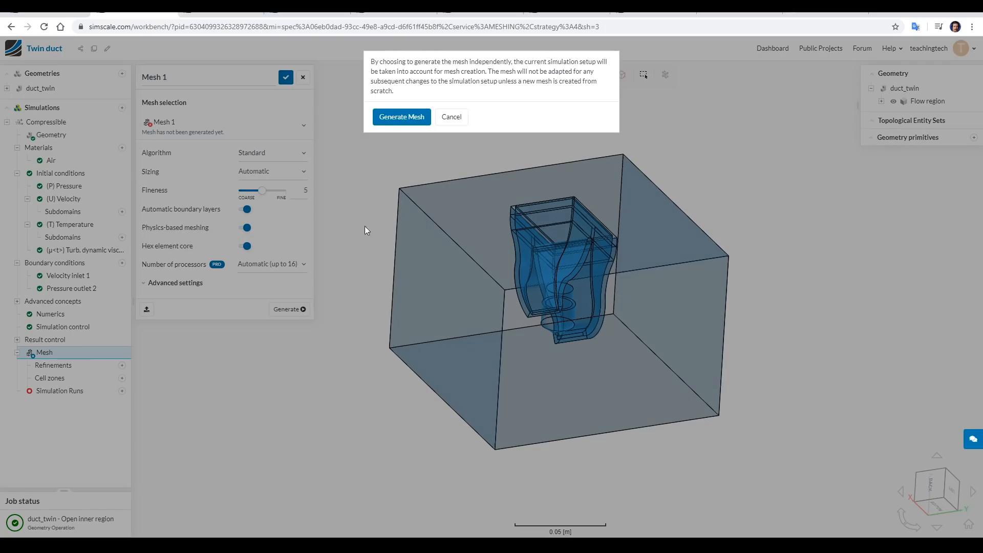
mouse_move(408, 150)
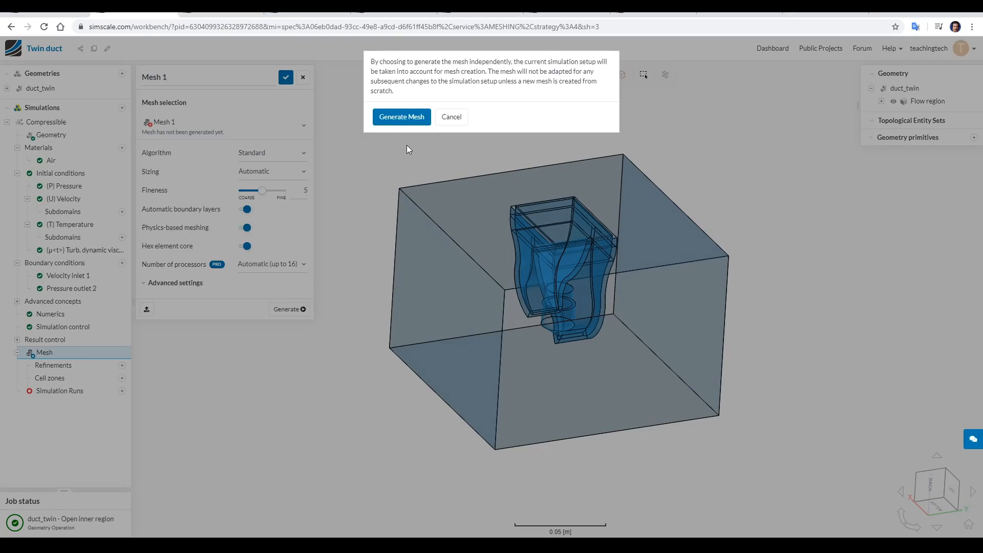
left_click(402, 117)
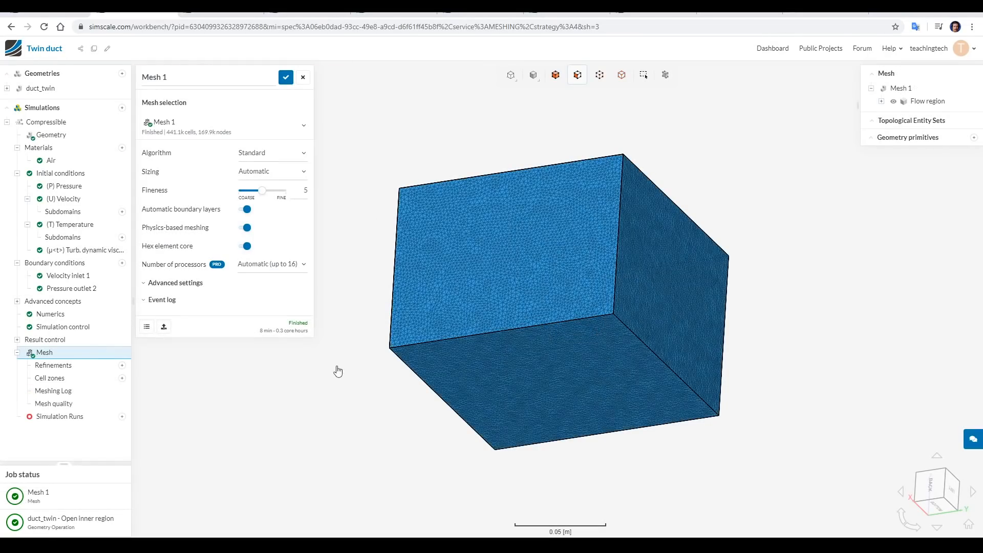
left_click(533, 74)
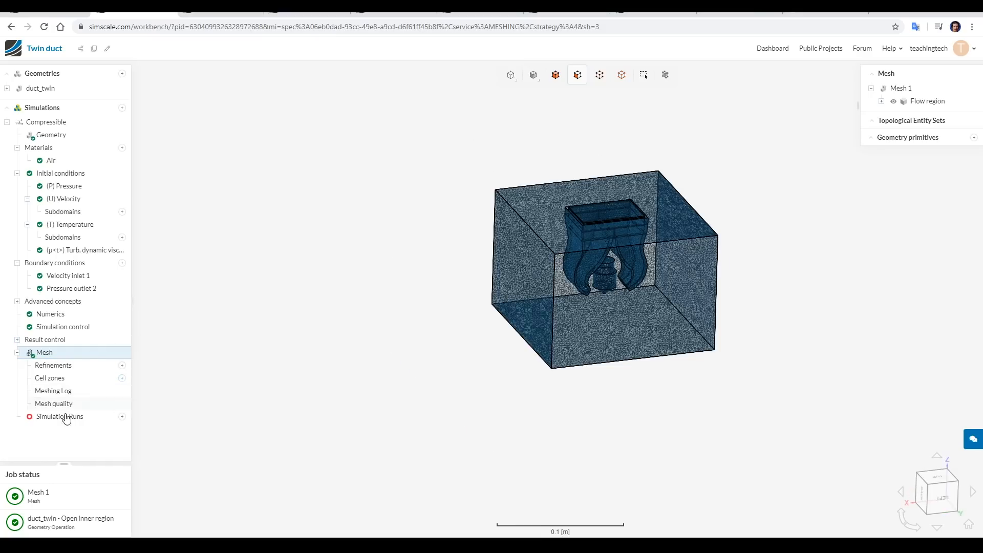
mouse_move(64, 420)
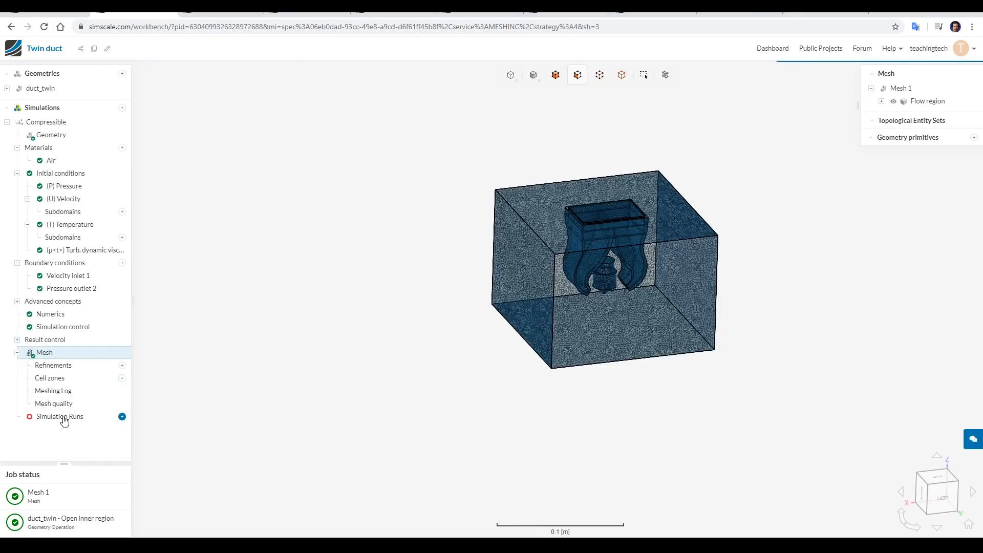
Step: Start simulation Run 1 and reopen it once it has finished after about 32 minutes
left_click(121, 417)
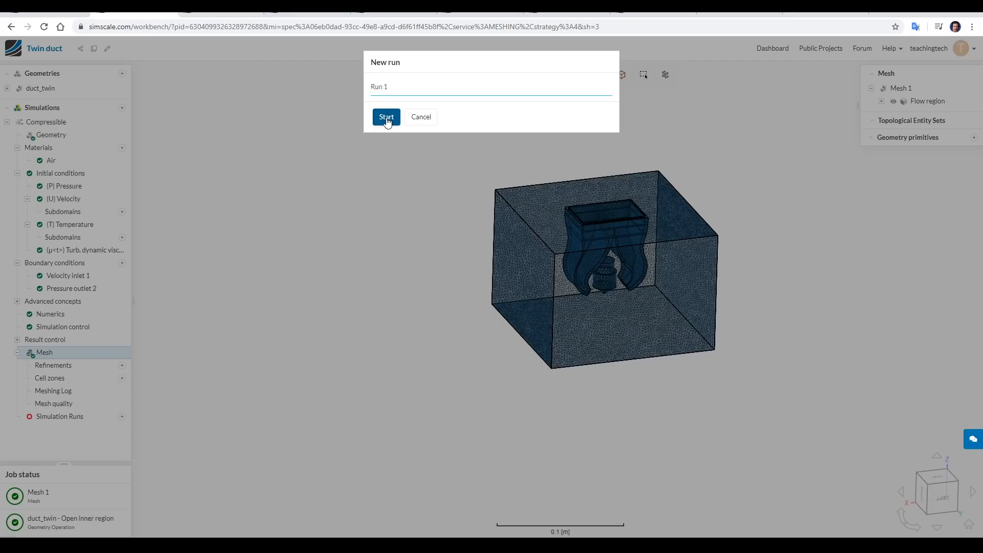
left_click(386, 117)
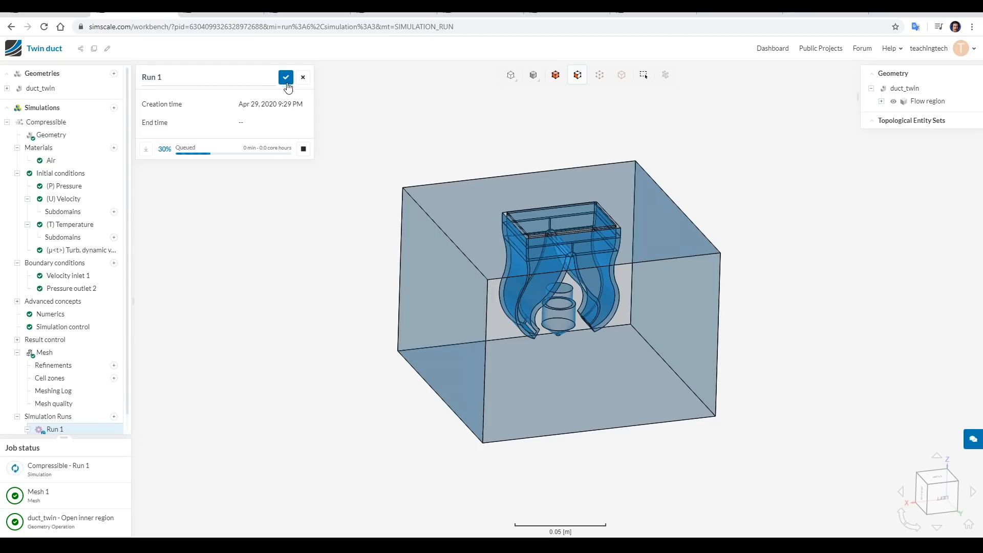
mouse_move(286, 77)
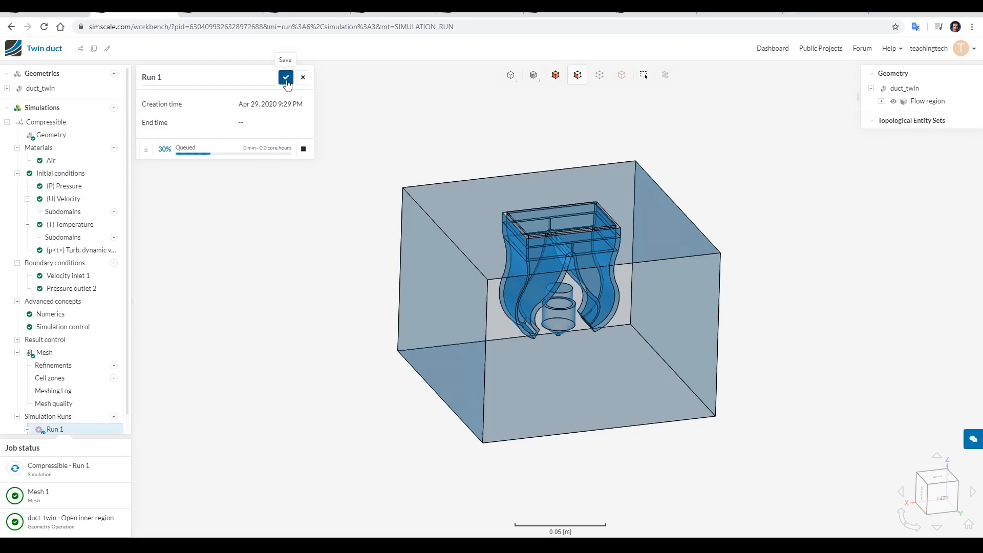
left_click(286, 76)
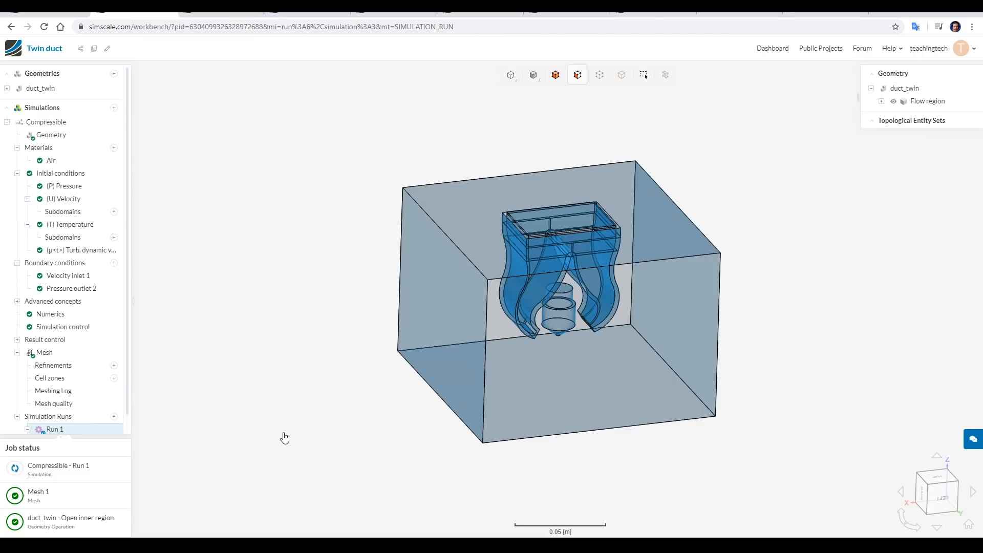
left_click(53, 428)
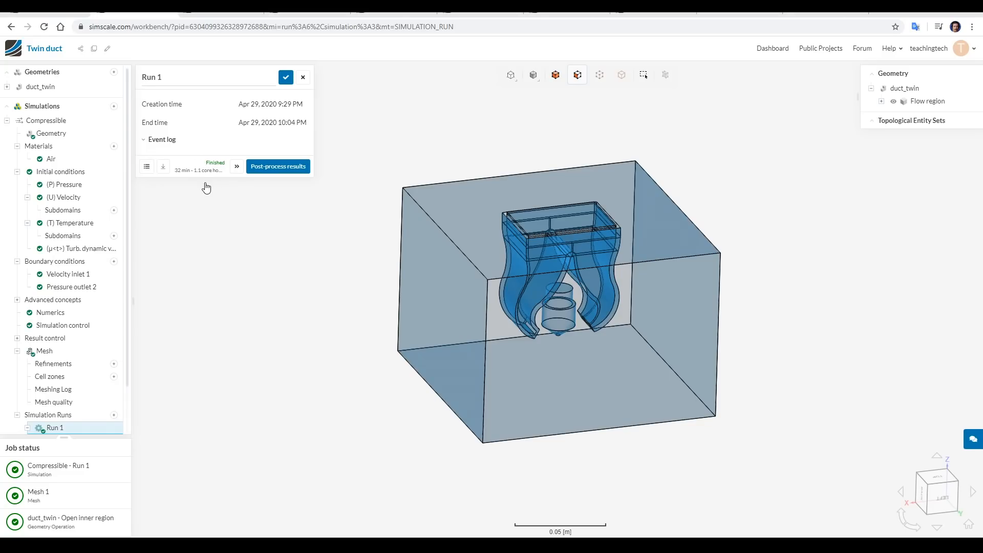
mouse_move(216, 189)
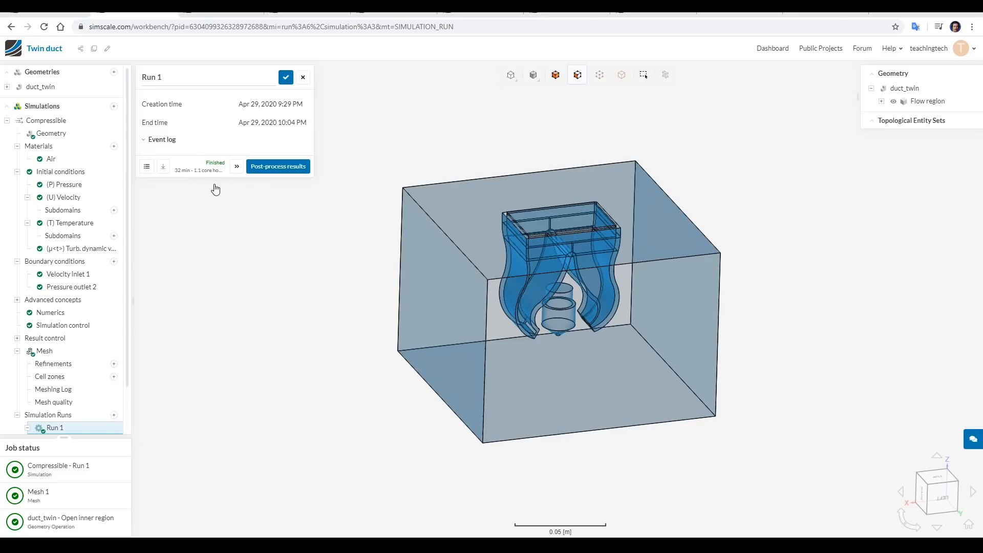
mouse_move(276, 171)
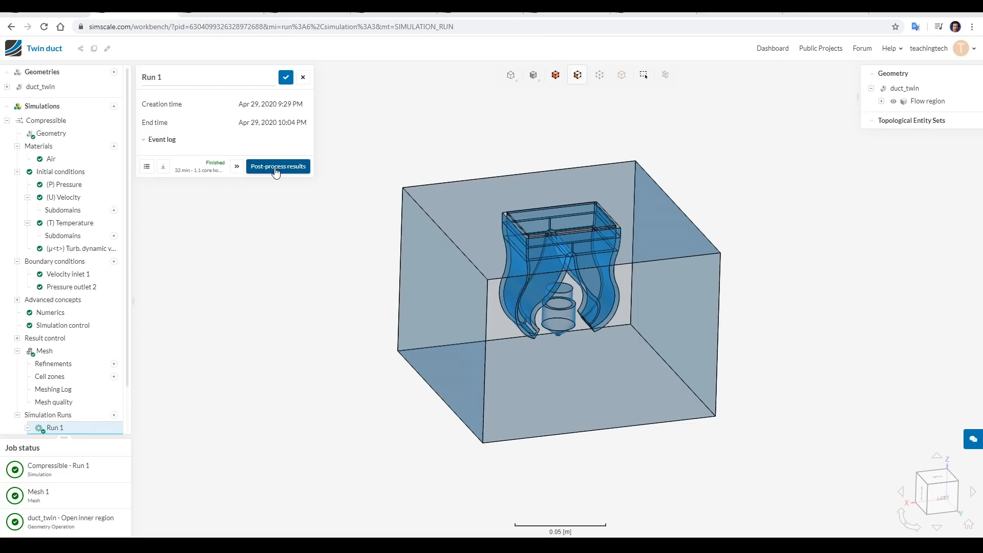
Step: From the Run 1 results, add a second particle trace mapped to All Velocity
left_click(278, 166)
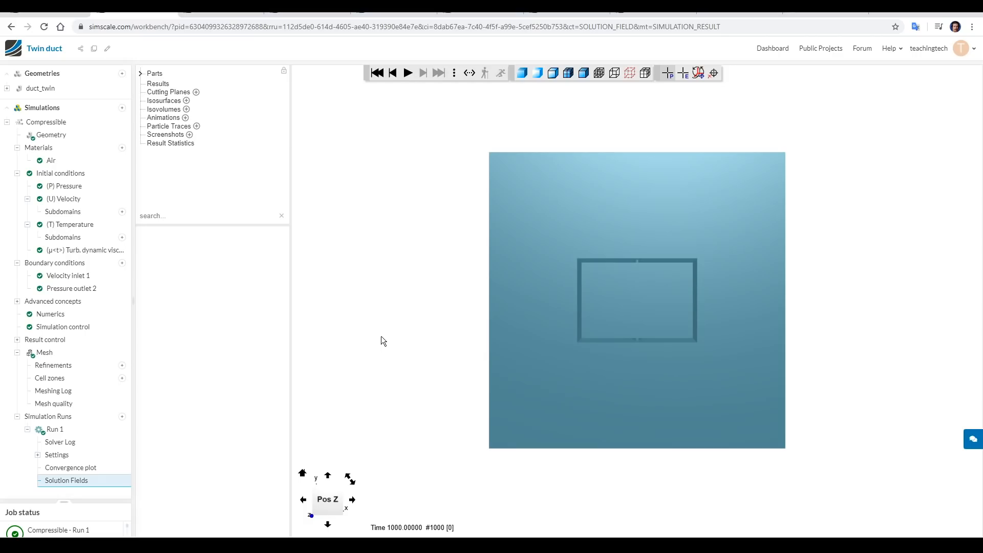
mouse_move(391, 350)
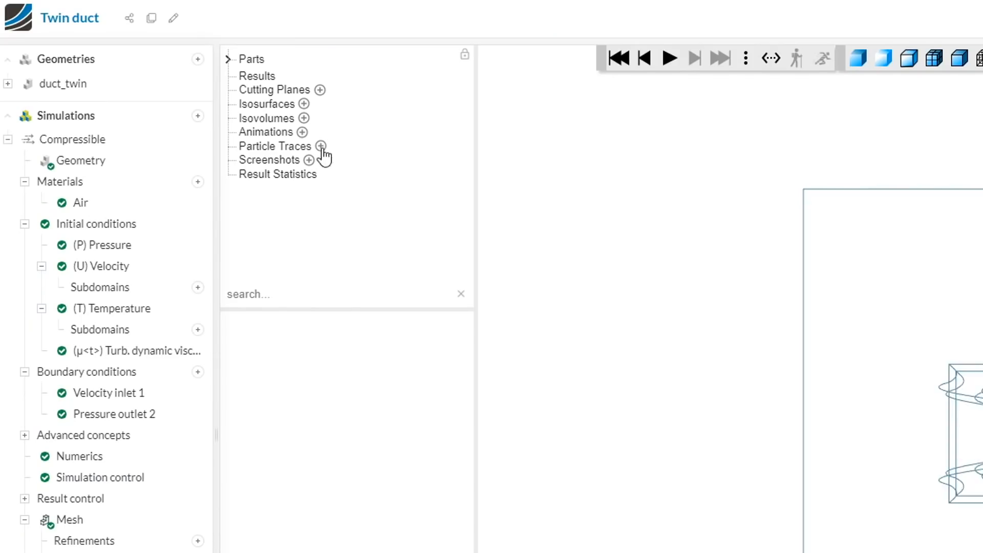
left_click(317, 146)
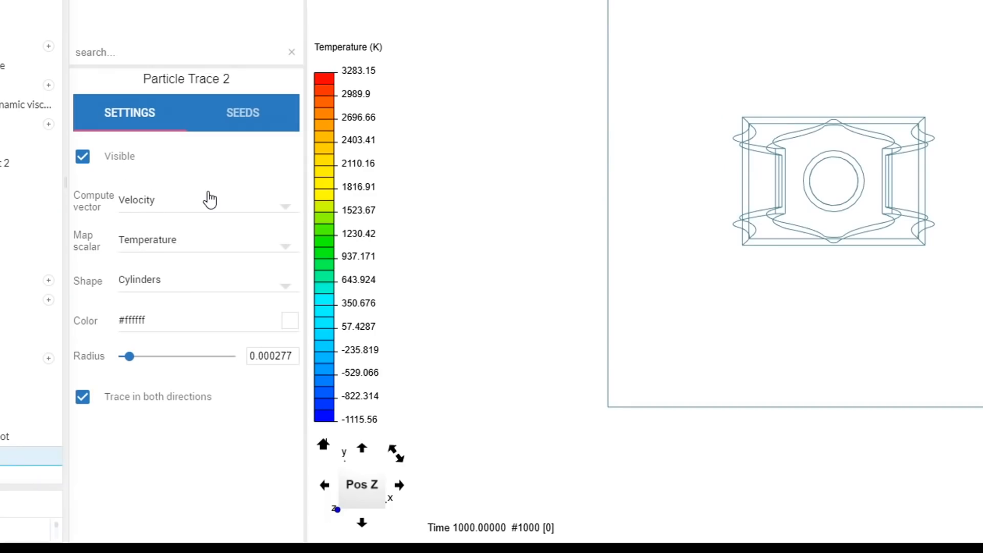
mouse_move(145, 234)
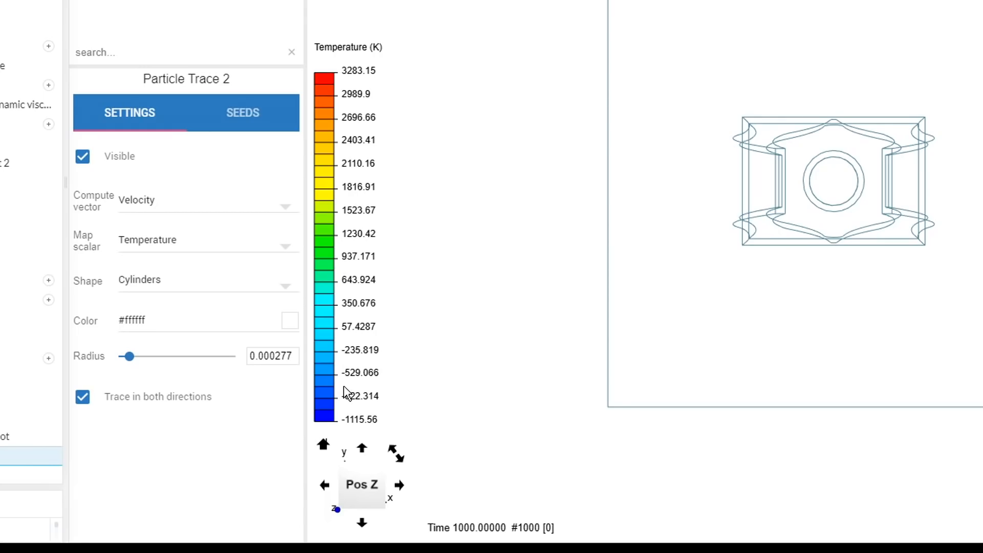
left_click(207, 239)
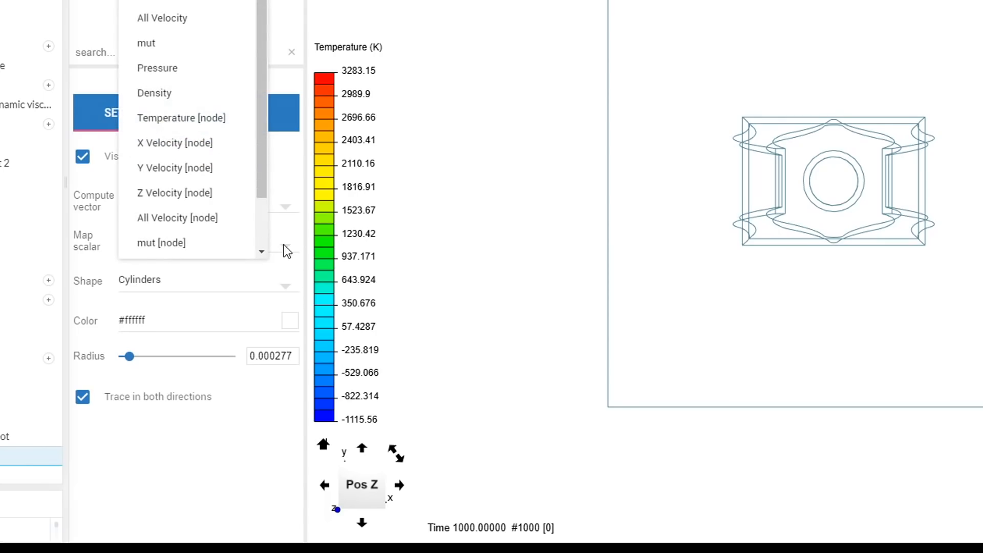
mouse_move(181, 22)
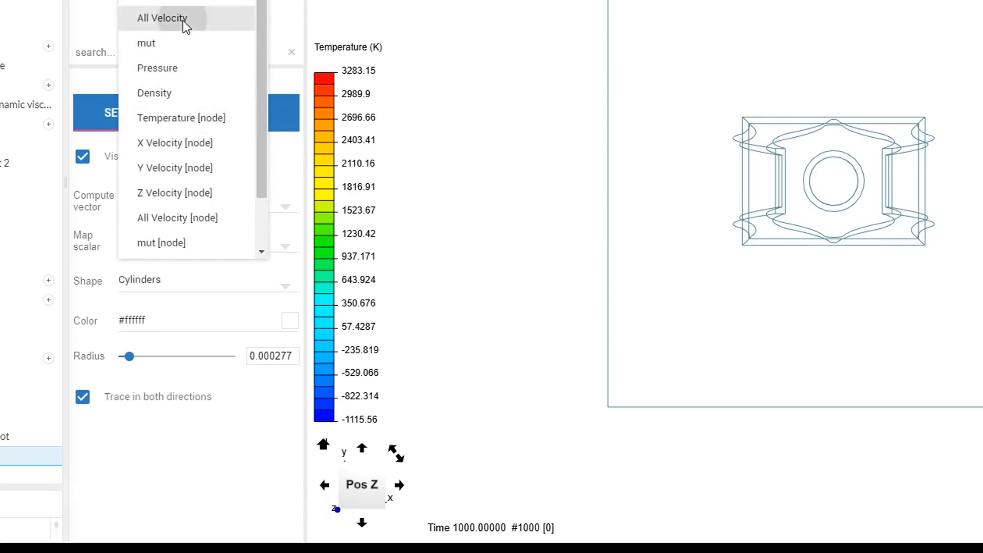
left_click(161, 18)
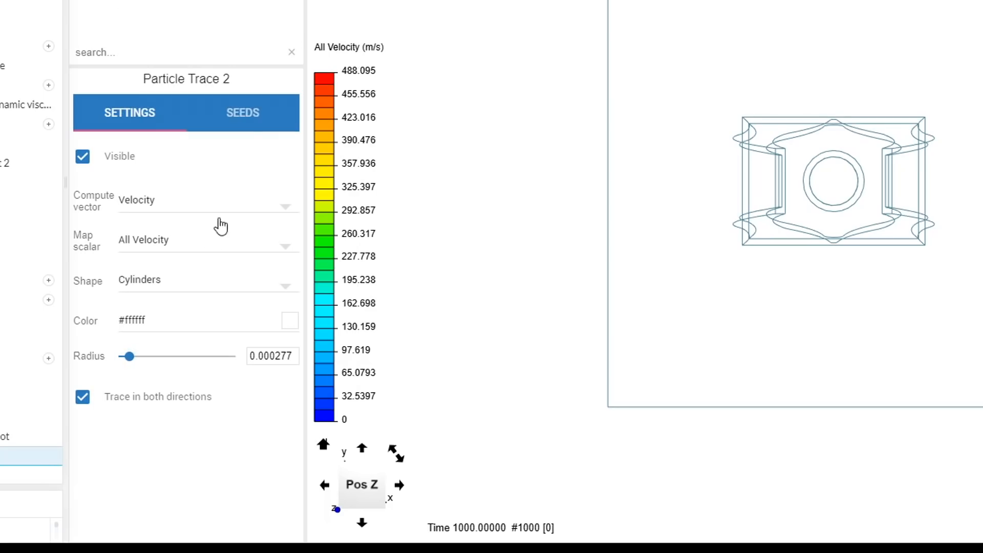
left_click(243, 112)
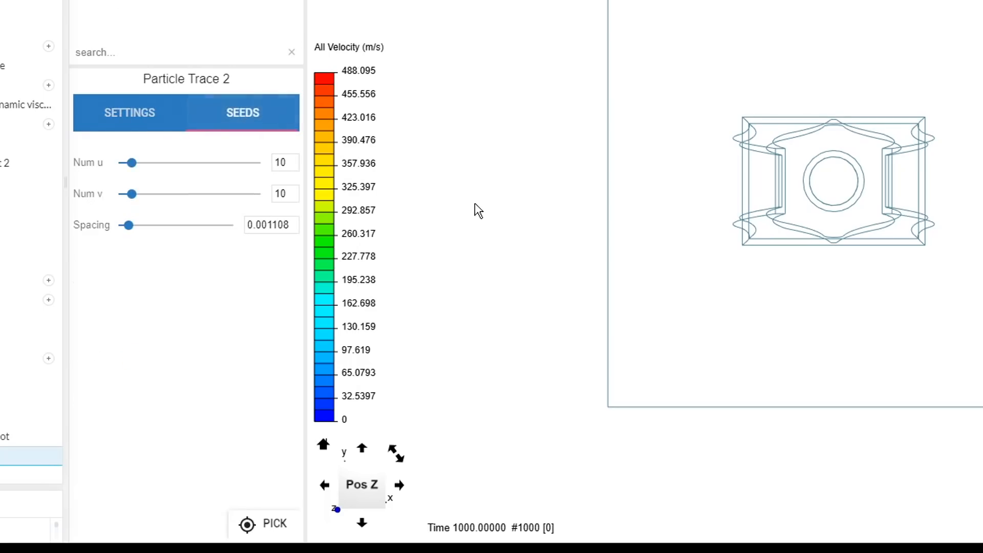
mouse_move(494, 218)
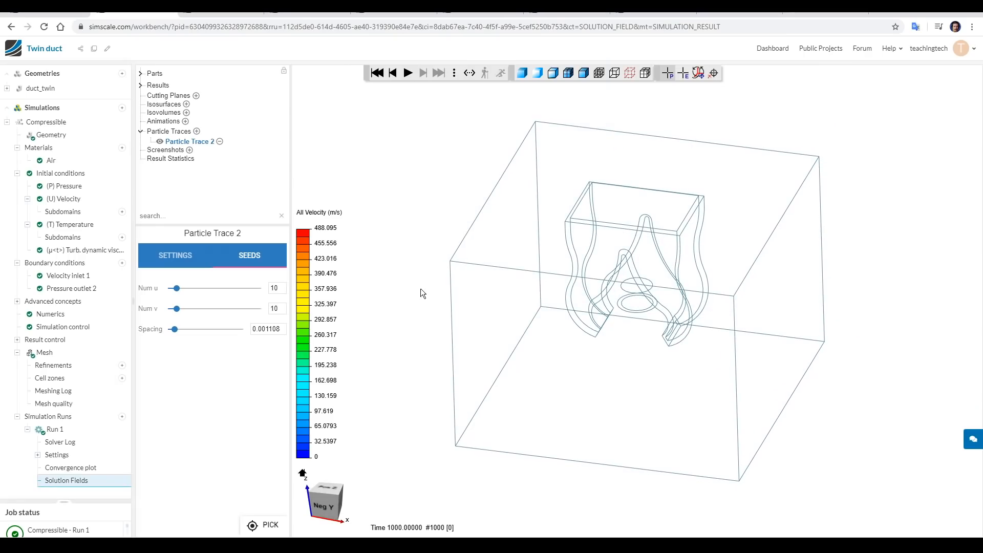
mouse_move(283, 462)
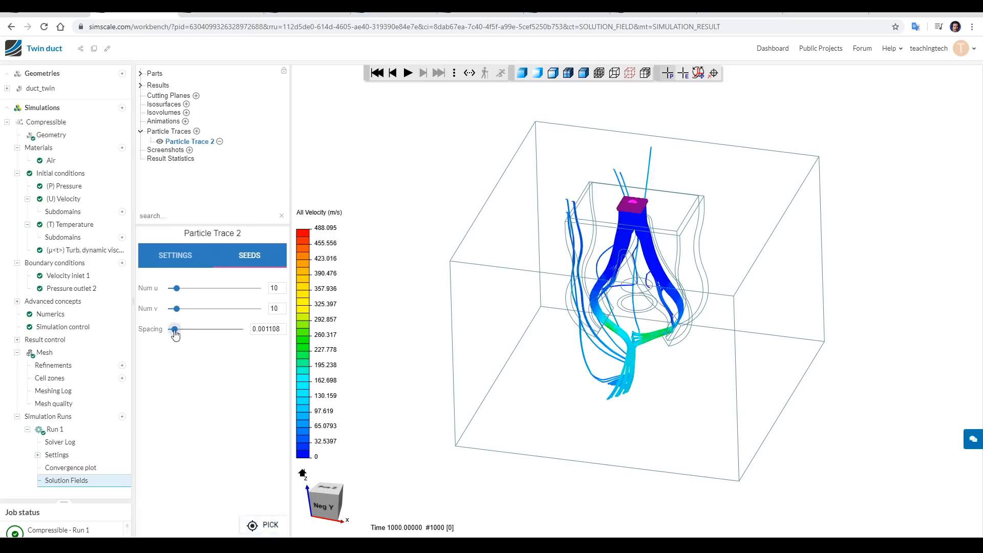
Step: Widen the seed spacing to about 0.0023, set Num v to 15, and fine-tune the seed grid
left_click_drag(175, 328, 183, 328)
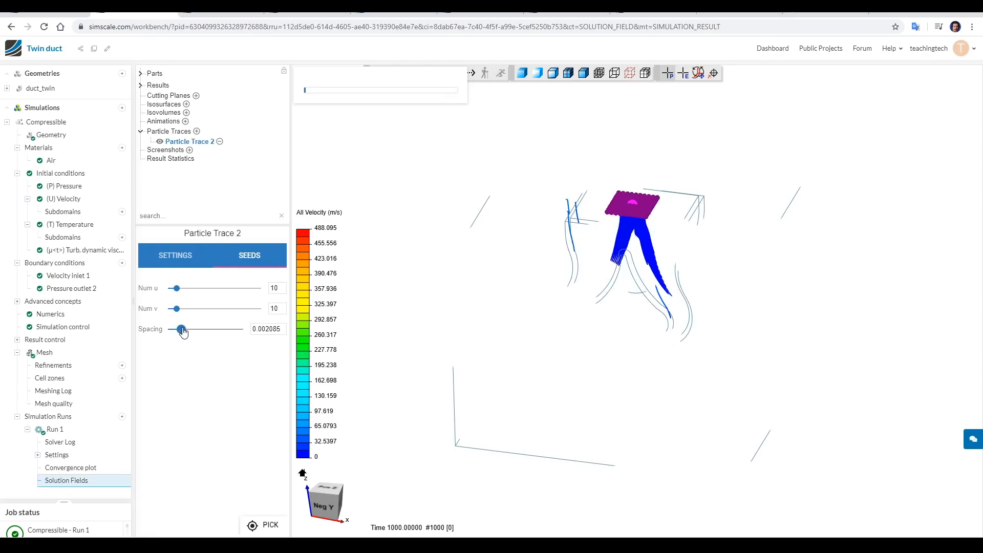
left_click_drag(175, 307, 180, 308)
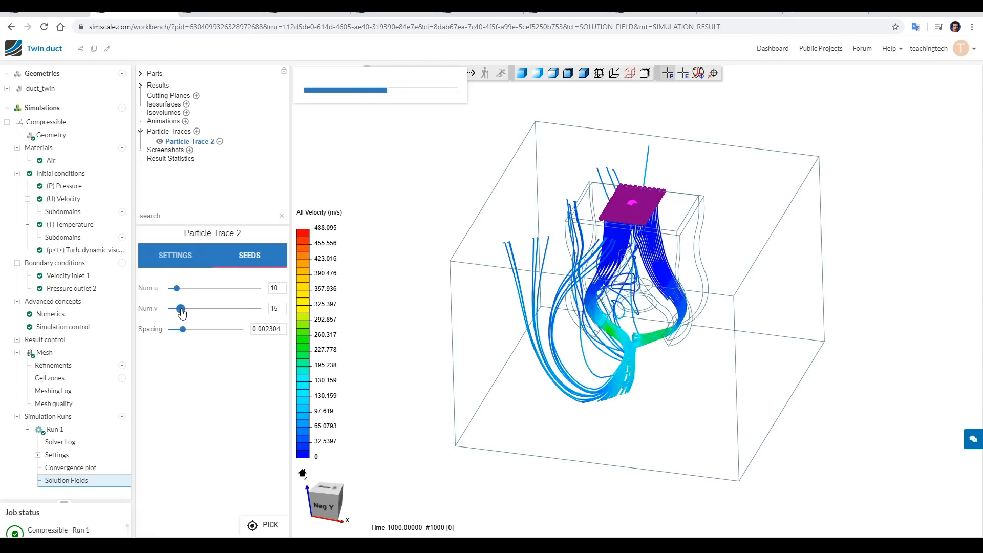
left_click_drag(176, 288, 187, 287)
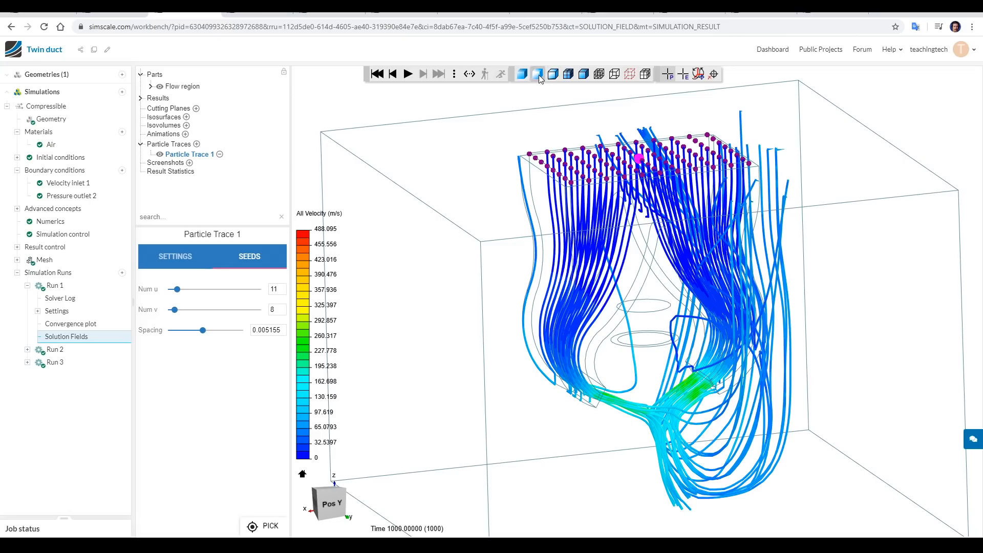
Step: Render the flow region translucent and lower its opacity to about 0.20
left_click(537, 74)
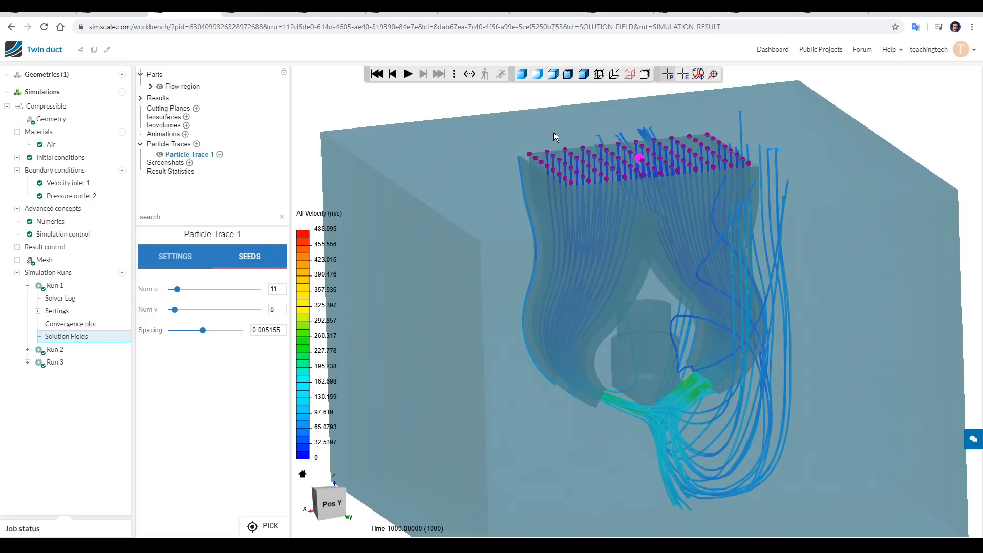
left_click(183, 86)
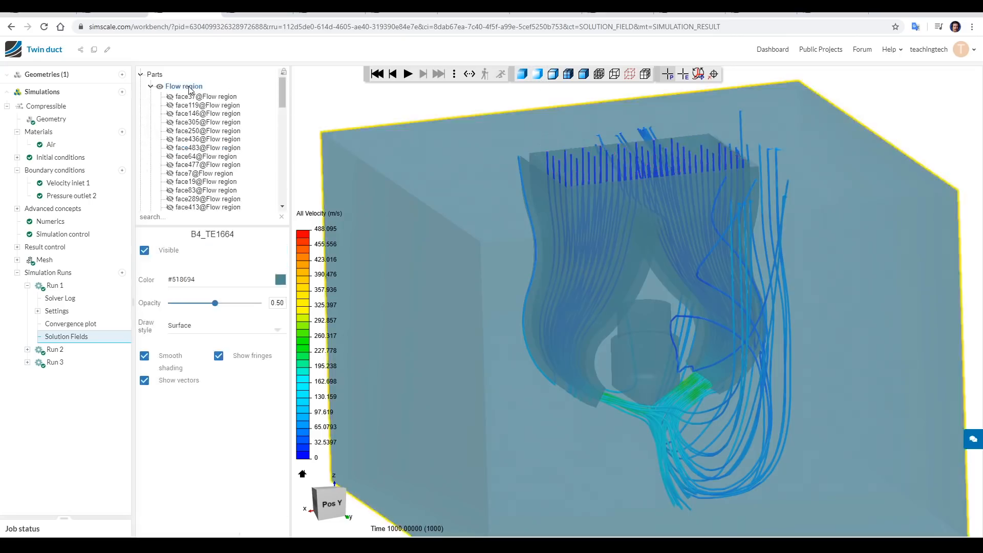
left_click_drag(215, 303, 206, 303)
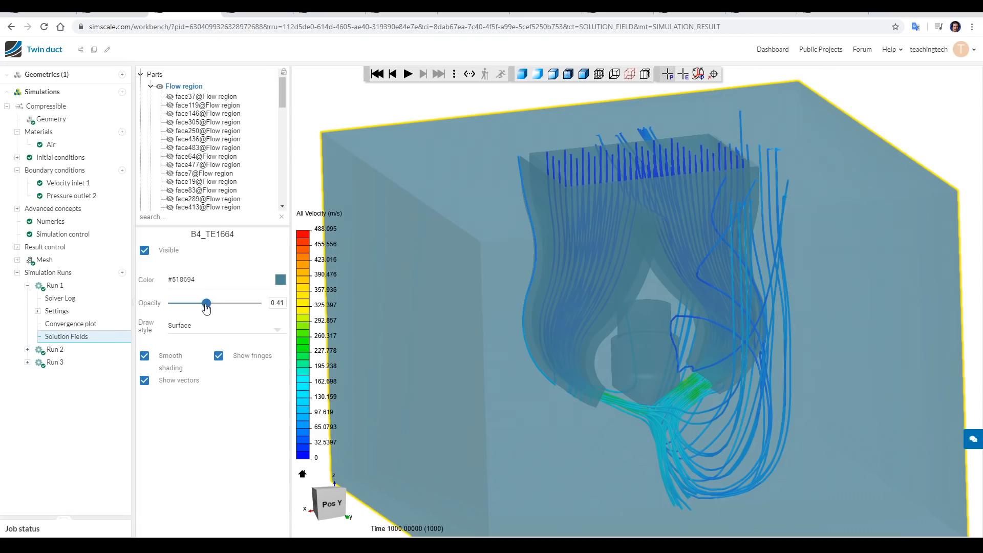
left_click_drag(207, 303, 185, 303)
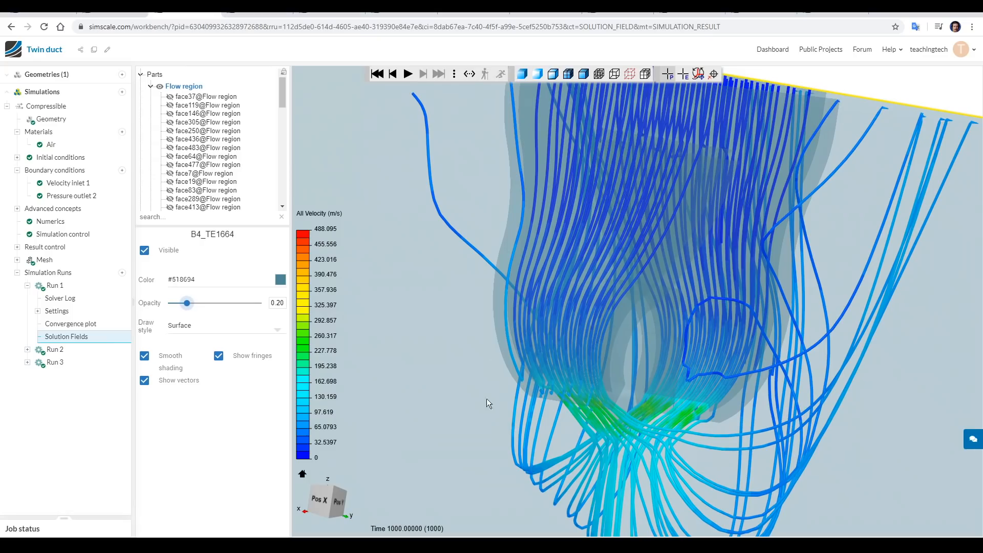
mouse_move(849, 495)
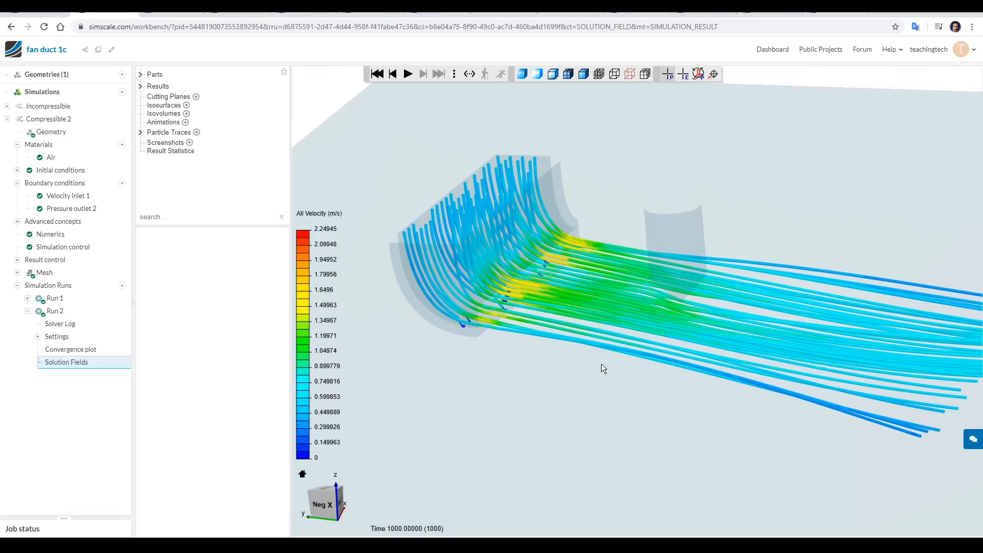
mouse_move(449, 236)
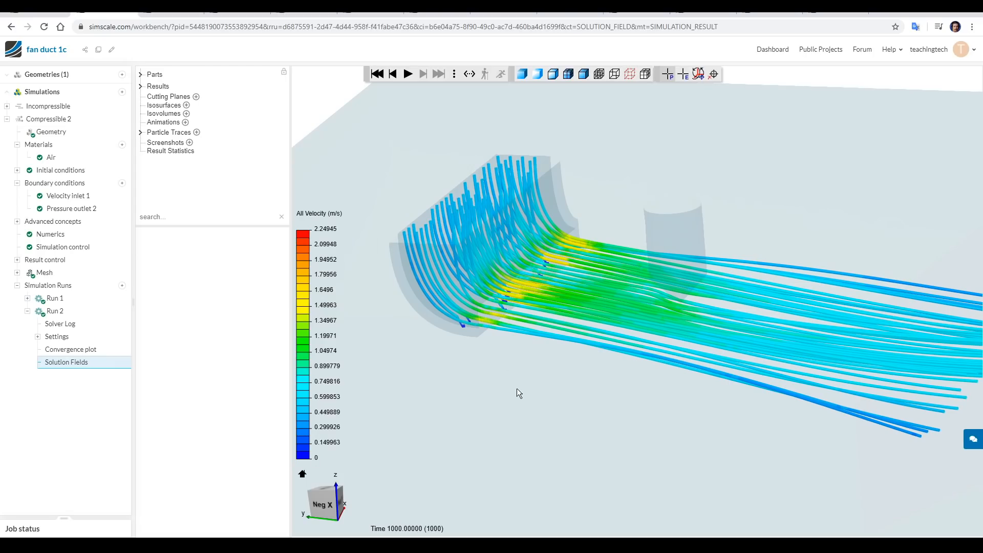
mouse_move(522, 333)
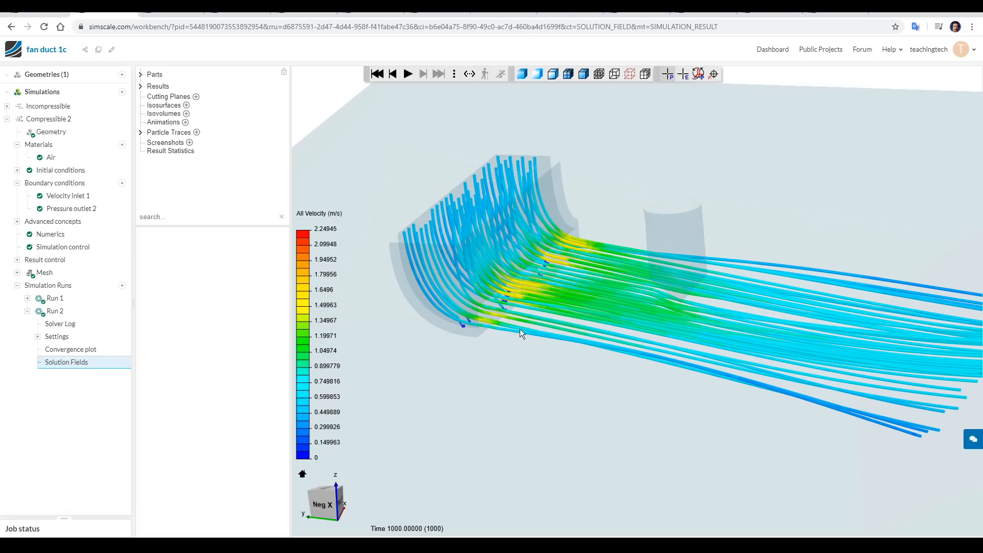
Step: Rotate and zoom the 3D view in close on the fan duct 1c particle traces
left_click_drag(520, 334, 514, 237)
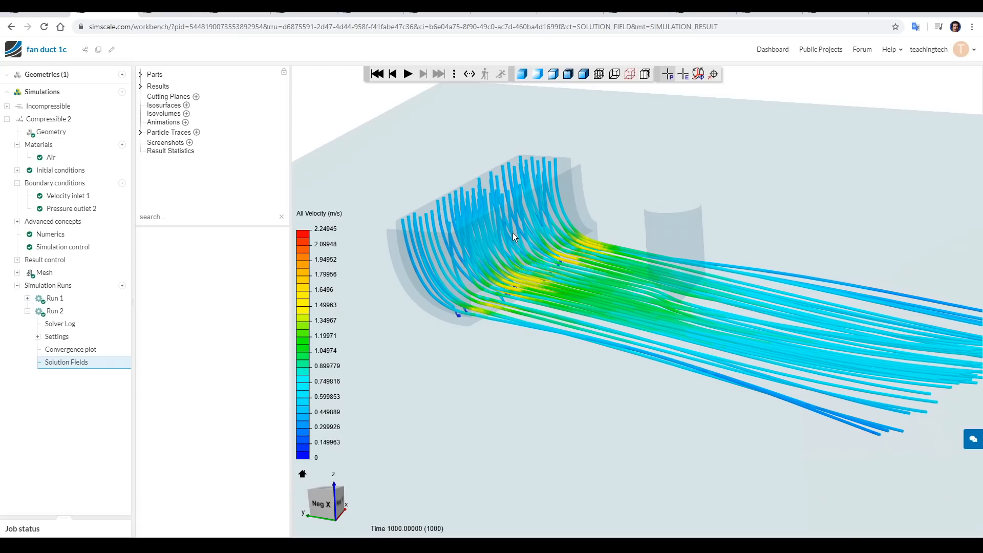
mouse_move(522, 287)
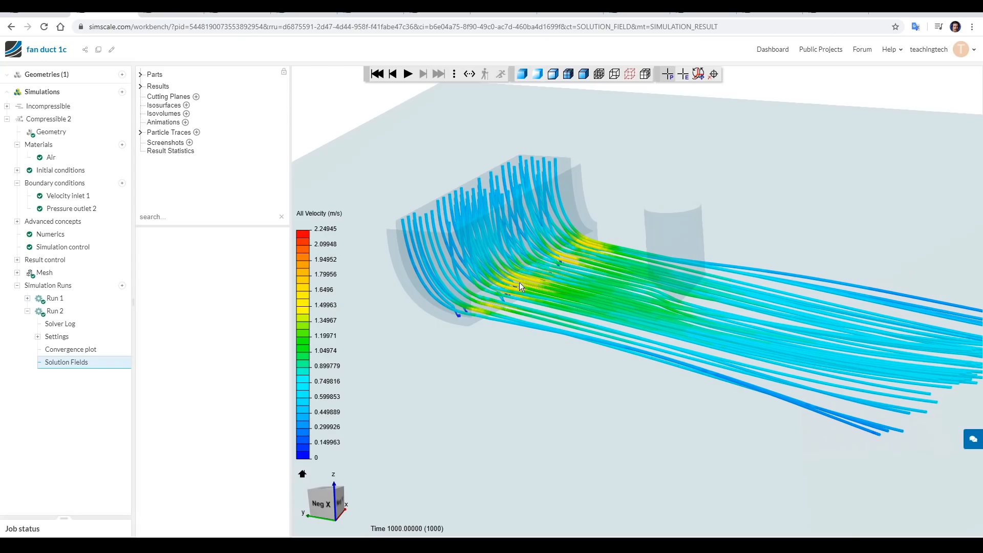
left_click_drag(520, 288, 677, 304)
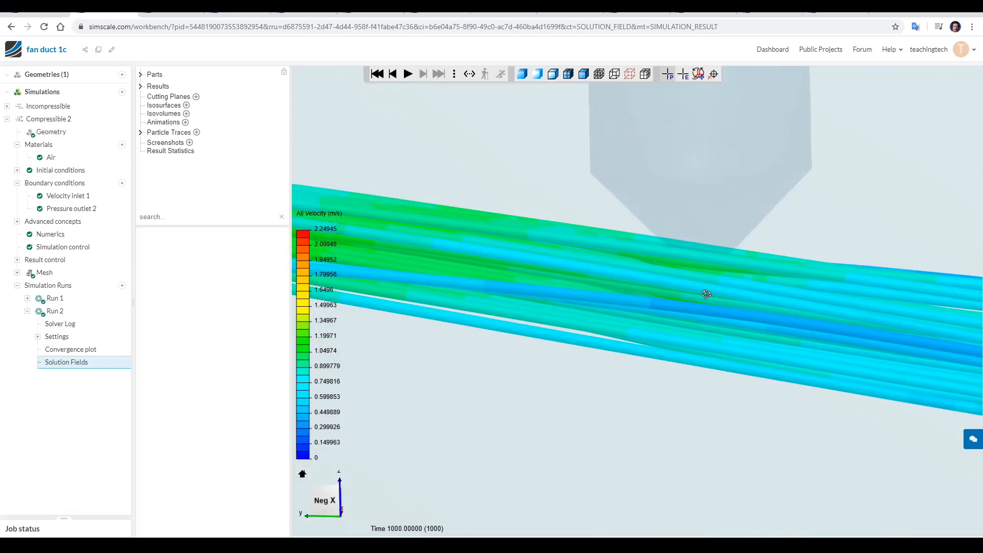
left_click_drag(707, 294, 677, 332)
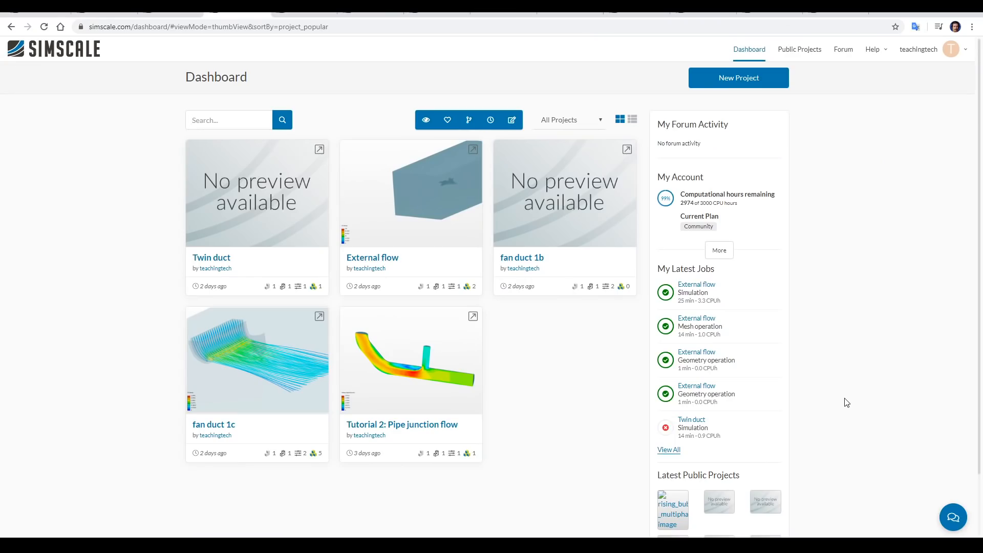
mouse_move(847, 399)
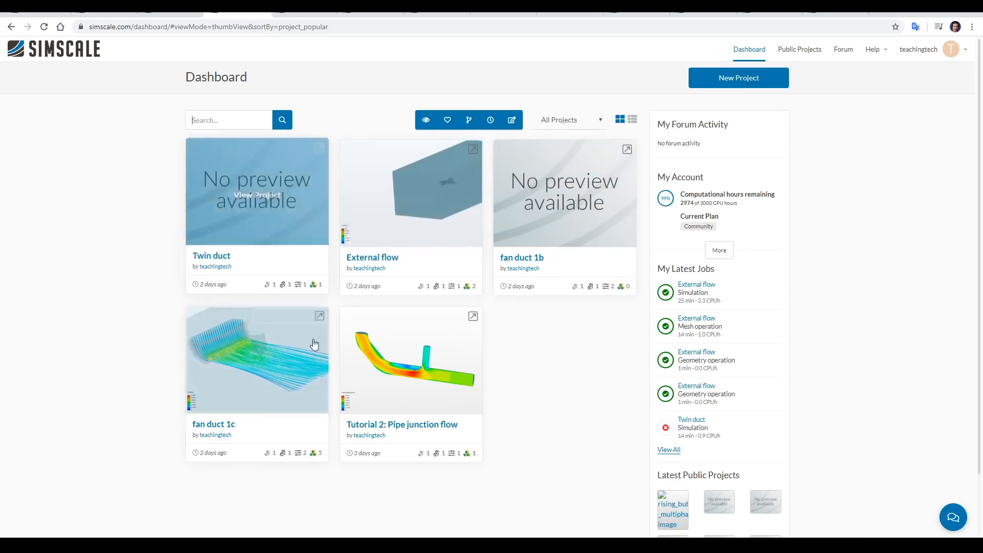
mouse_move(606, 379)
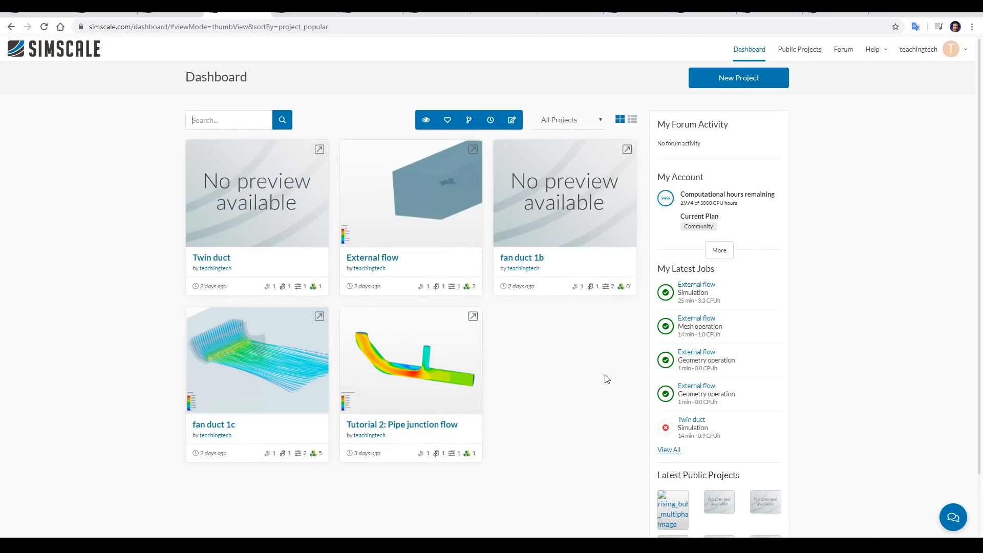
mouse_move(597, 378)
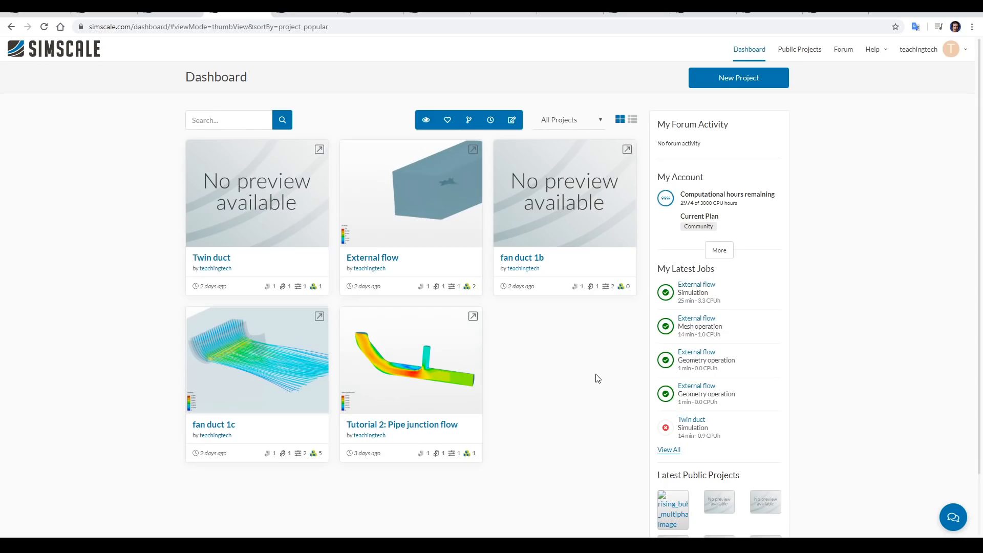
mouse_move(731, 203)
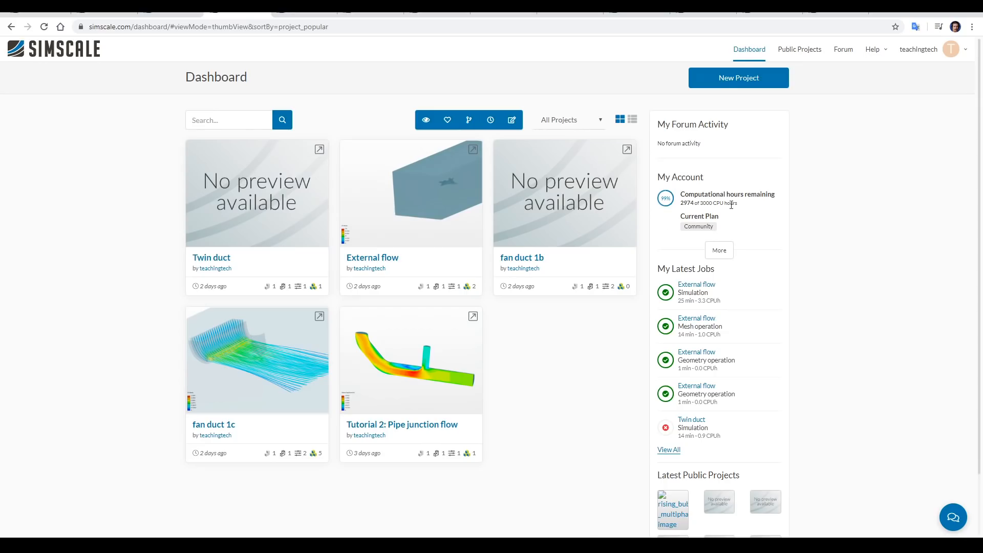
mouse_move(798, 228)
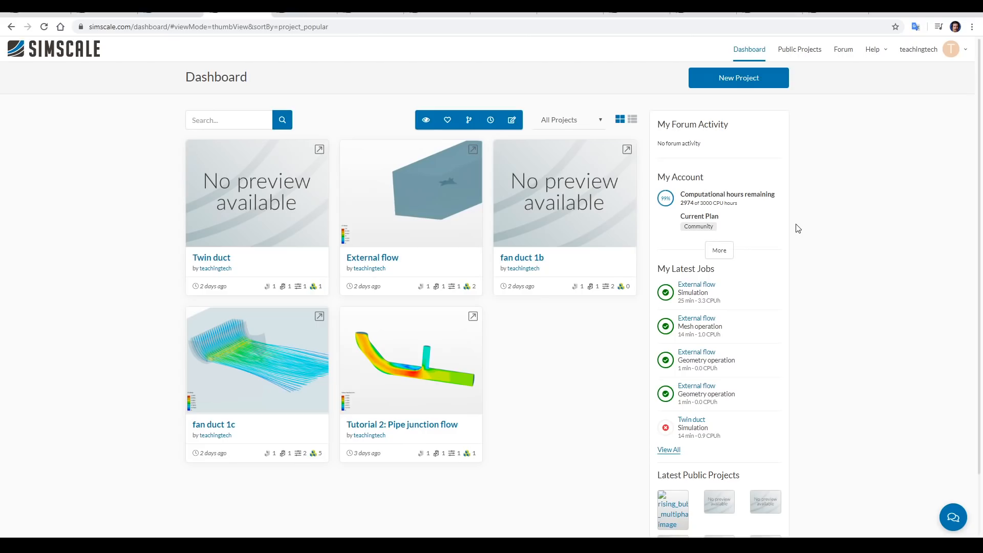
mouse_move(828, 241)
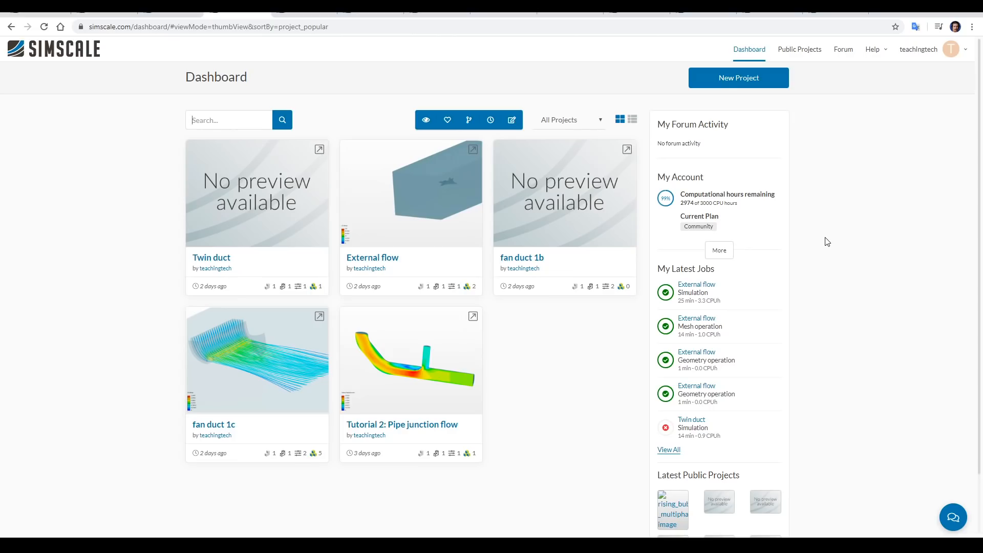
Step: Open Public Projects and scroll through the '3d printer' search result cards
left_click(799, 49)
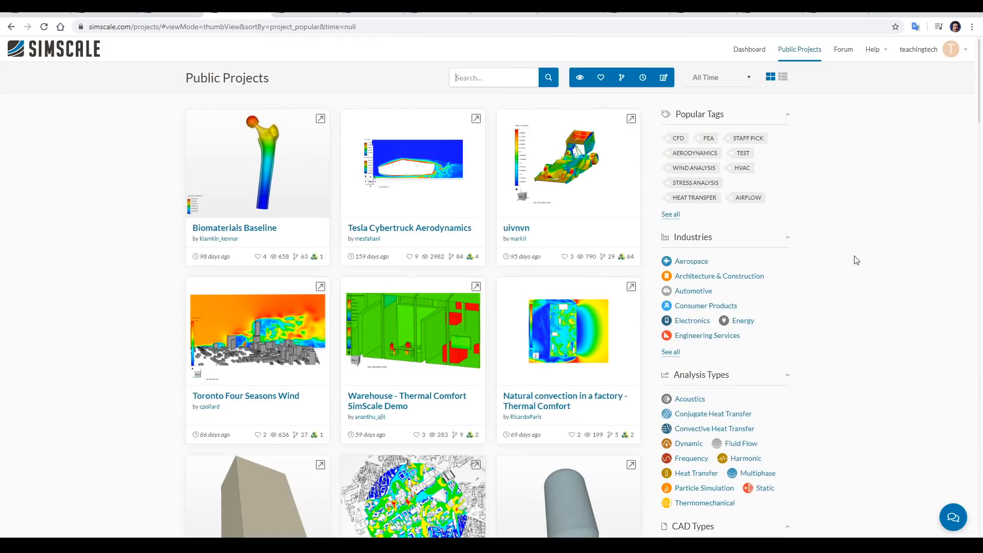
mouse_move(693, 261)
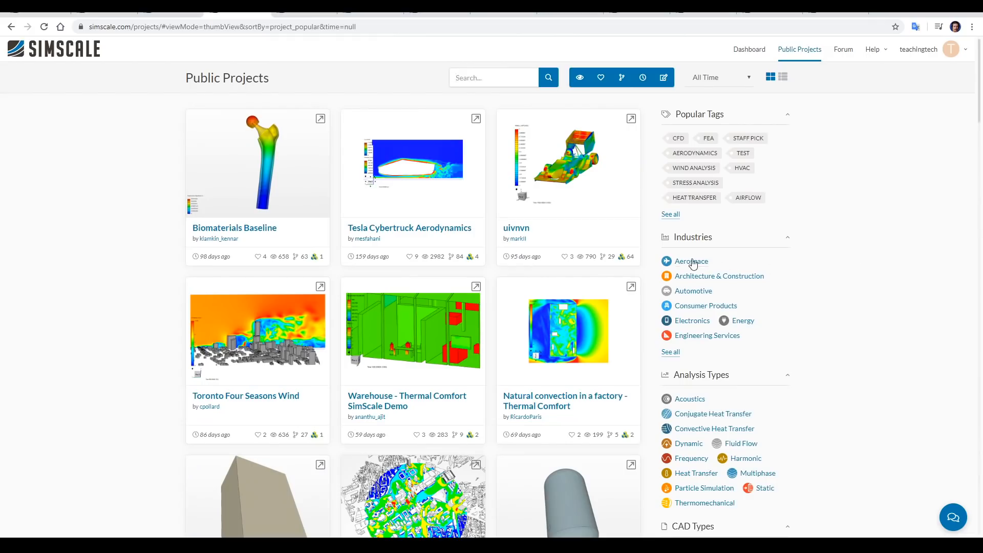
mouse_move(646, 252)
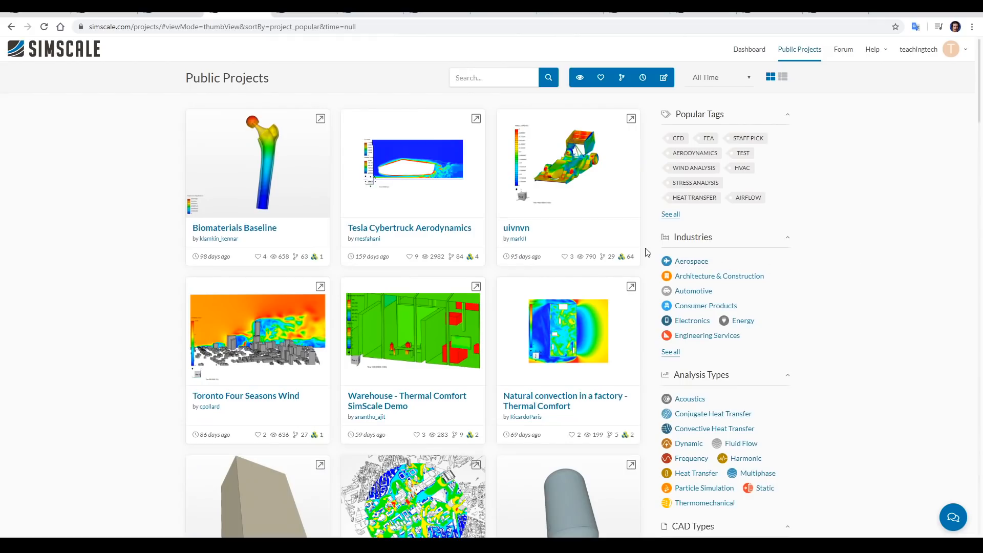
mouse_move(527, 160)
type("3d printer")
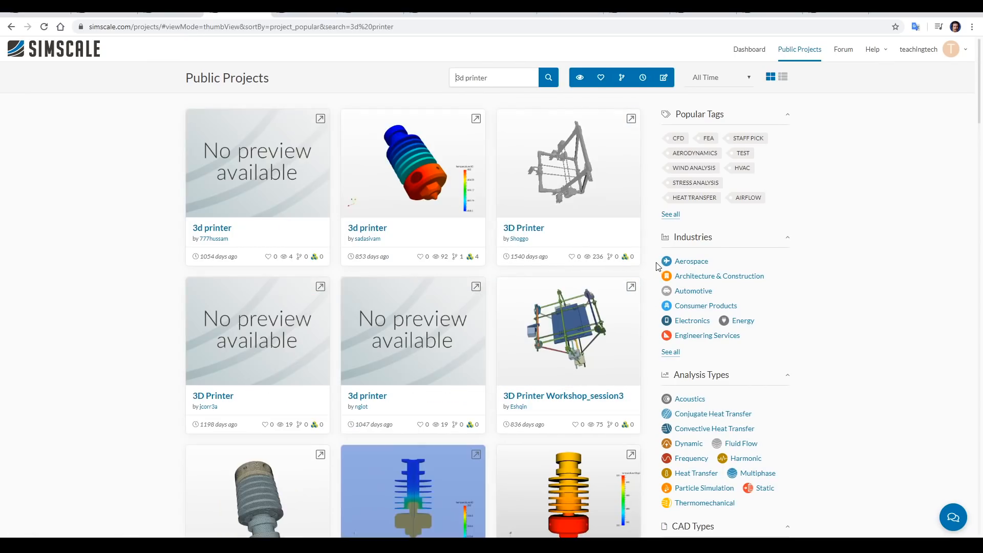
mouse_move(652, 265)
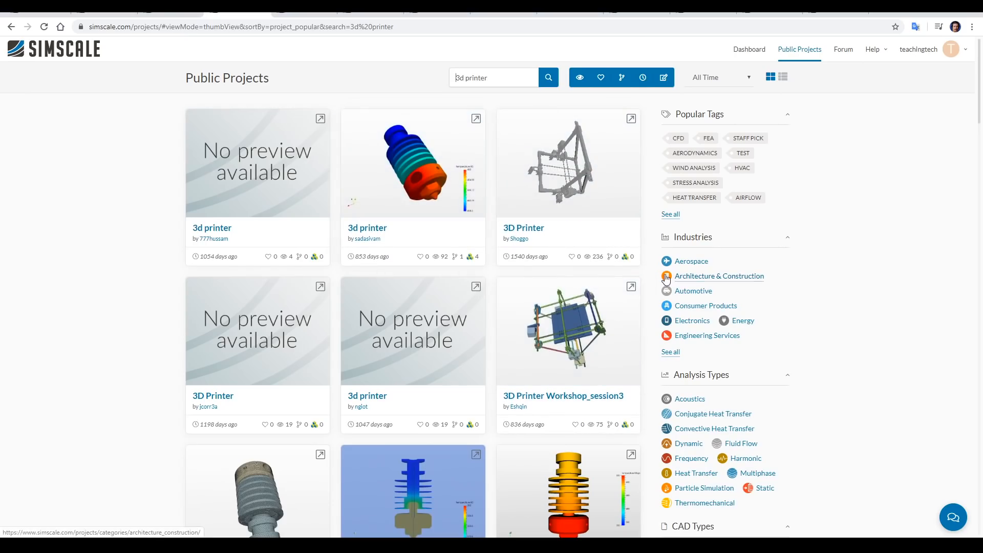
scroll("down", 3)
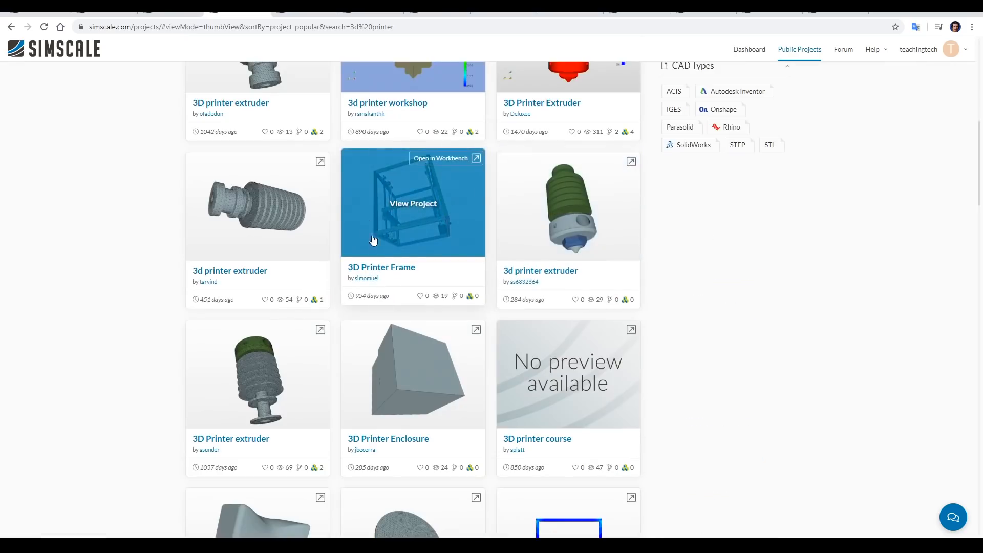
mouse_move(684, 277)
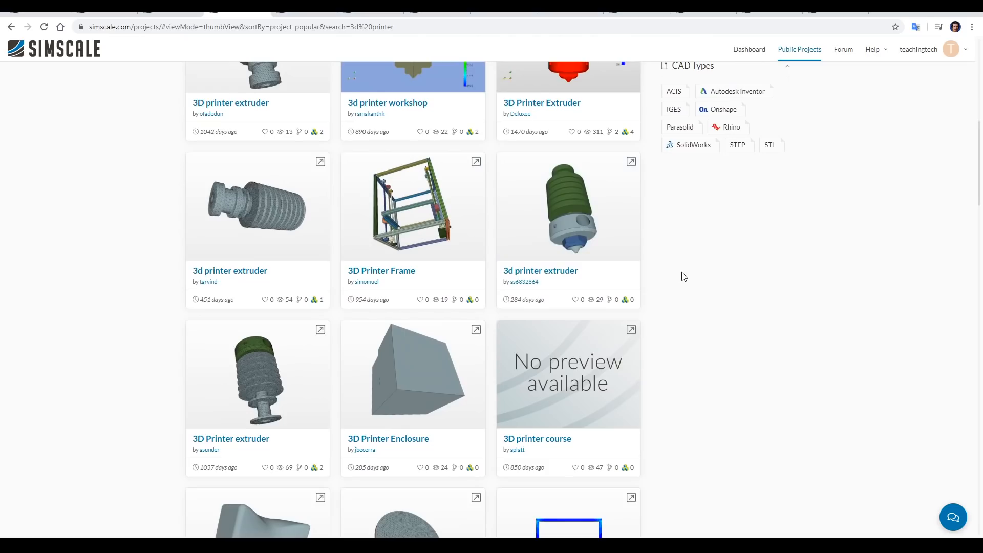
scroll("down", 3)
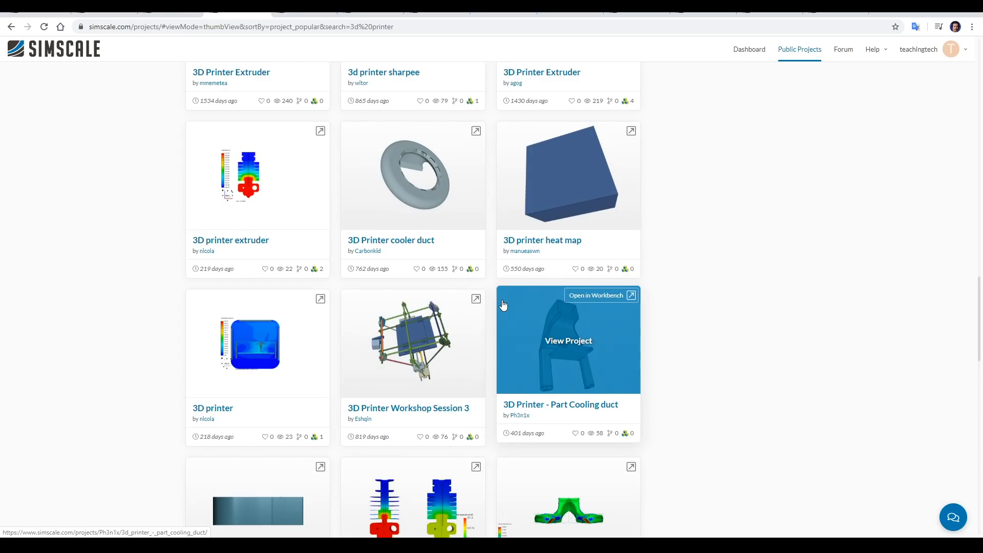
scroll("down", 3)
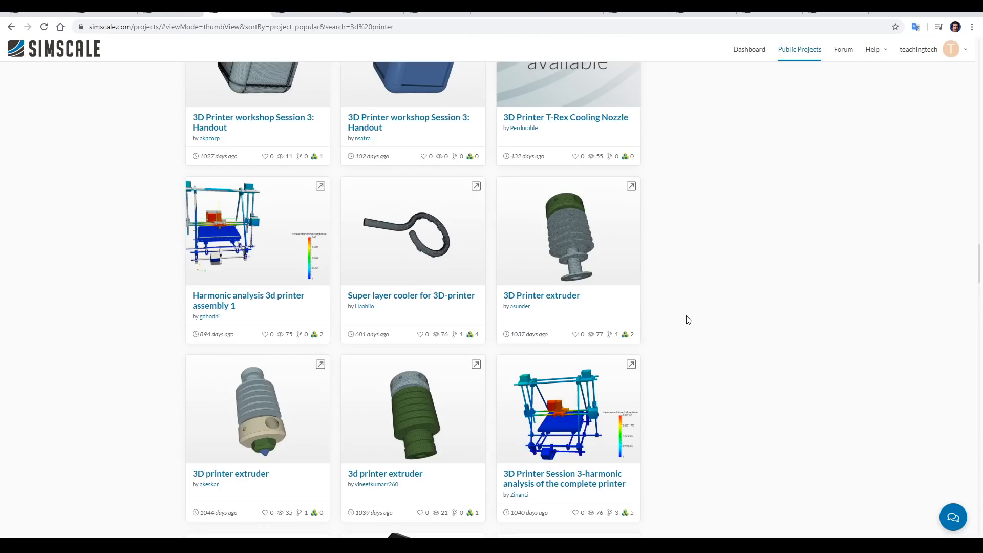
mouse_move(413, 231)
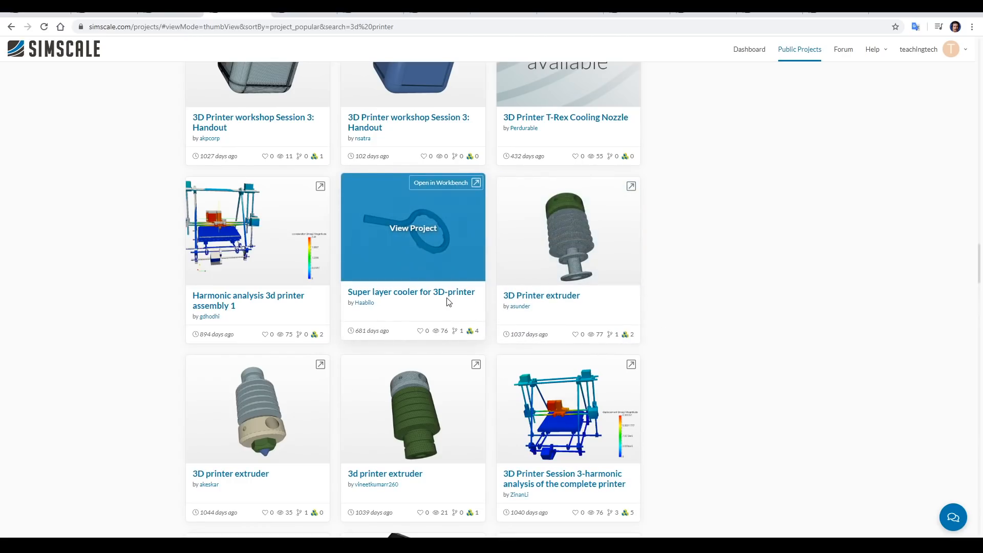
Step: Open the 'Super layer cooler for 3D-printer' card and load Run 4's Solution Fields
left_click(413, 228)
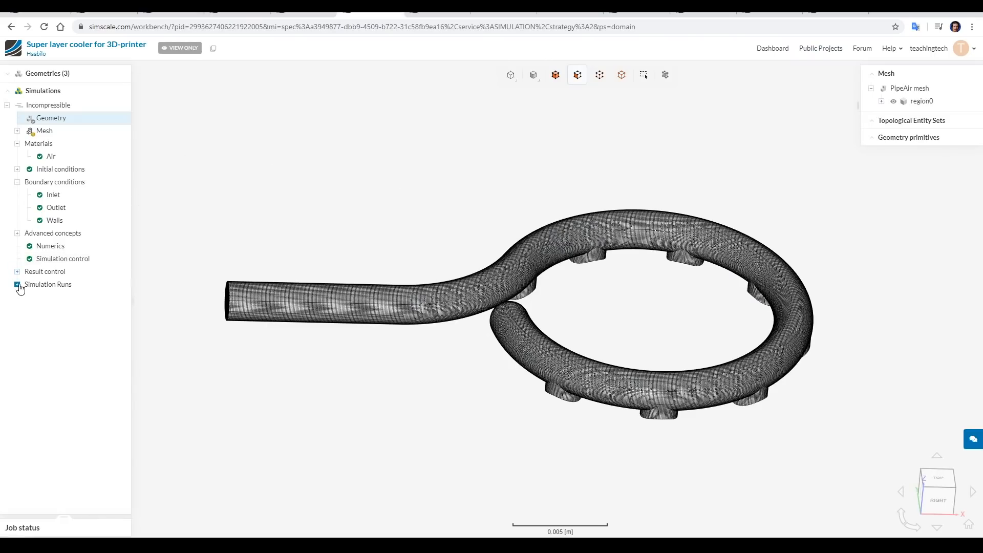
left_click(18, 284)
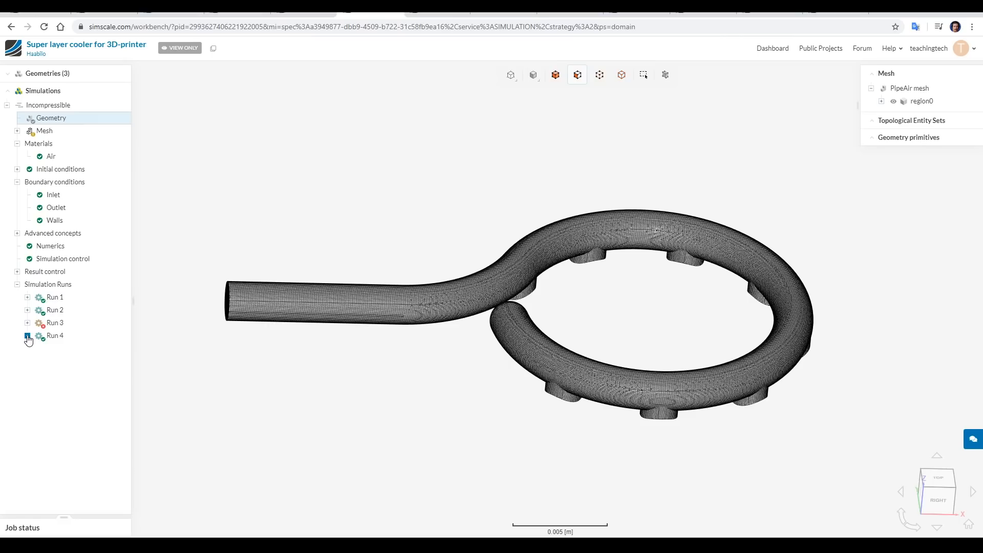
left_click(27, 336)
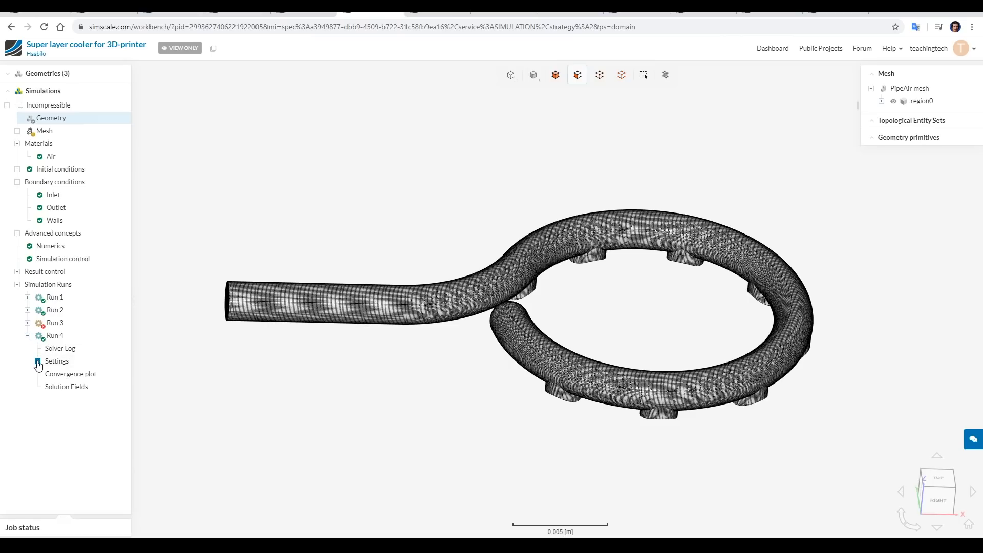
left_click(56, 361)
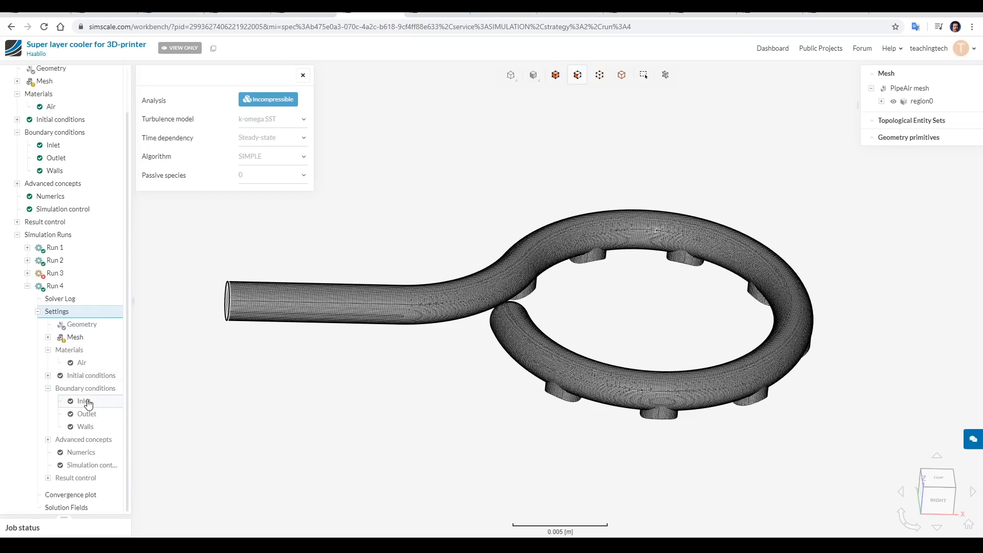
left_click(66, 508)
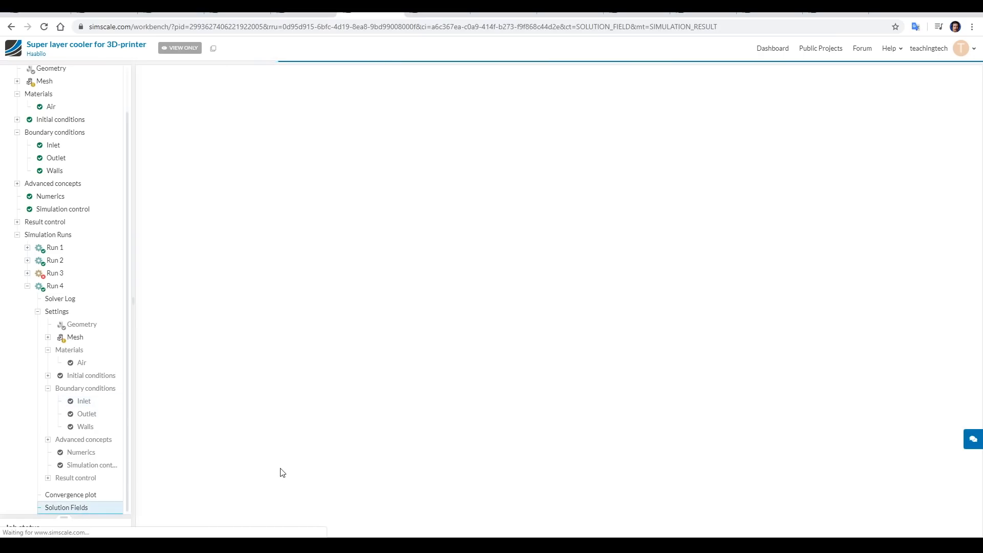
Step: Add a particle trace to Run 4's results and orbit to view the loops sideways
left_click(66, 508)
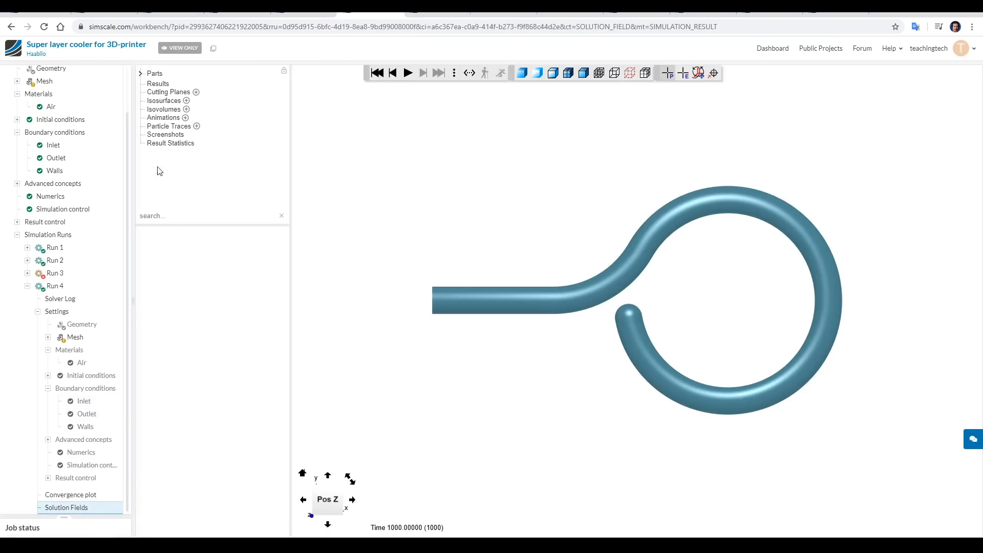
left_click(186, 126)
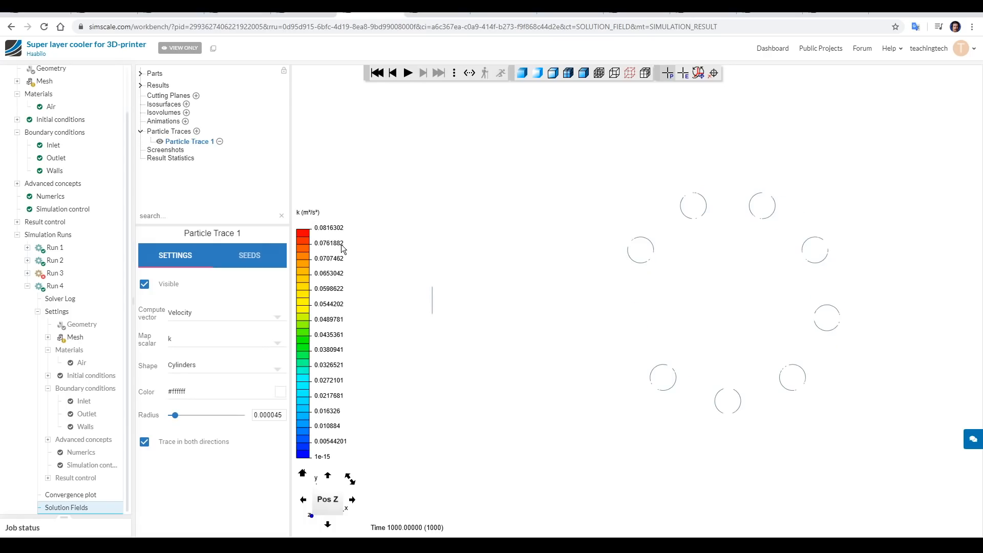
left_click(225, 338)
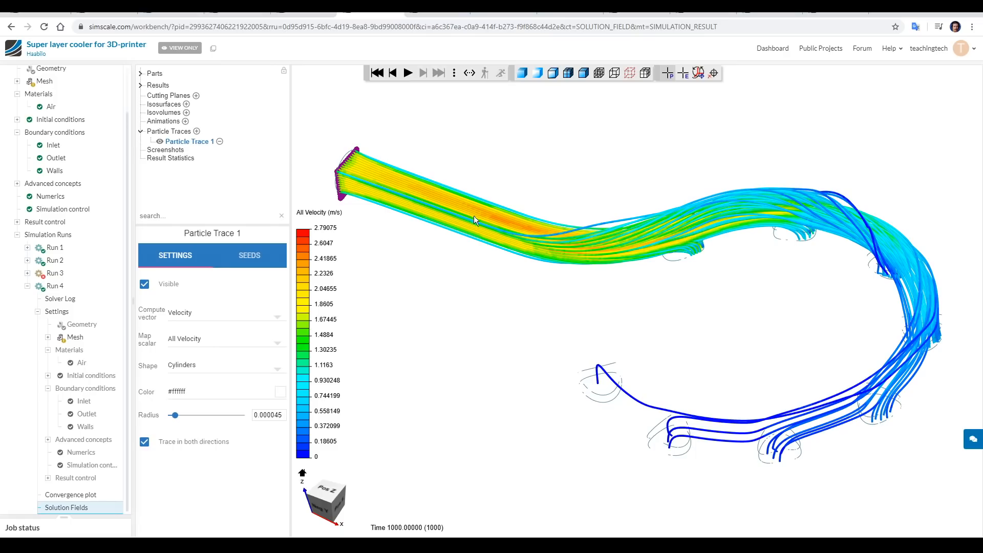
mouse_move(781, 217)
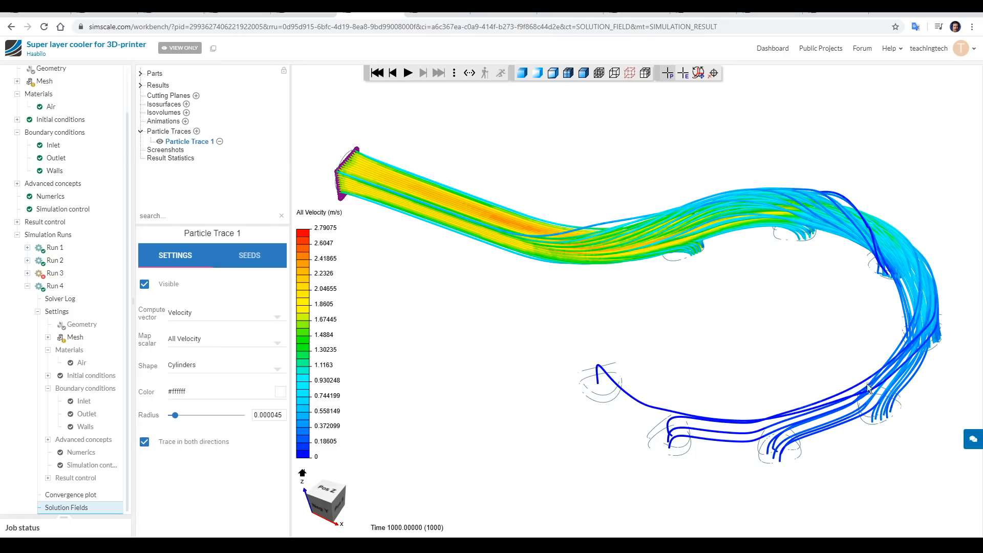
mouse_move(606, 397)
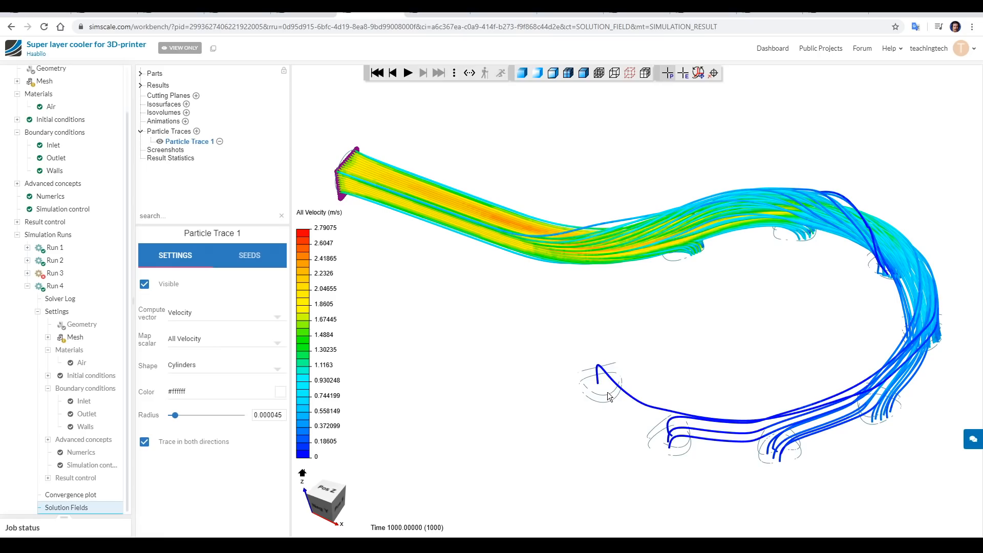
left_click_drag(608, 395, 615, 358)
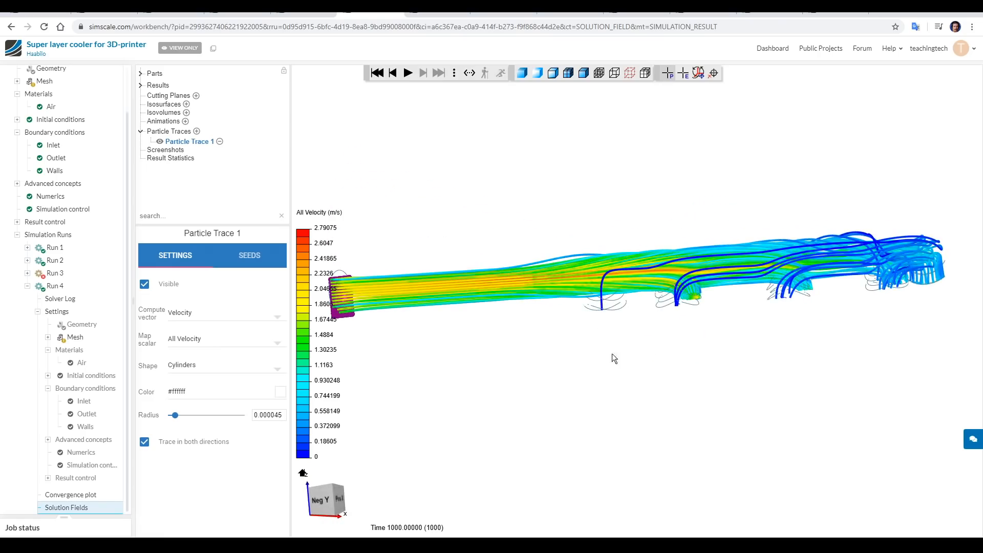
left_click_drag(614, 357, 746, 226)
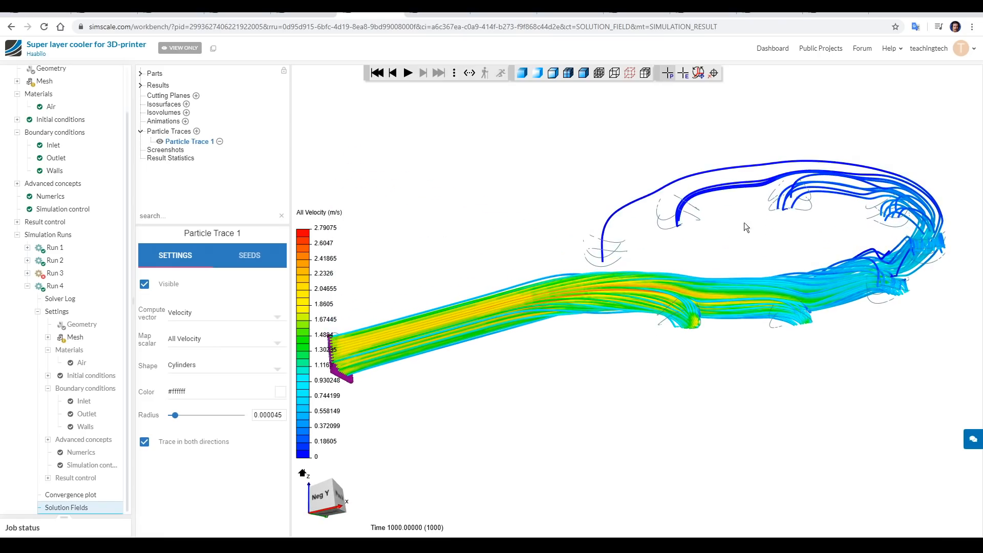
mouse_move(853, 403)
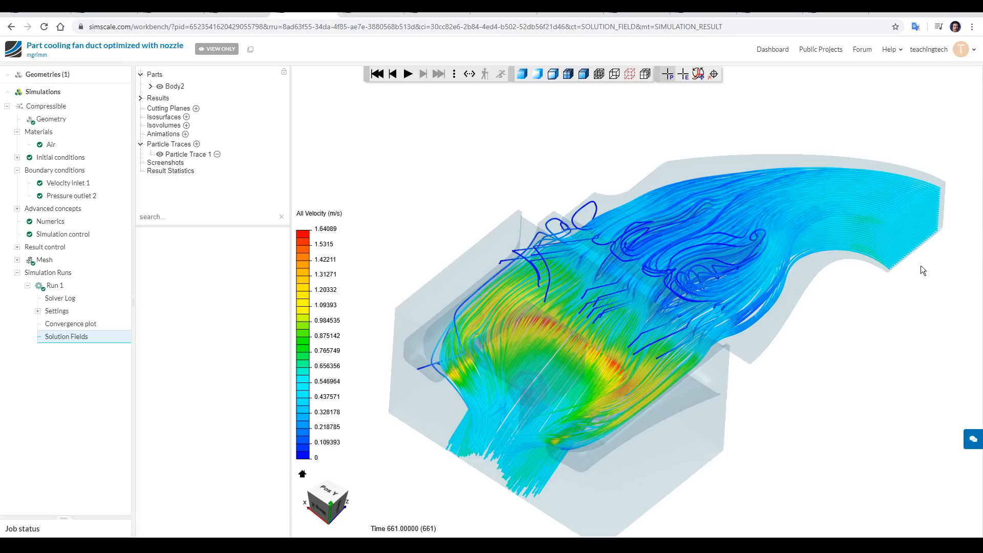
mouse_move(682, 199)
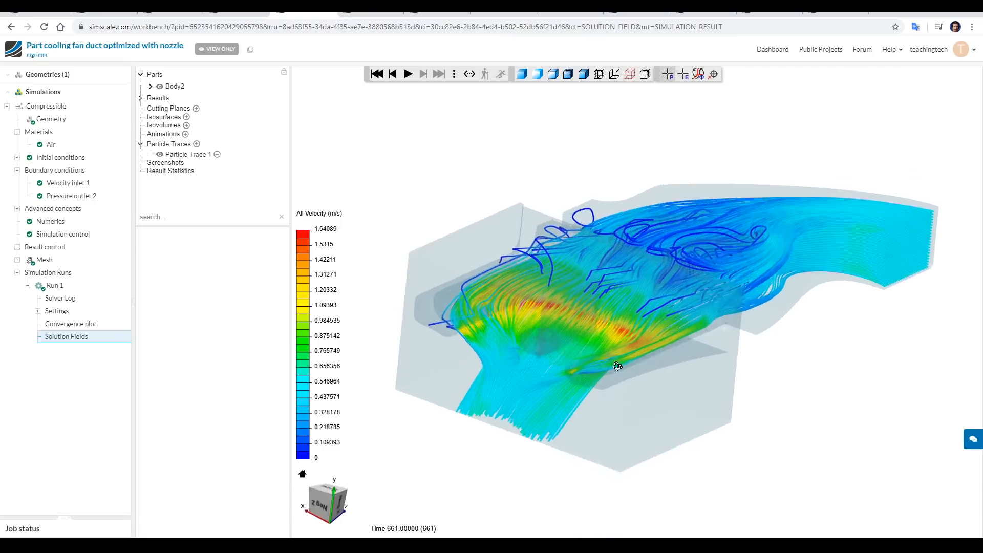
Step: Orbit the nozzle duct and move in close on its high-velocity particle traces
left_click_drag(617, 366, 693, 338)
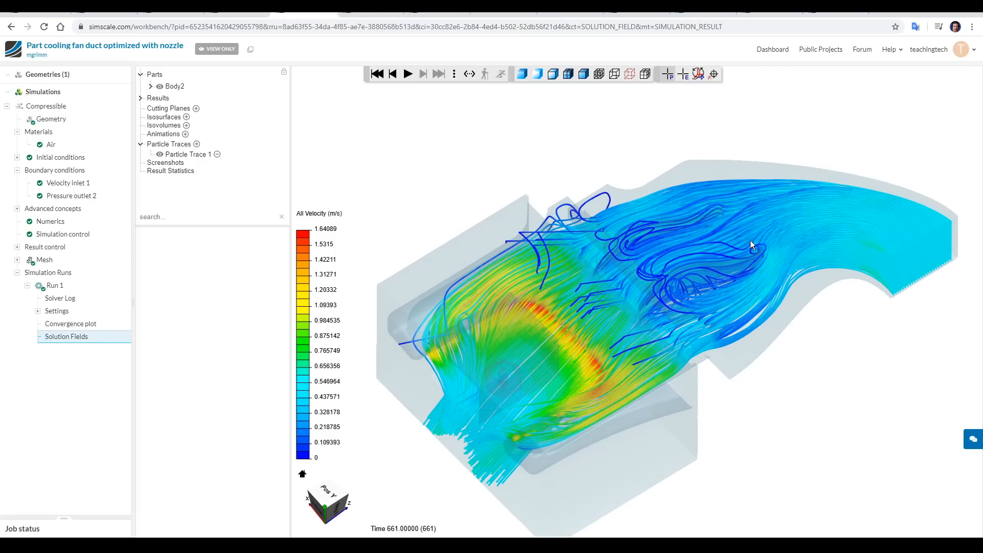
mouse_move(743, 285)
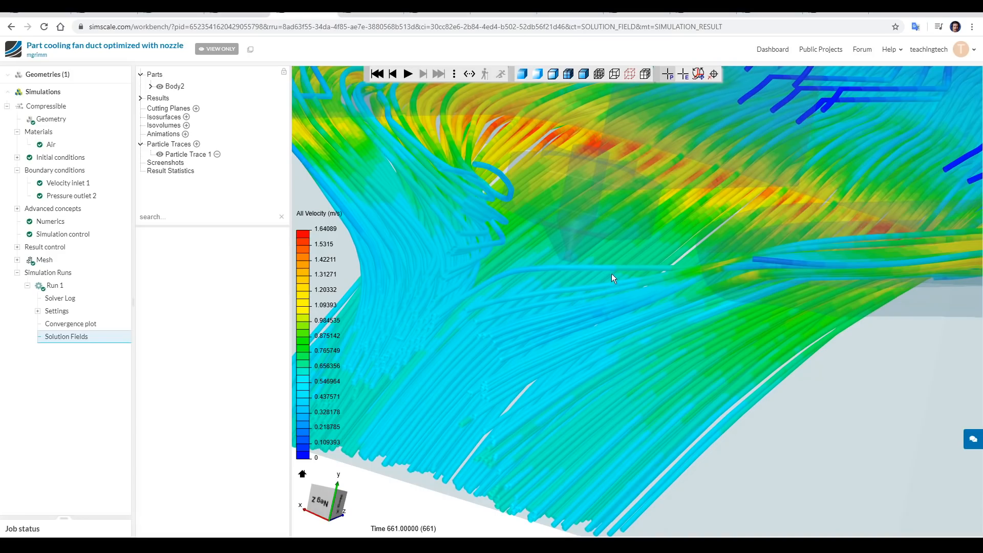
left_click_drag(613, 278, 566, 251)
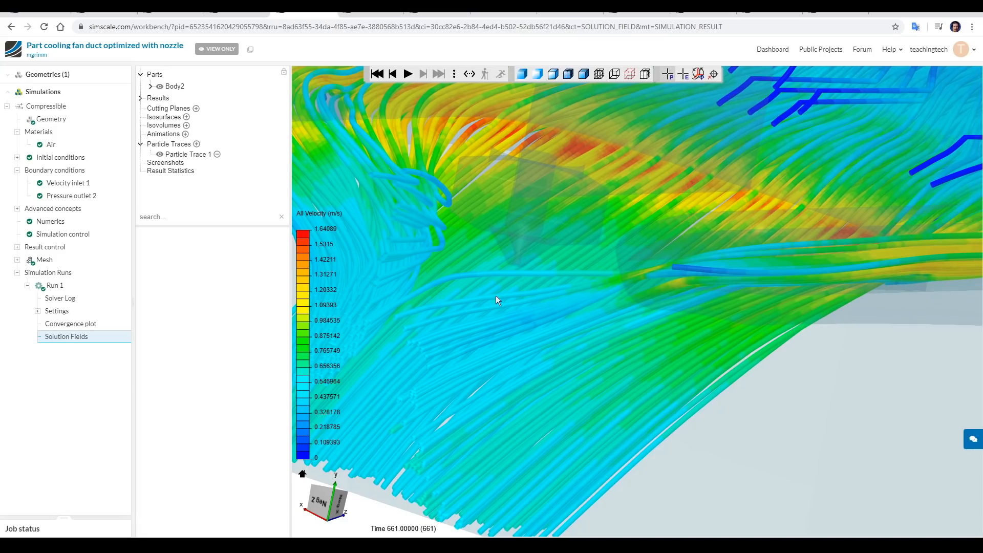
mouse_move(513, 297)
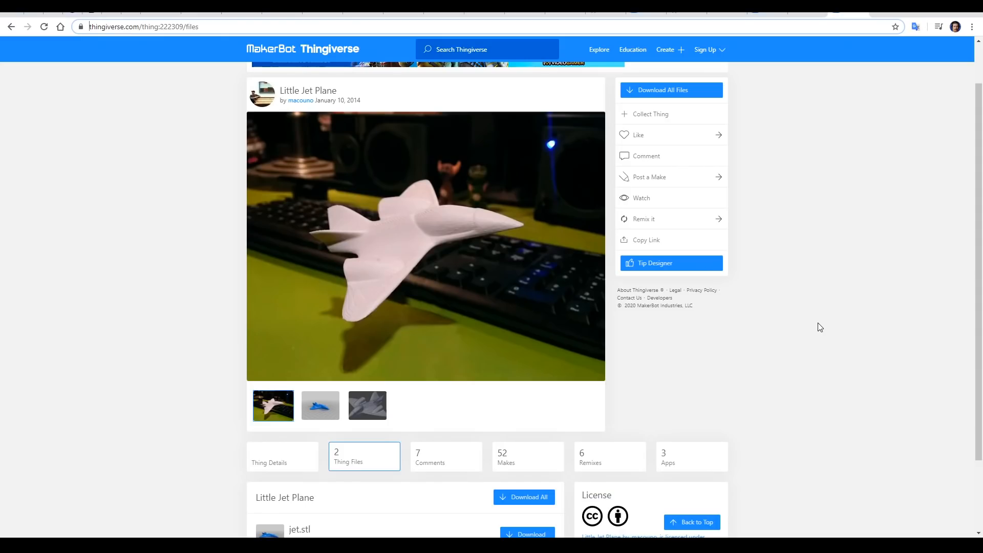
mouse_move(869, 314)
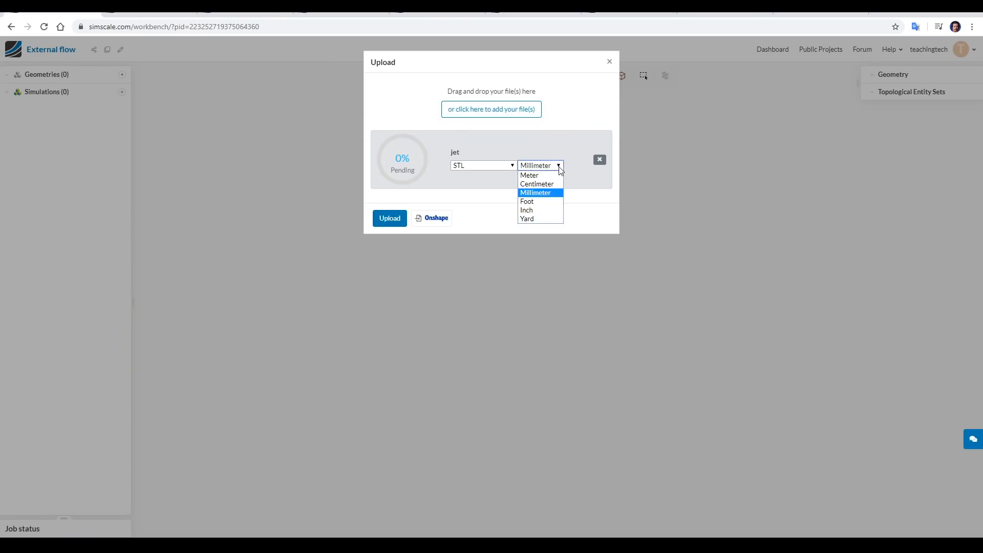
mouse_move(531, 201)
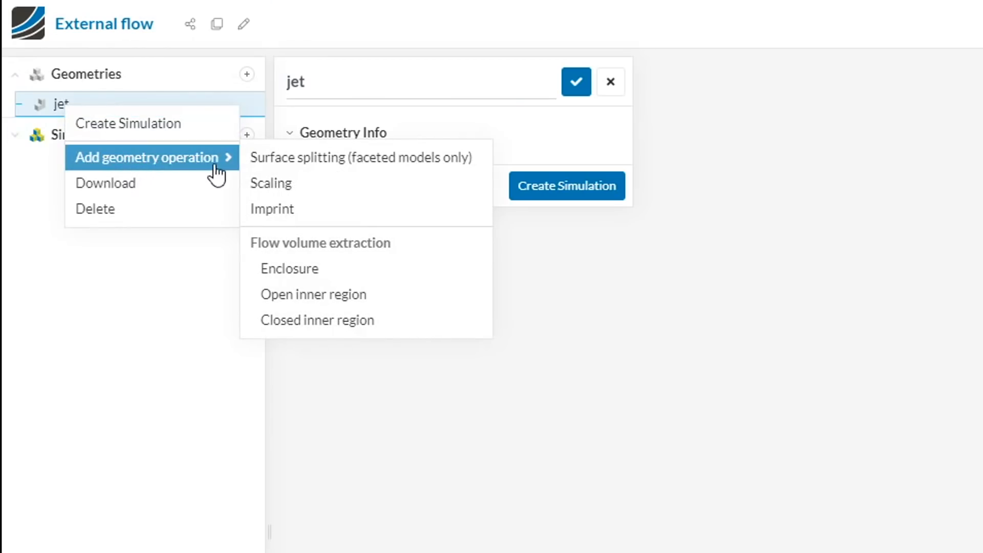
mouse_move(309, 279)
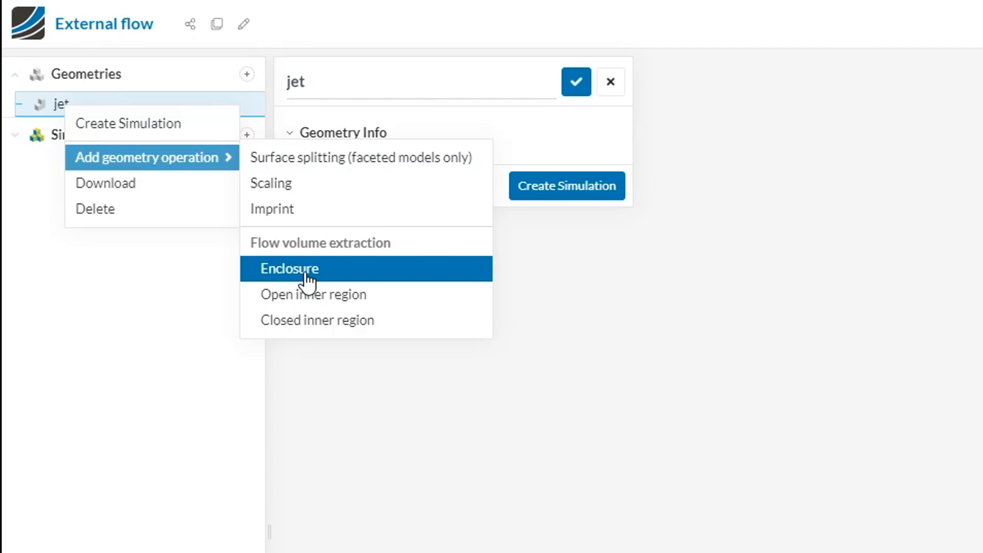
Step: Add an Enclosure operation around the jet geometry and orbit to check the box
left_click(289, 269)
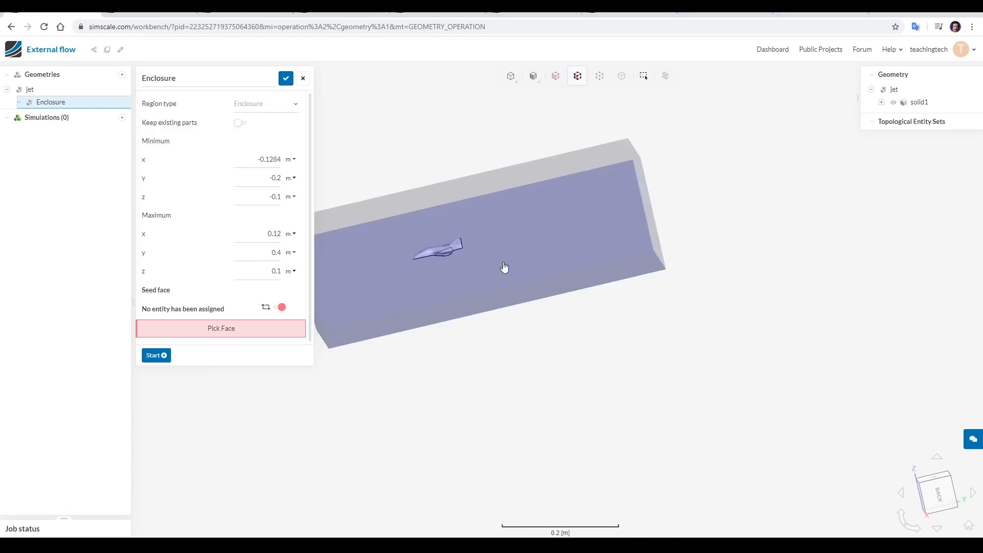
left_click_drag(504, 266, 511, 306)
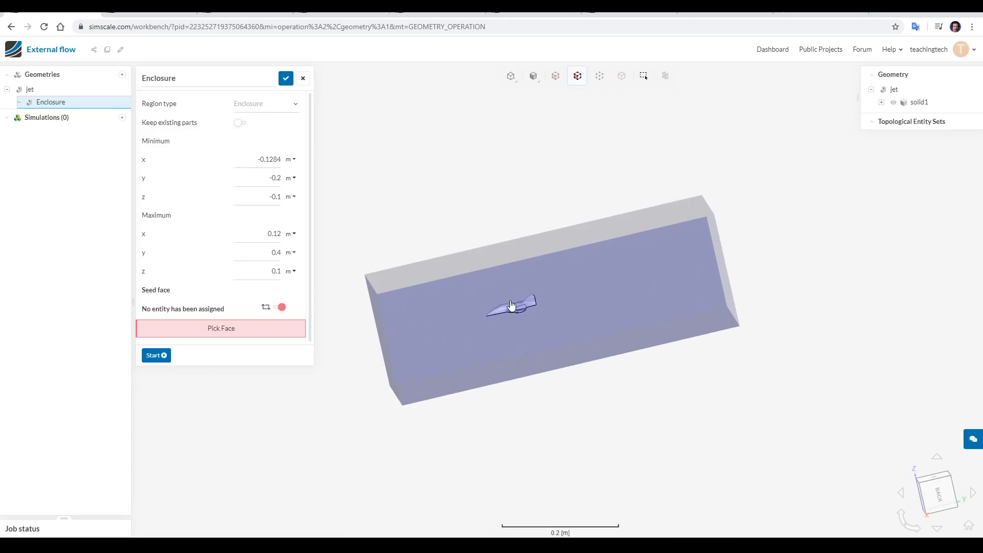
mouse_move(690, 287)
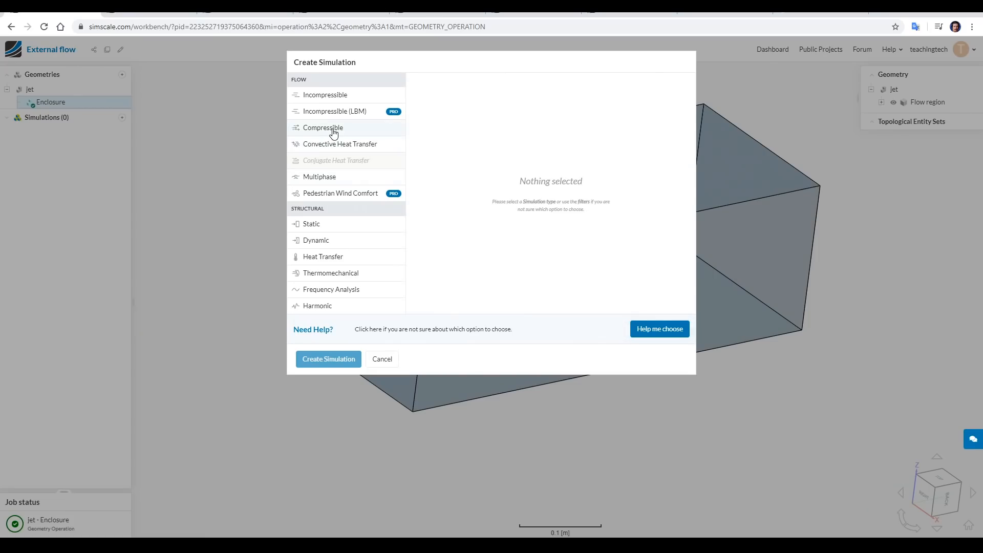
Step: Create a Compressible simulation and enter 100 as the inlet's Uy velocity
left_click(323, 128)
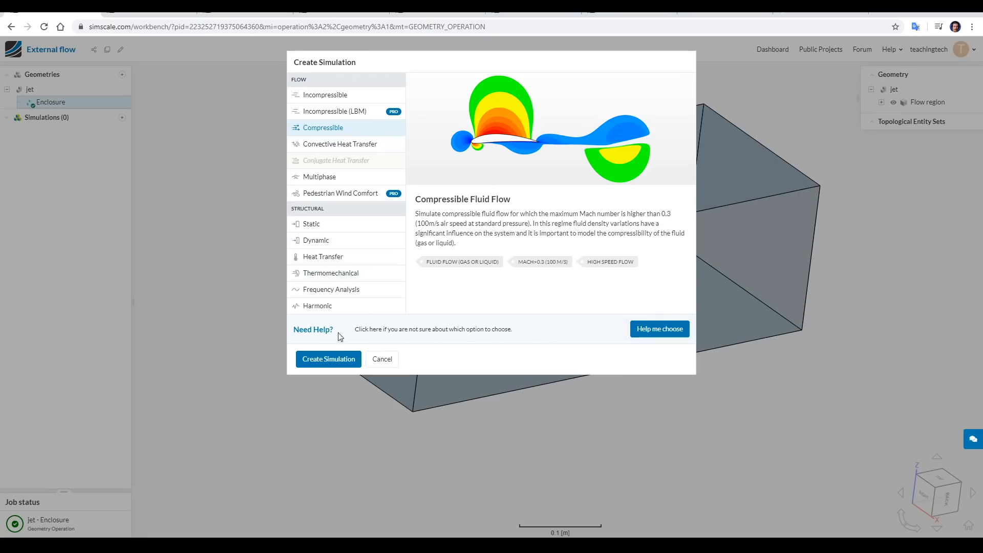
left_click(329, 359)
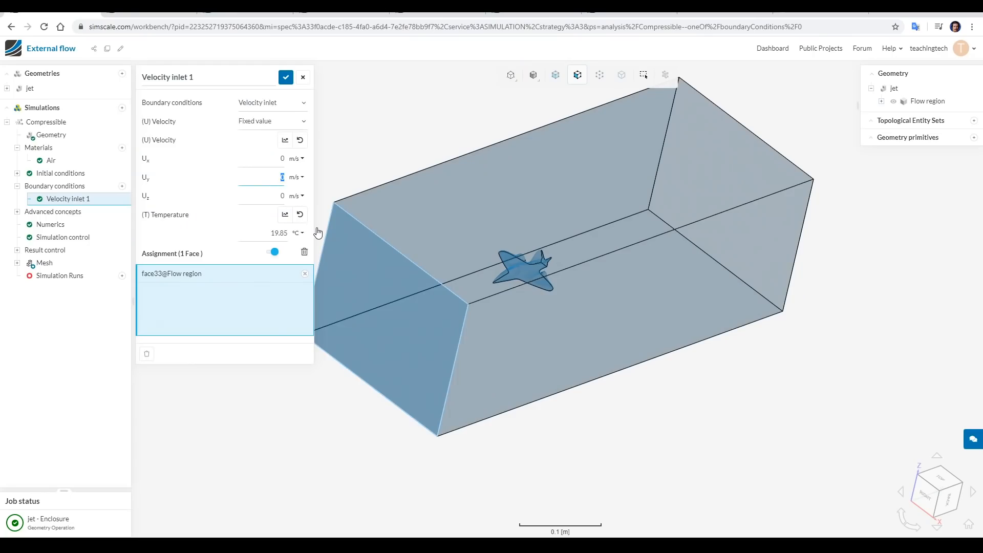
type("100")
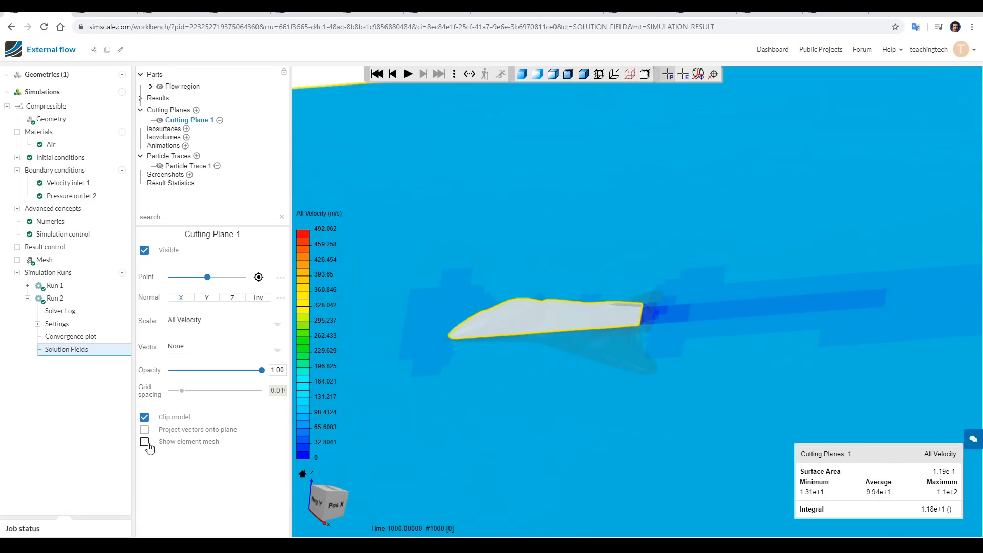
Step: Tick Show element mesh on Cutting Plane 1 in Run 2's results
left_click(144, 441)
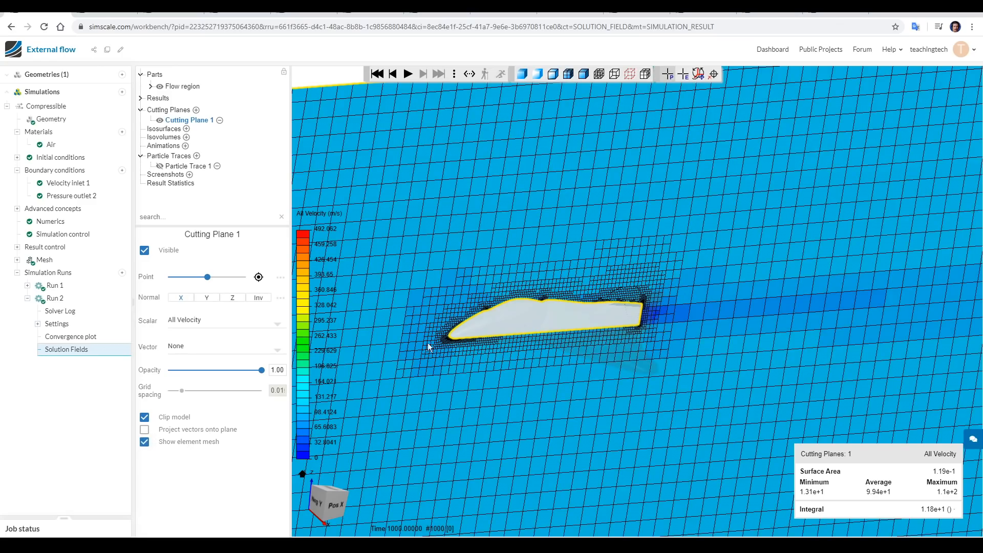
mouse_move(701, 355)
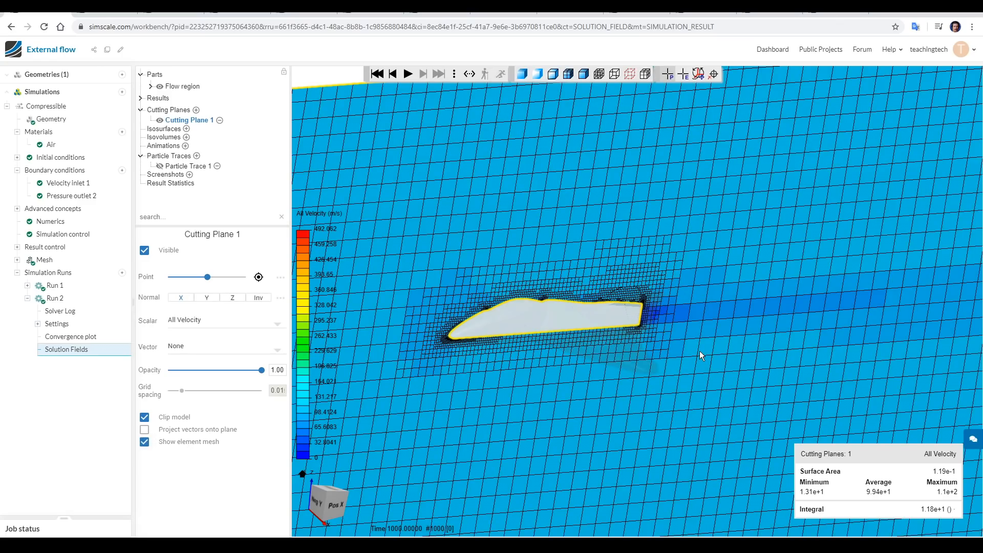
mouse_move(662, 349)
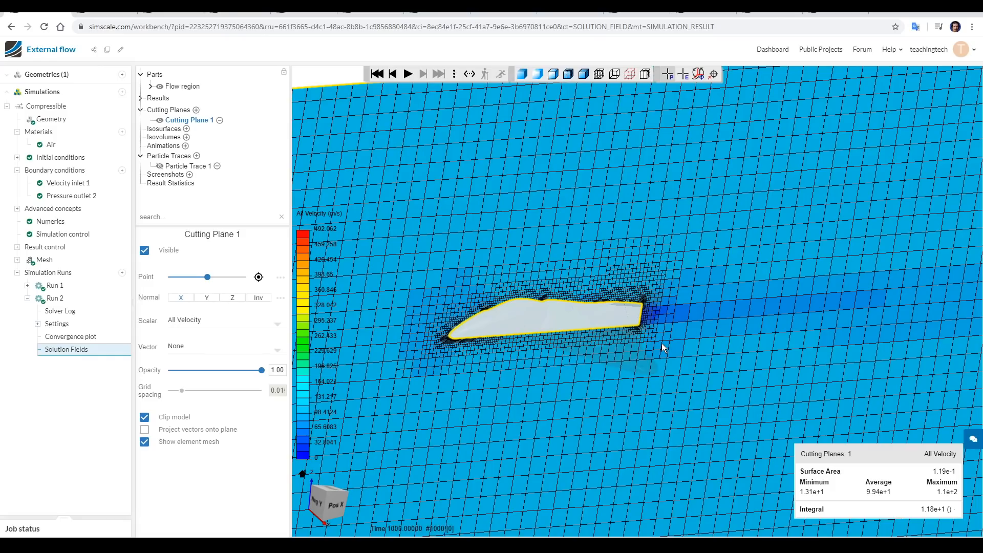
mouse_move(741, 348)
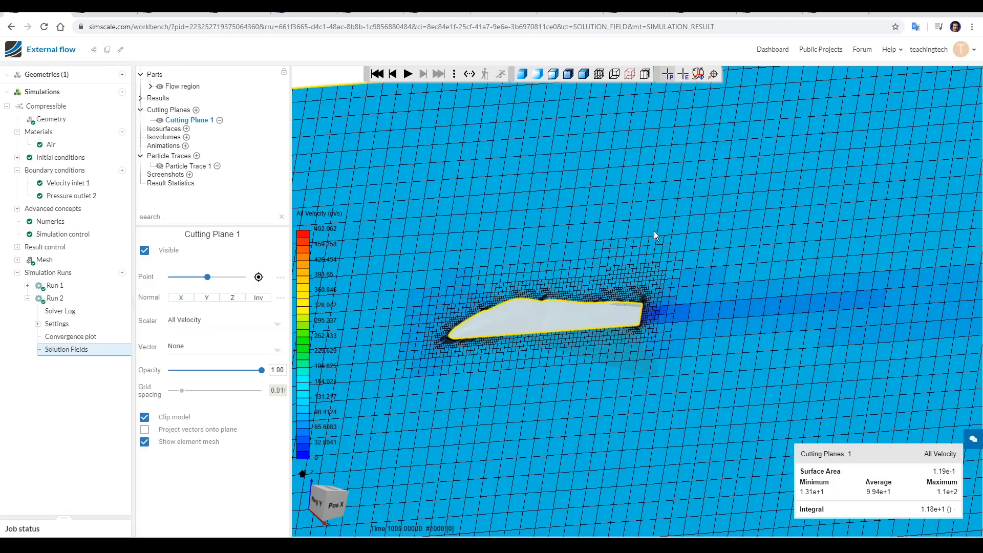
mouse_move(925, 393)
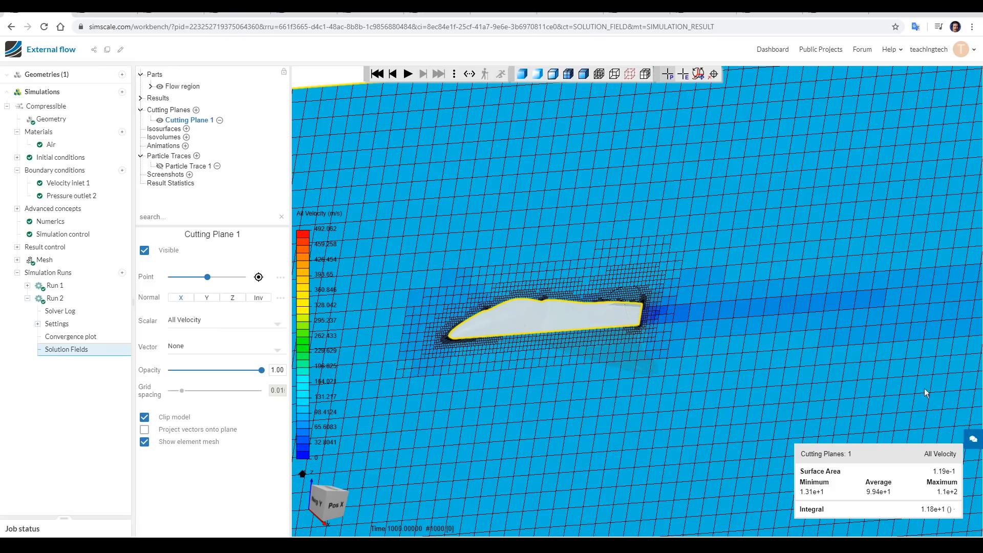
mouse_move(677, 227)
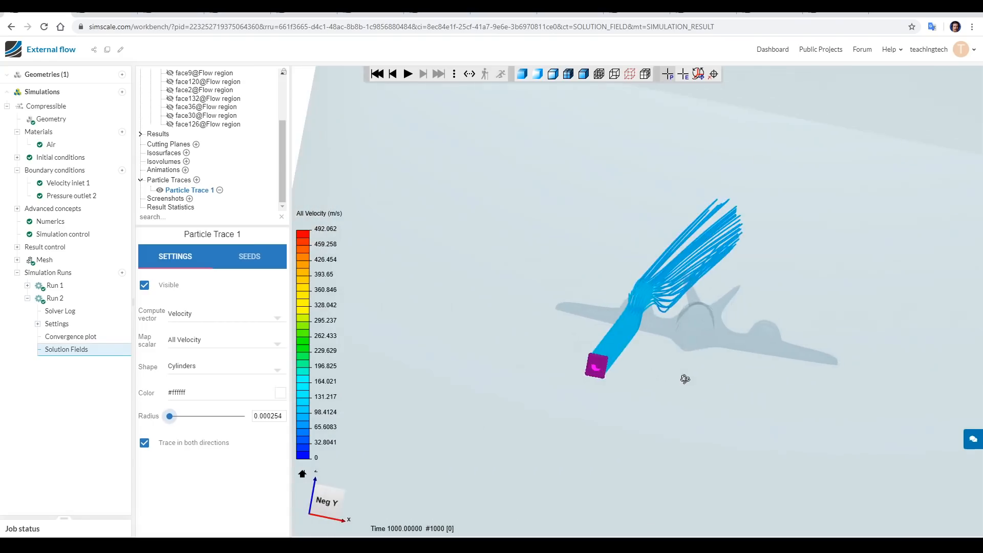
Step: Seed Particle Trace 1 along a 49-point line and orbit to view streamlines over the jet
left_click(249, 256)
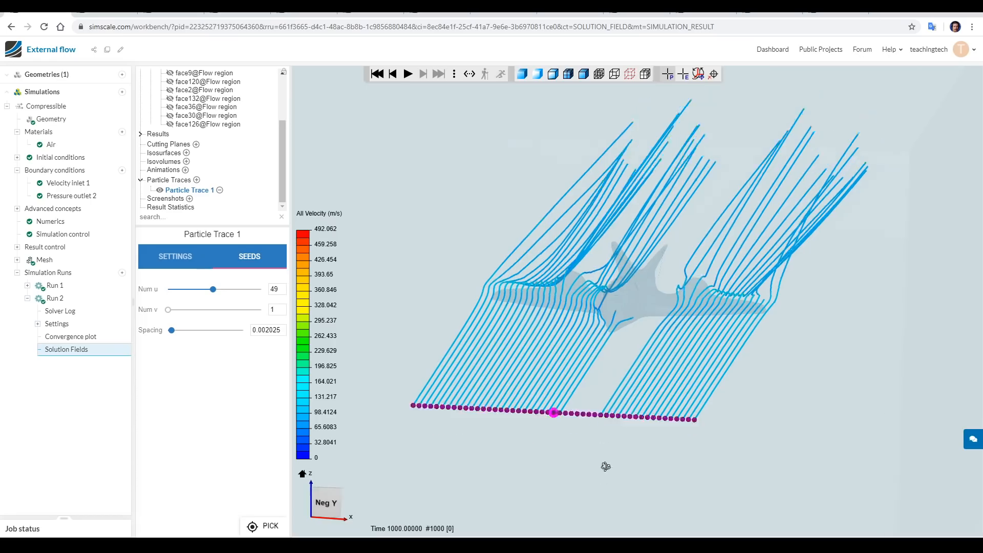
left_click_drag(605, 467, 581, 466)
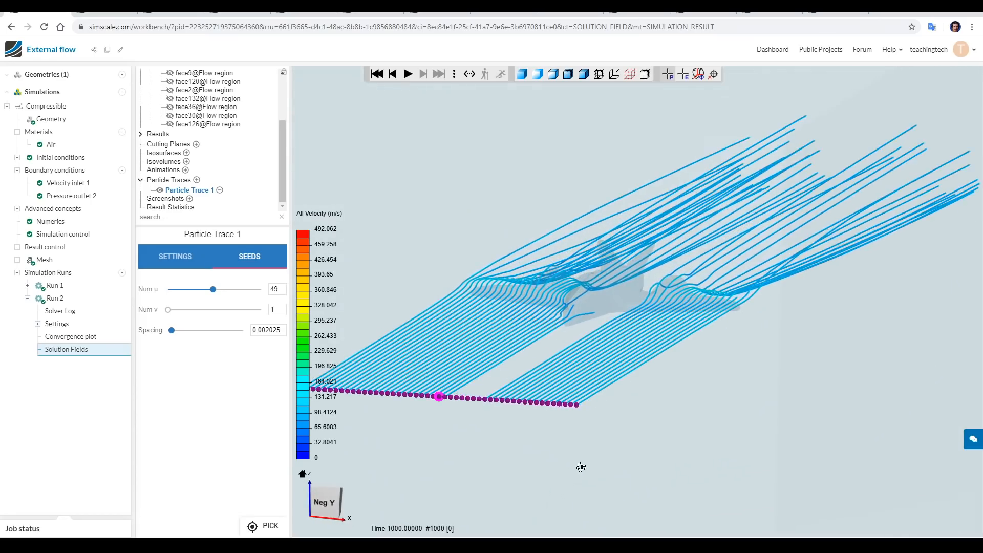